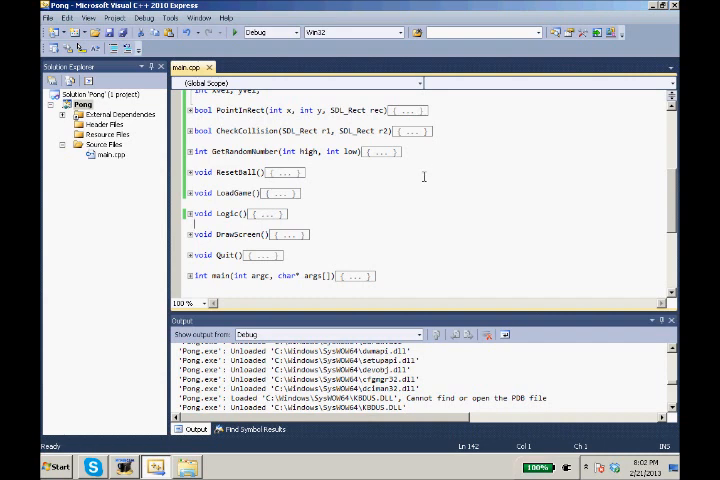
Step: Add 'int PlayerScore, AIScore;' on a new line below the xVel, yVel declaration
scroll("up", 3)
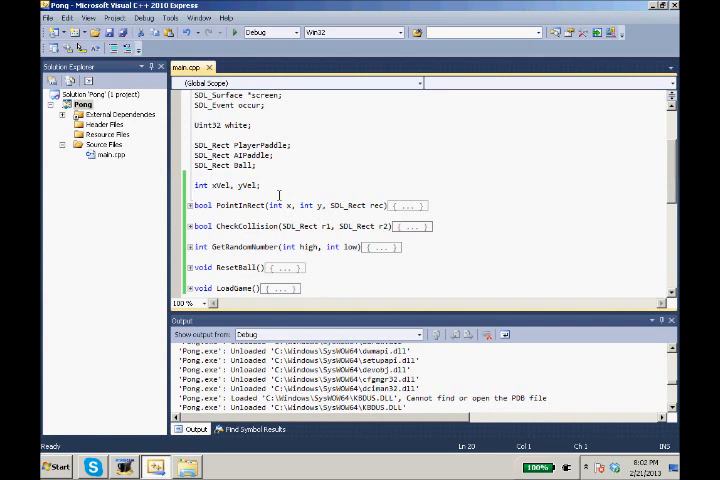
key("Return")
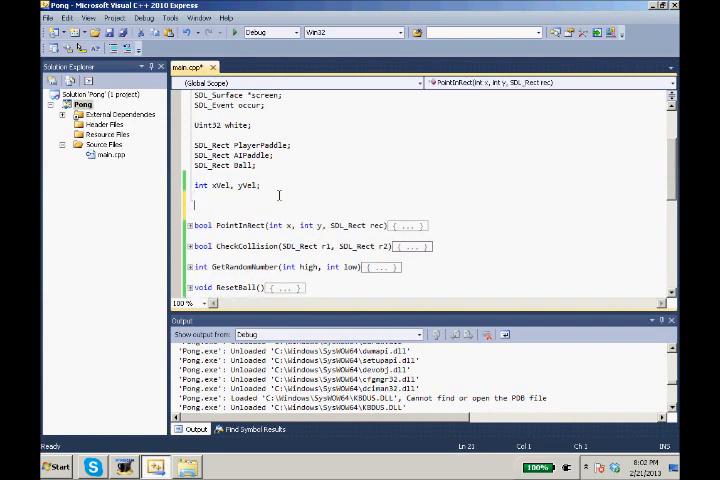
type("int Players")
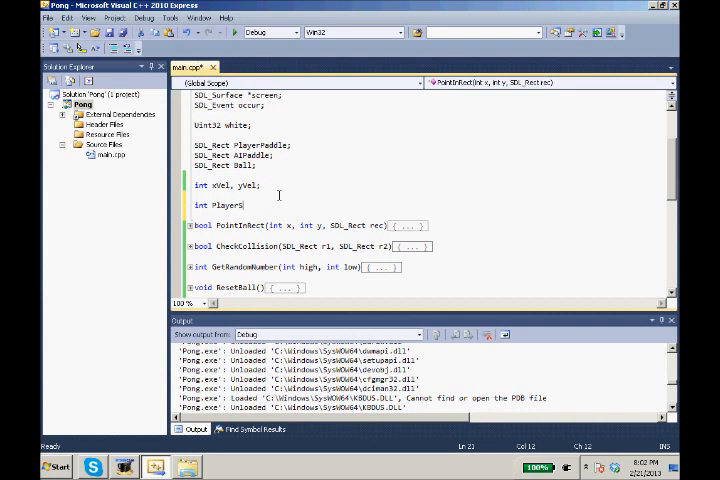
type("Score, AIScore;")
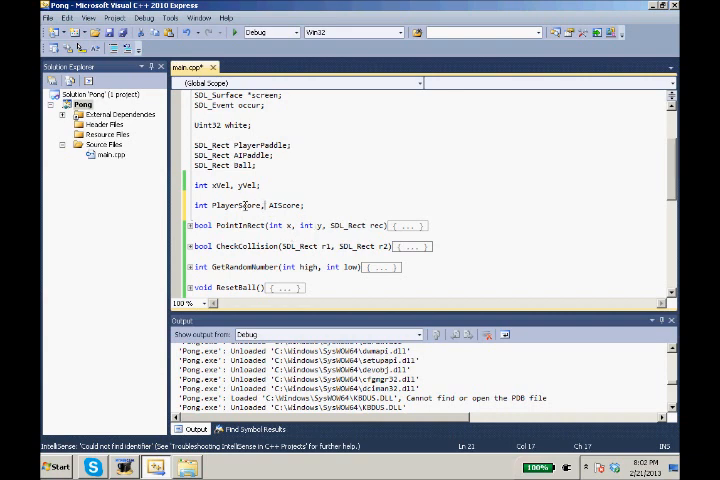
double_click(236, 204)
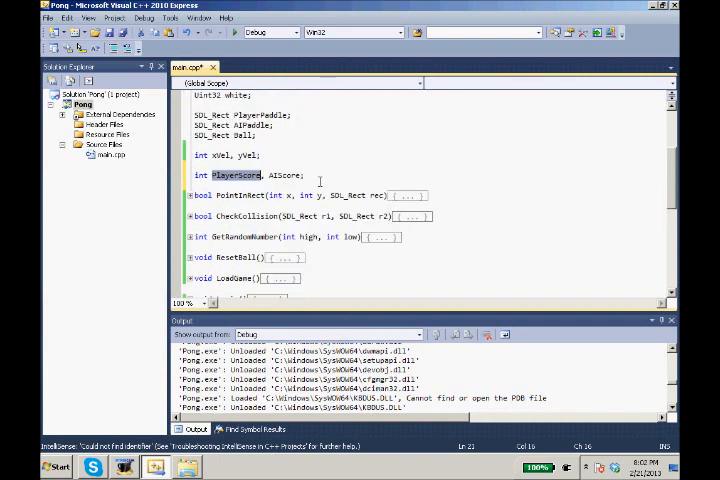
Step: Add 'AIScore += 1;' to the left-edge check and begin 'PlayerScore +=' for the right edge
scroll("down", 3)
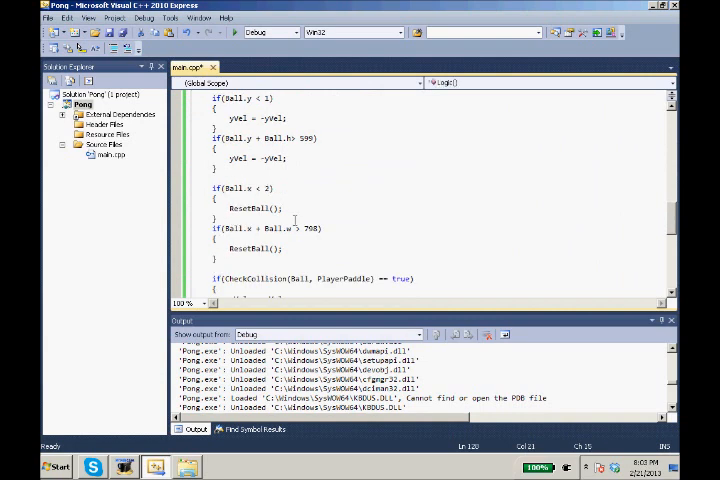
type("AIScore")
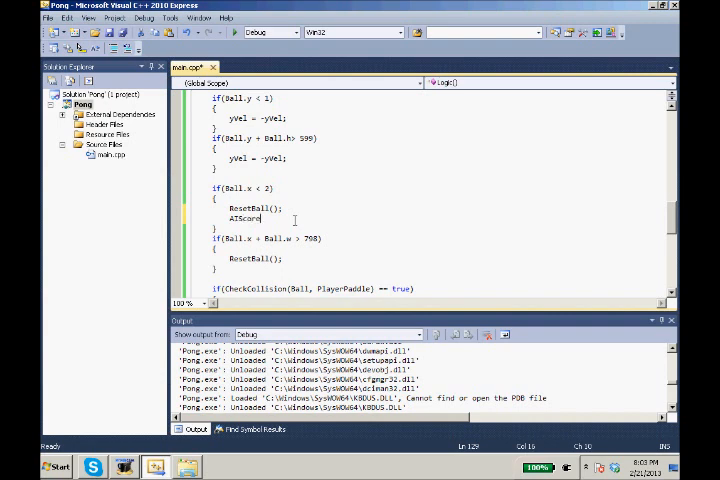
type("+= 1;")
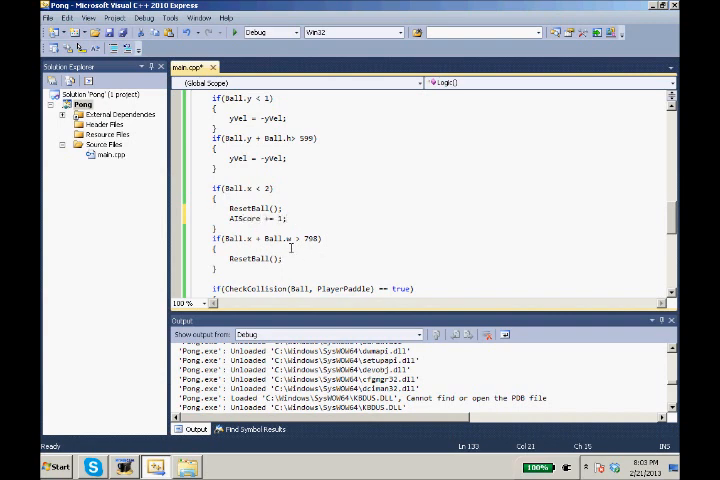
type("PlayerScore +=")
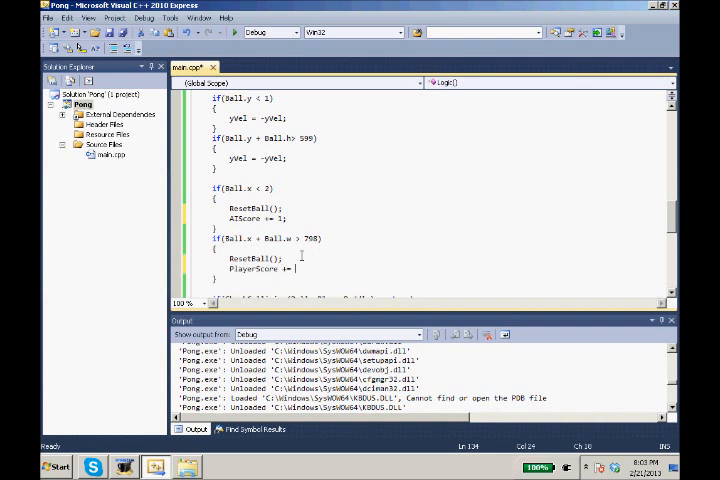
scroll("up", 3)
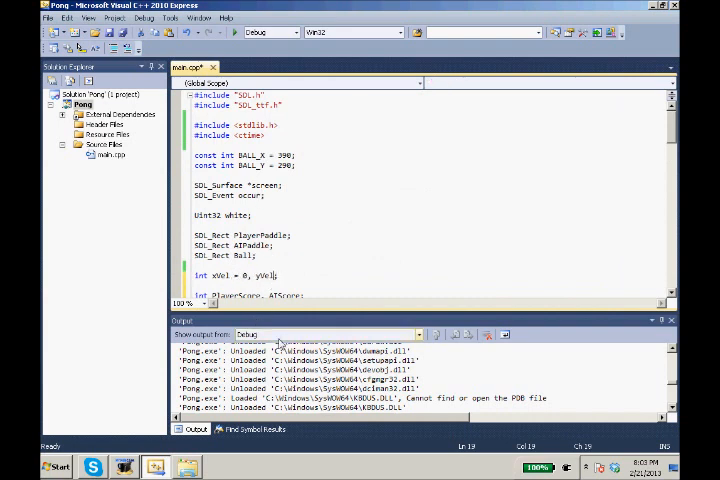
Step: Finish 'PlayerScore += 1;' and scroll back to the global declarations, collapsing function bodies
scroll("down", 3)
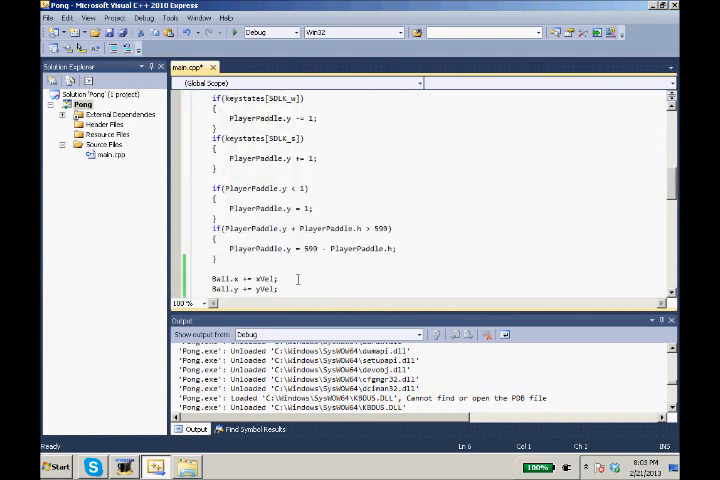
scroll("down", 3)
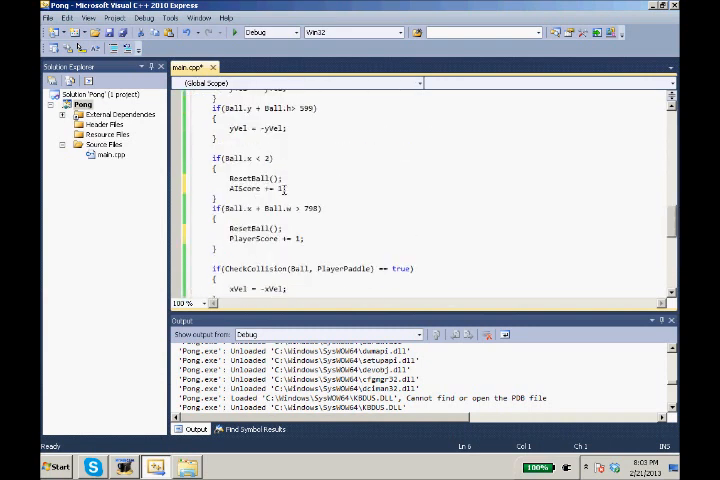
mouse_move(248, 188)
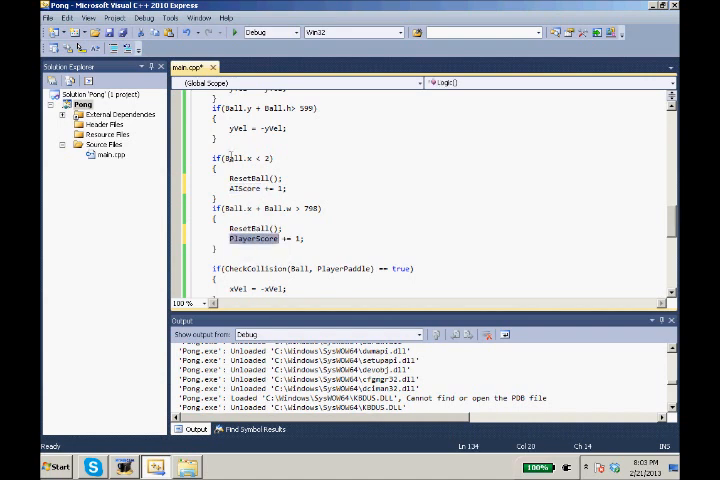
scroll("up", 3)
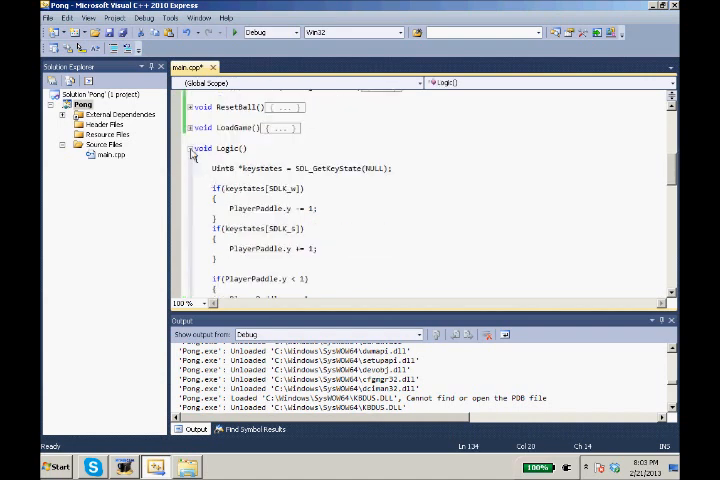
left_click(188, 148)
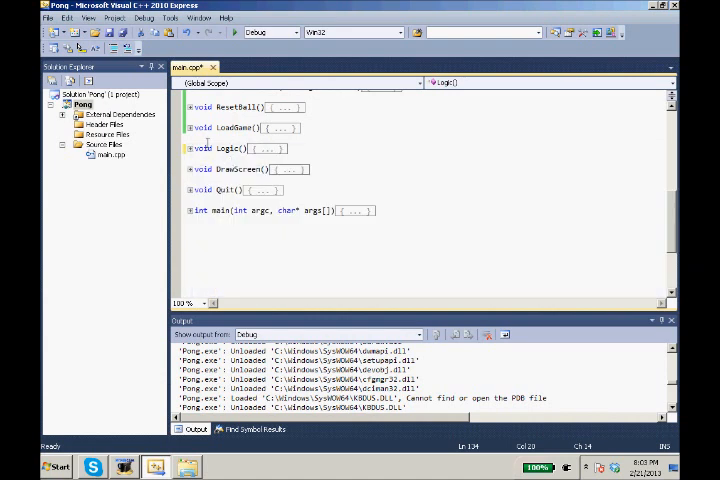
scroll("up", 3)
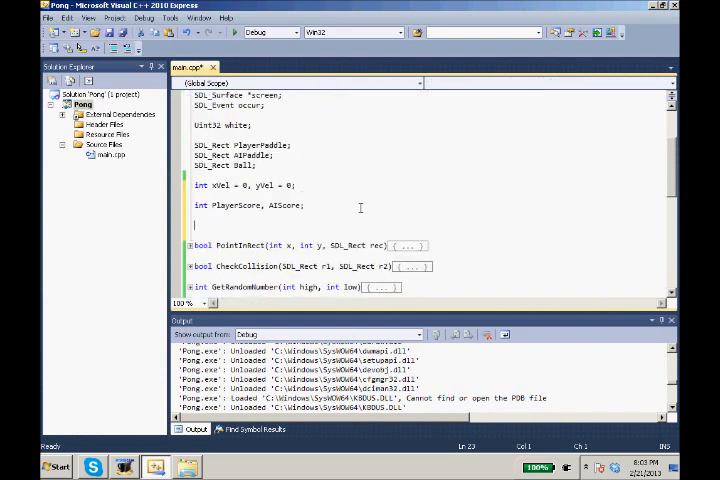
Step: Declare the global 'TTF_Font *times;' under the score variables and move to LoadGame
type("TTF_Font")
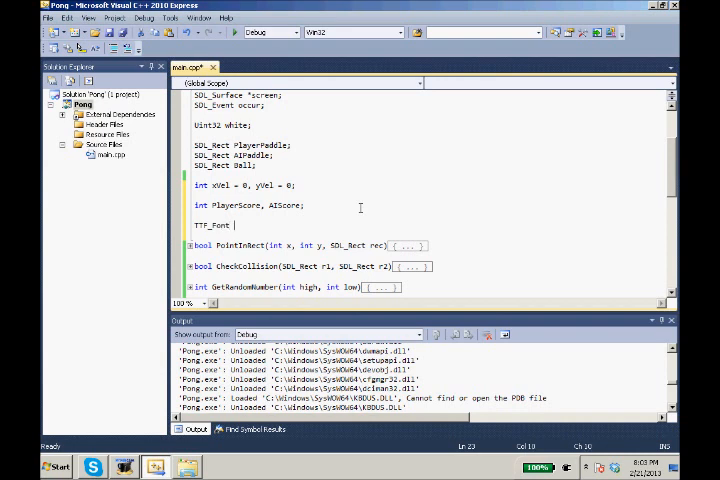
type("\"times;")
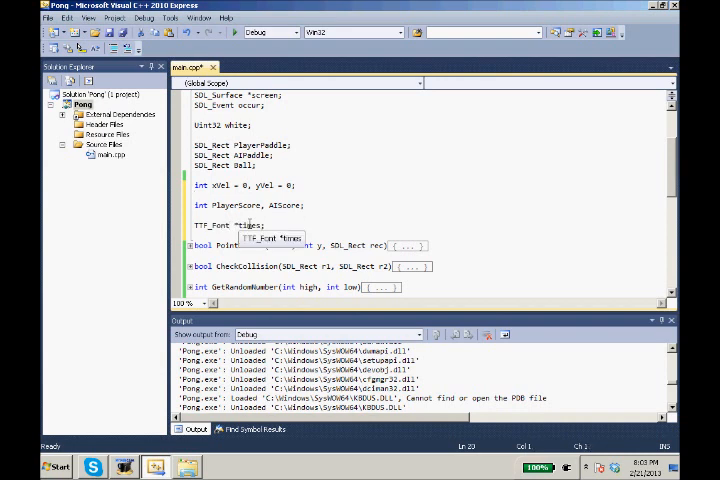
scroll("down", 3)
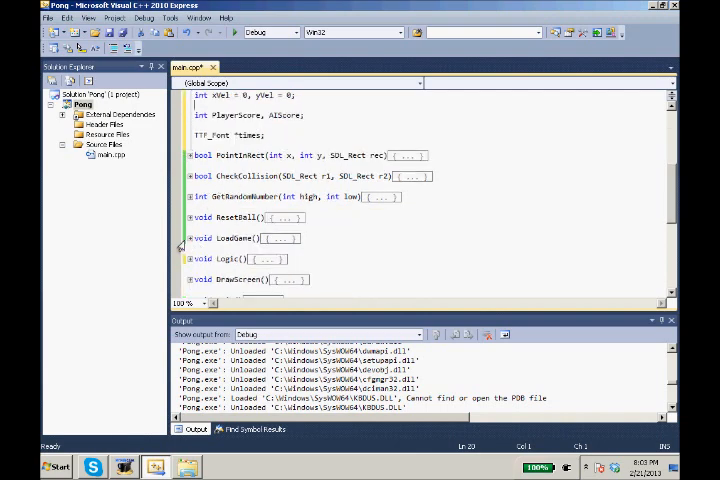
scroll("down", 3)
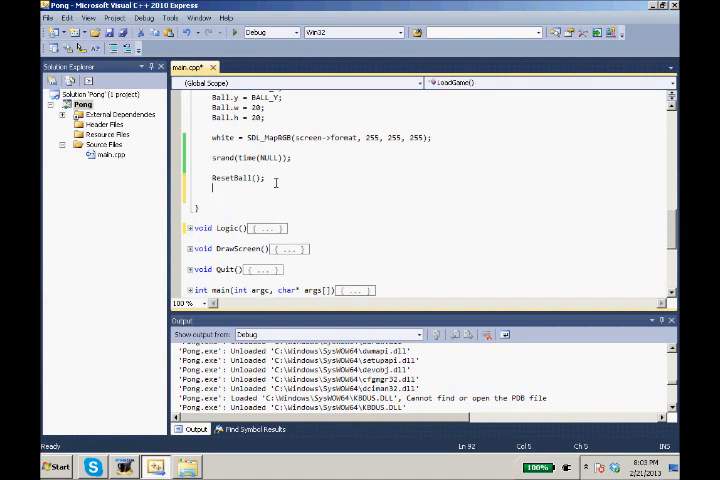
Step: Begin 'times = TTF' after ResetBall(), removing the guessed font-loading function name
type("time")
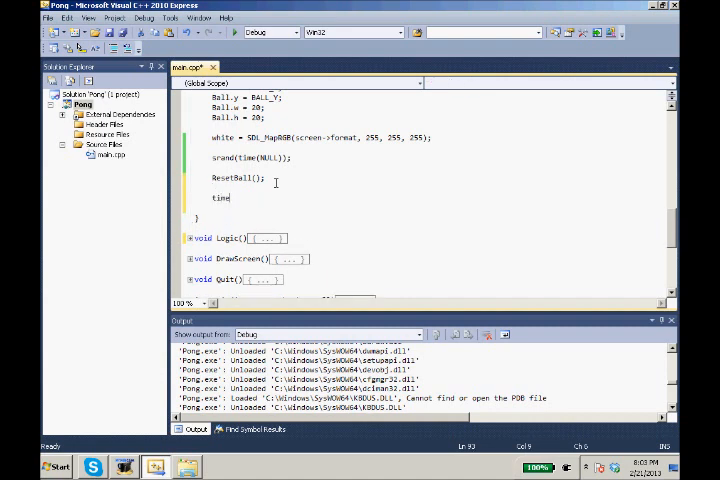
type("= TTF_LoadFont(")
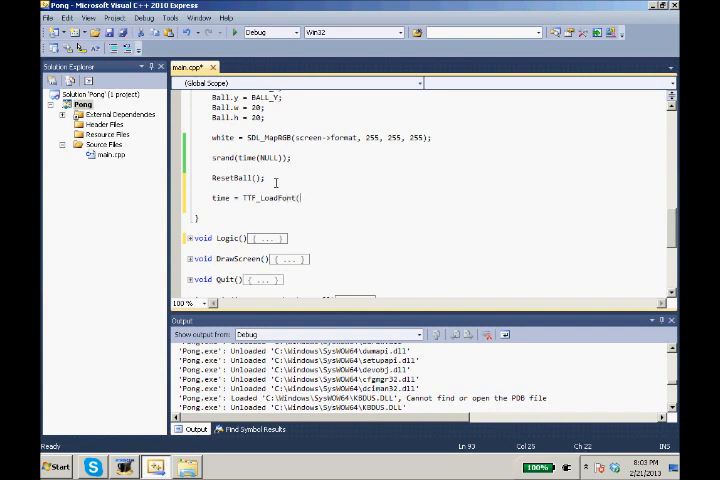
key("BackSpace")
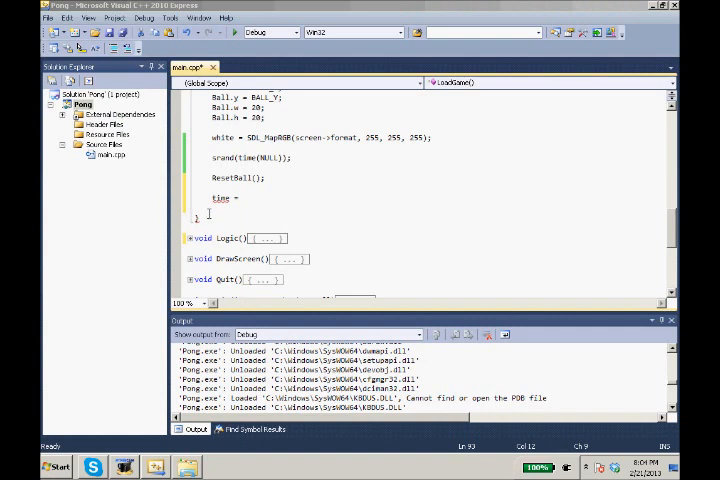
Step: Search Google in Chrome for 'SDL TTF load font'
left_click(218, 466)
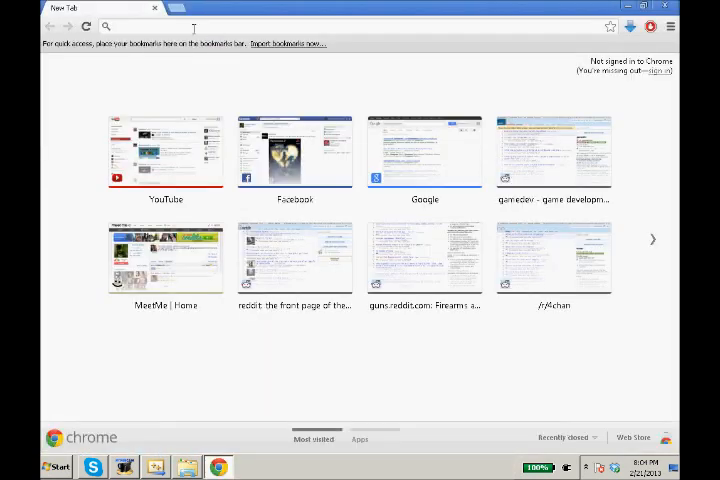
type("google.com")
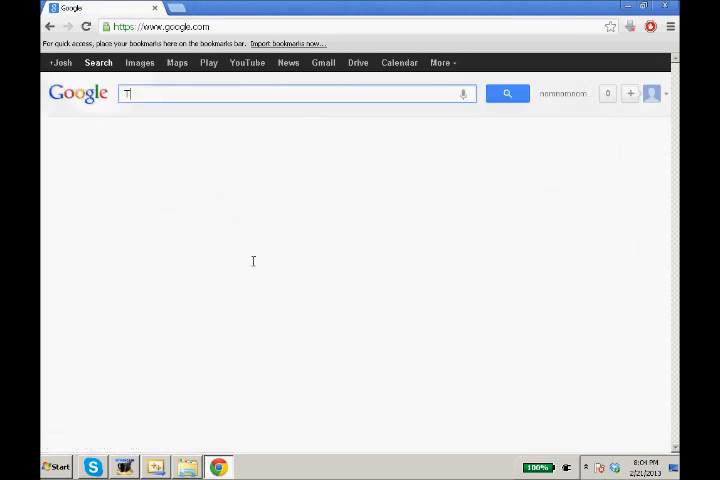
type("TF load font")
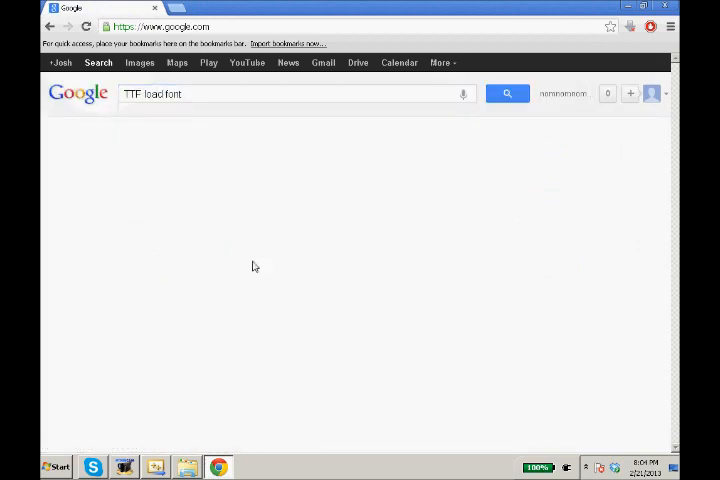
left_click(508, 92)
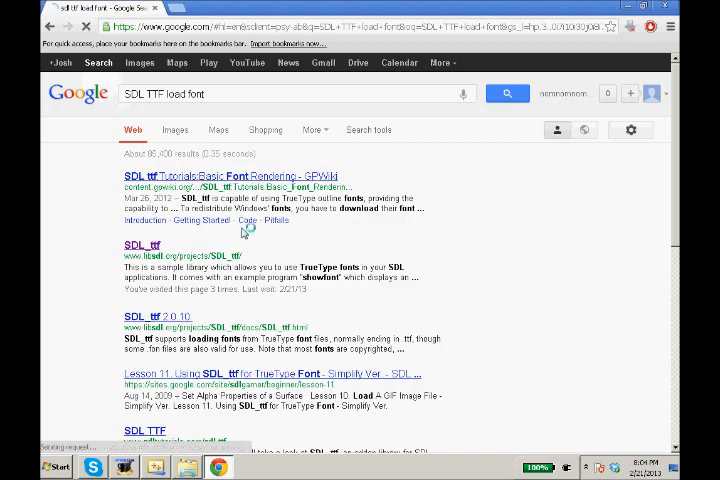
Step: Open the SDL_ttf Basic Font Rendering tutorial and scroll to its TTF_OpenFont example
left_click(228, 176)
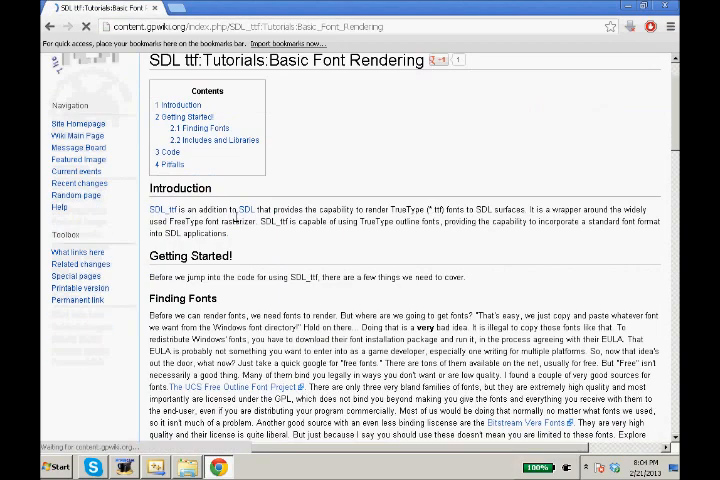
scroll("down", 3)
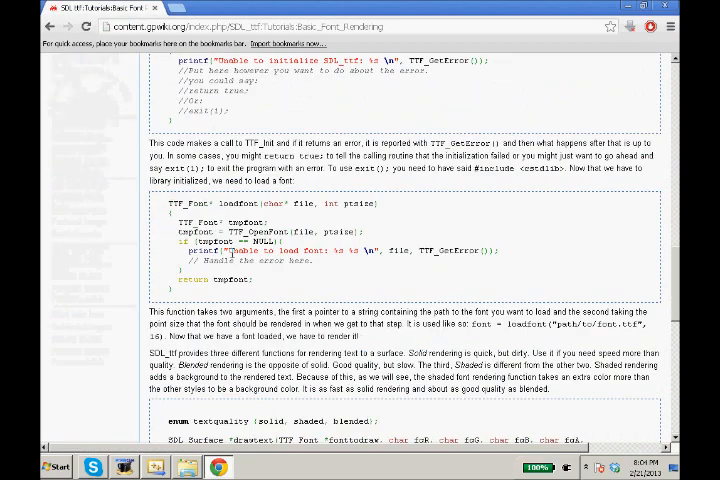
scroll("down", 3)
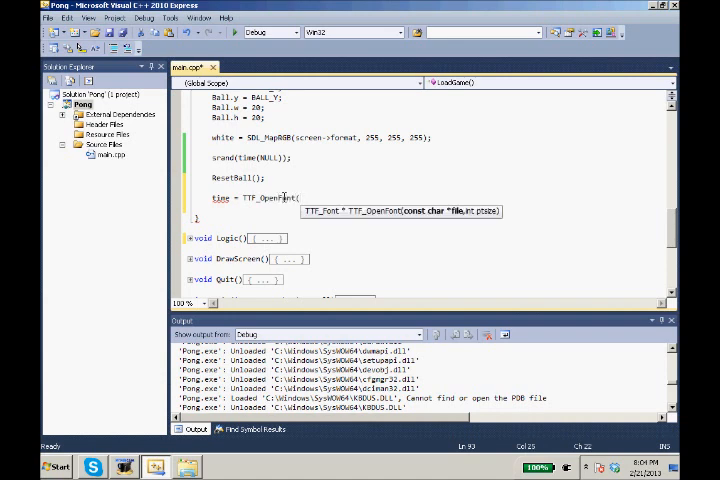
Step: Complete 'times = TTF_OpenFont("times.ttf", 14);' in LoadGame
type("\"")
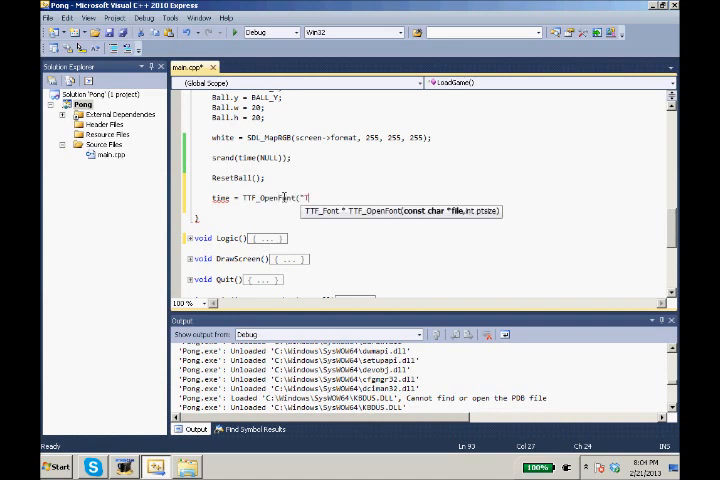
type("imes.ttf\",")
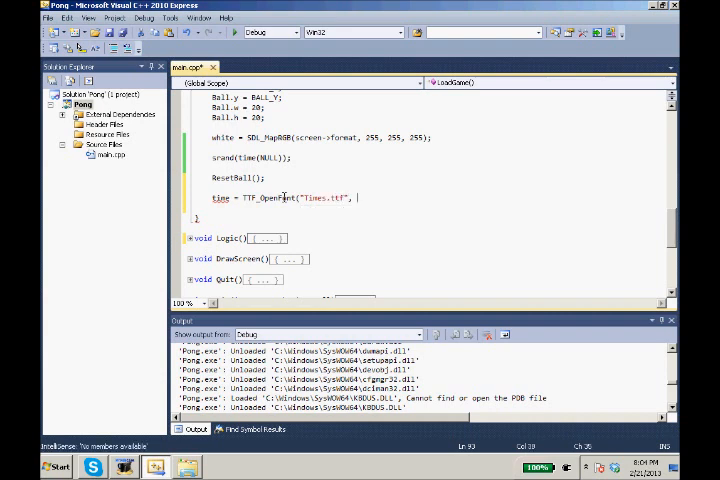
type("14);")
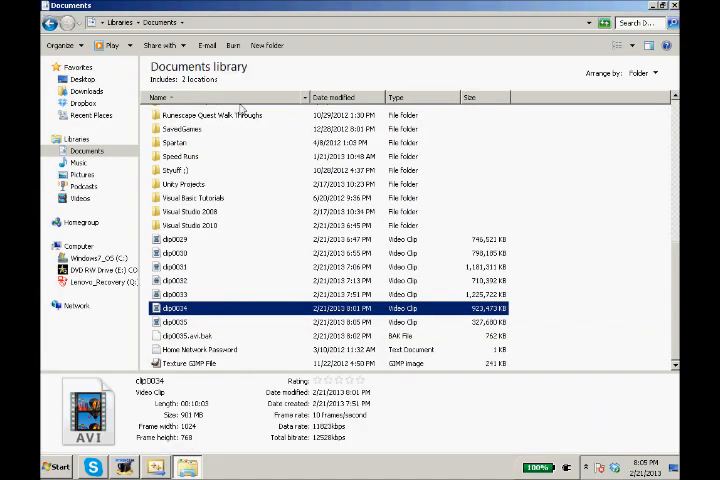
Step: Browse Dropbox to the Pong project's Debug folder
left_click(84, 104)
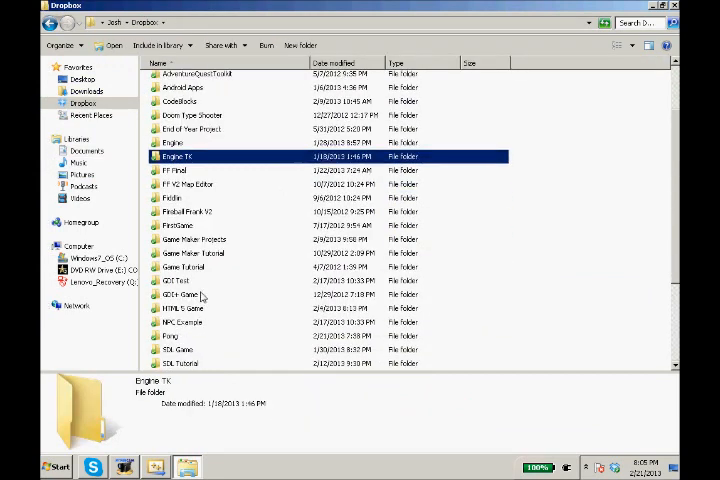
scroll("down", 3)
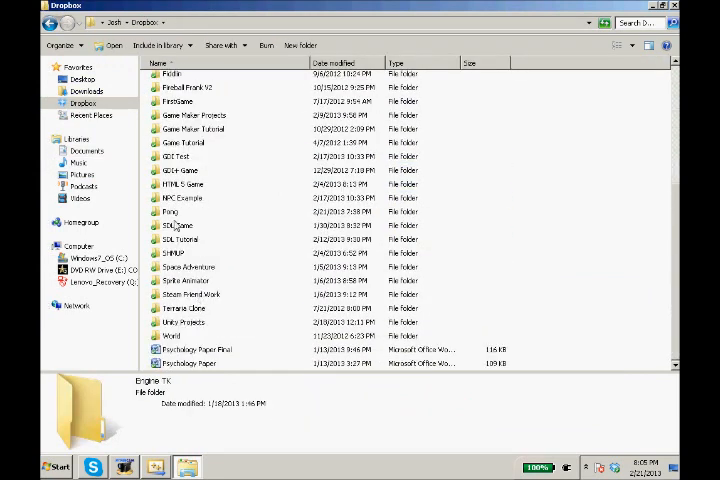
double_click(168, 212)
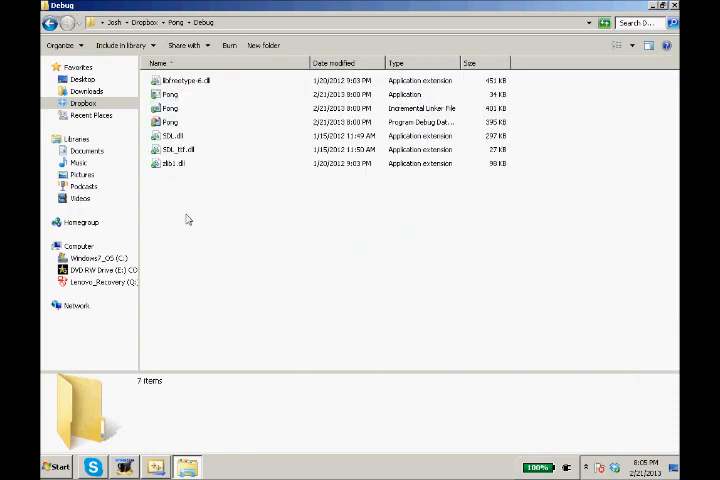
Step: Find the times font via Start menu search, copy it and paste it into Debug
left_click(56, 466)
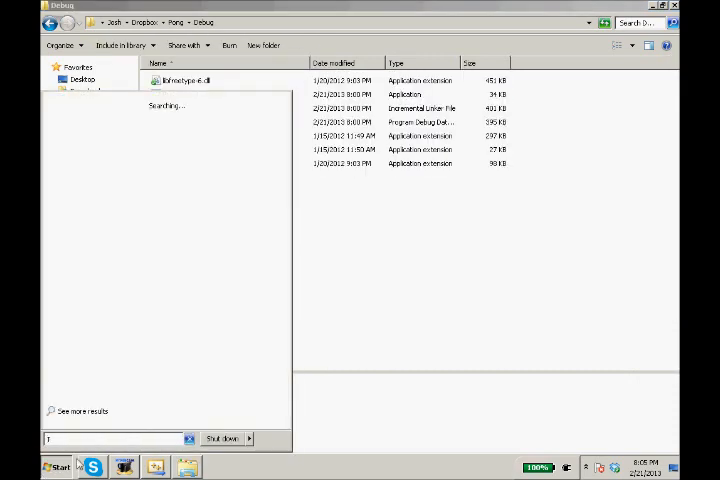
type("imes.ttf")
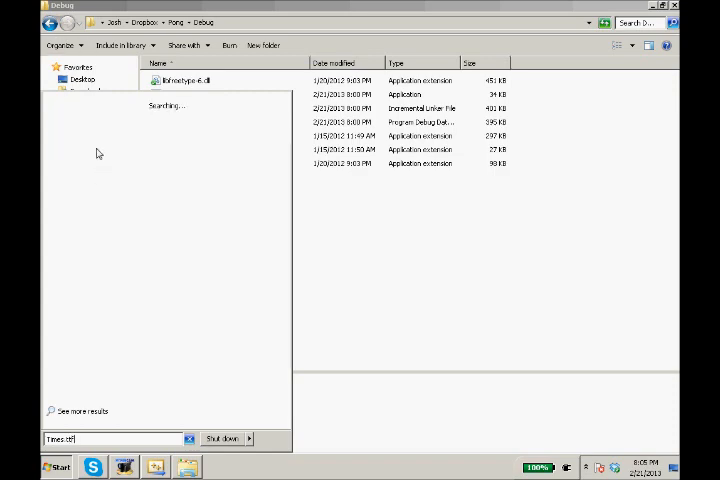
right_click(76, 128)
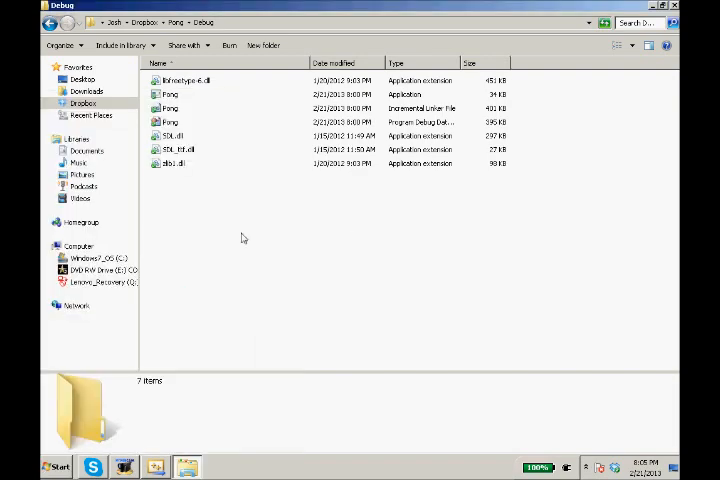
left_click(172, 164)
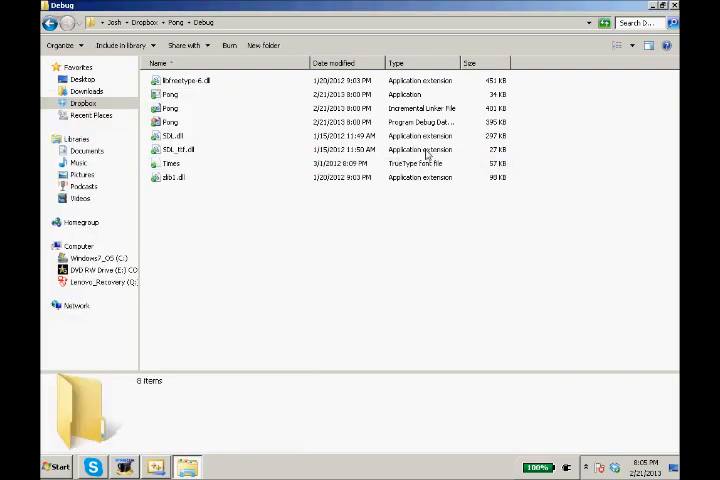
left_click(172, 164)
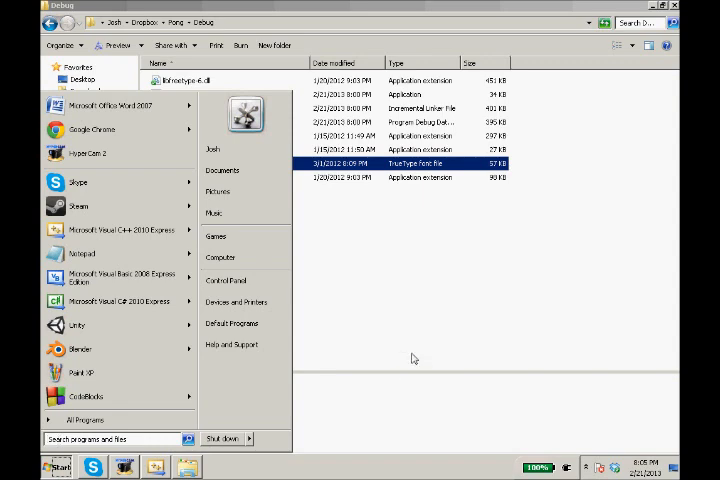
left_click(388, 344)
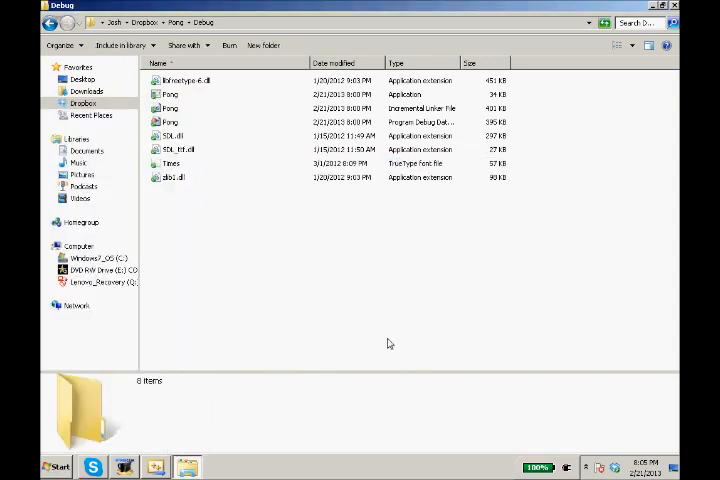
mouse_move(374, 340)
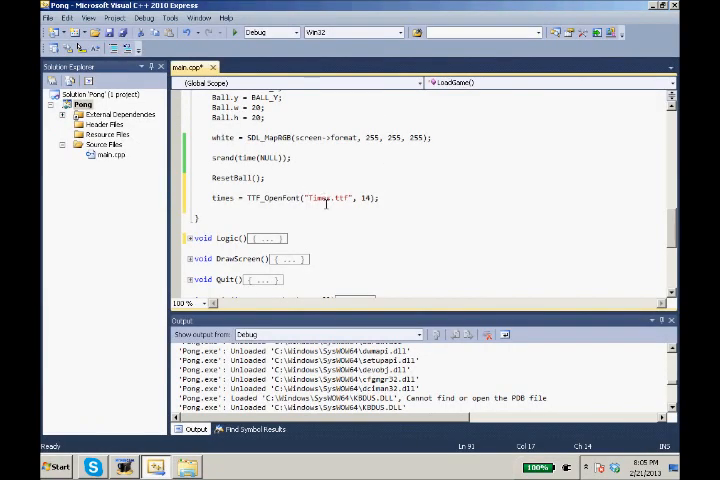
Step: Add global 'SDL_Rect PlayScoreRect, AIScoreRect;' below the TTF_Font *times declaration
scroll("up", 3)
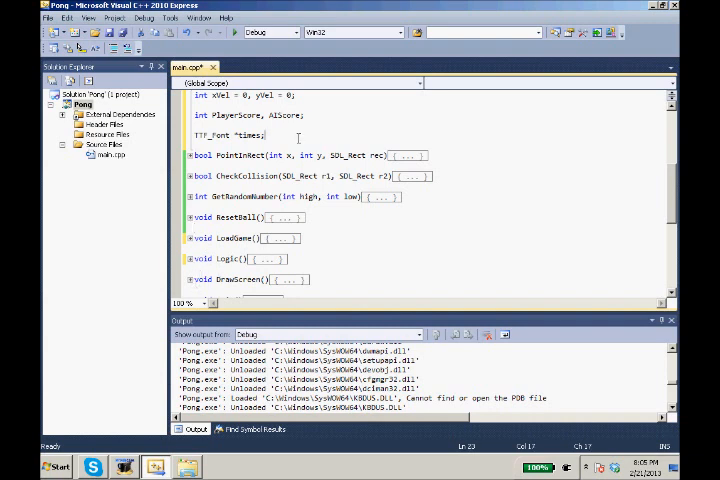
scroll("up", 3)
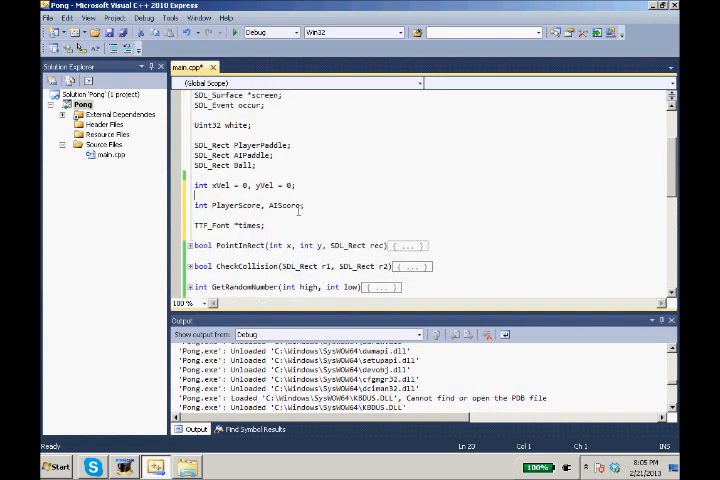
scroll("down", 3)
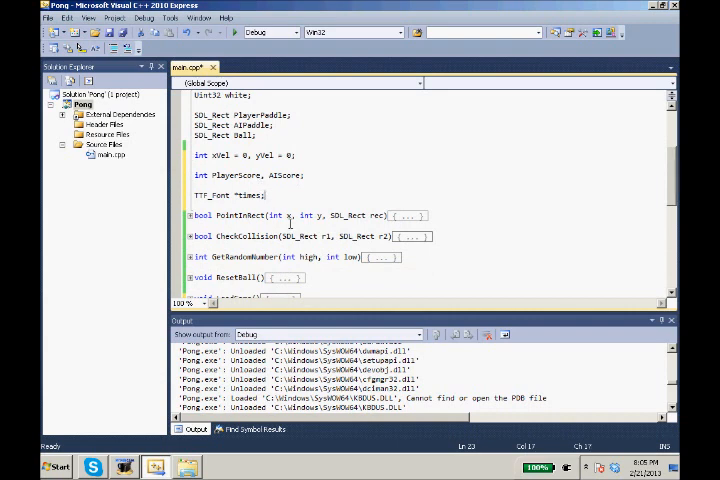
type("SDL_Rect")
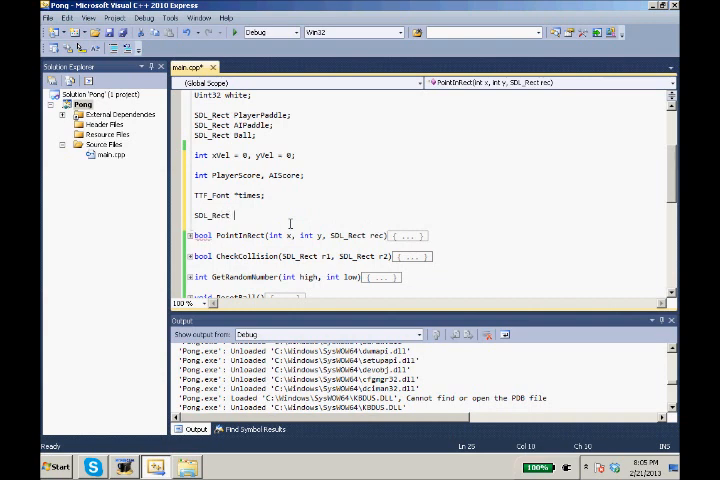
type("Pla")
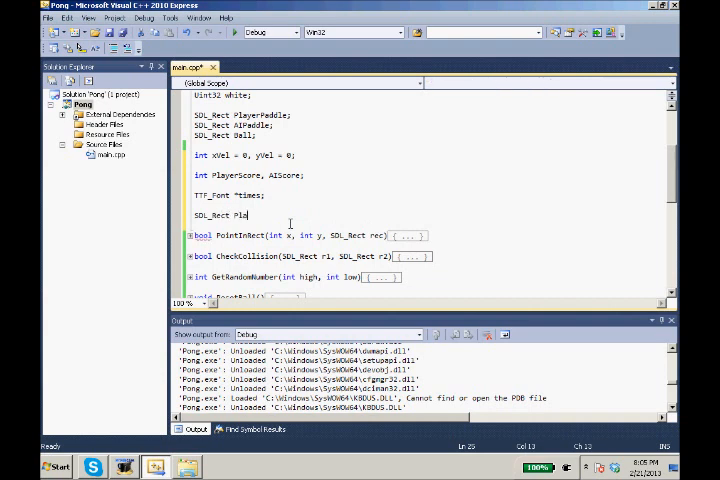
type("yScore")
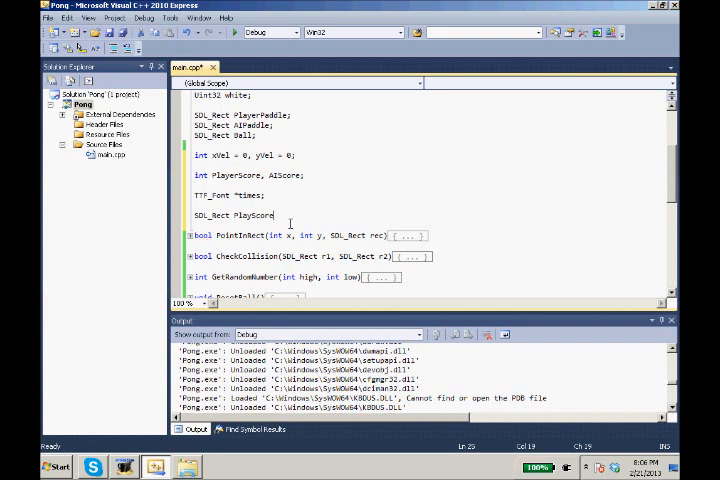
type("Rect, AIScoreR")
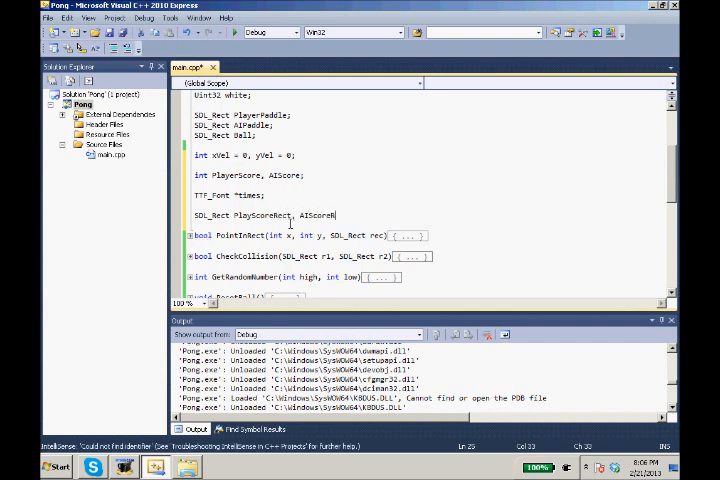
type("ect")
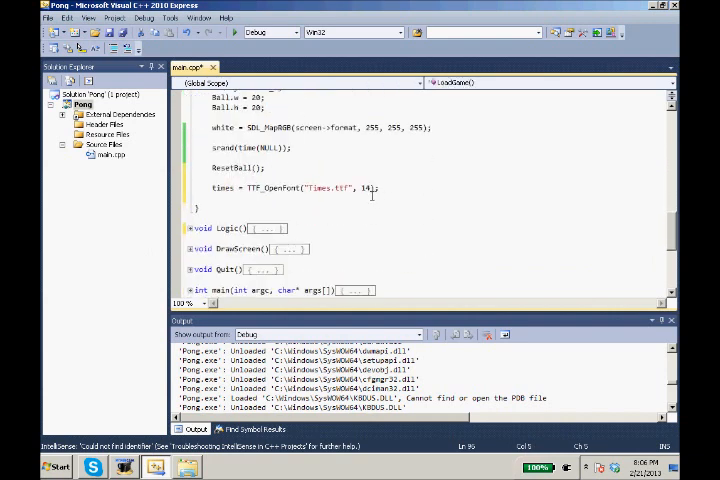
Step: In LoadGame set PlayerScoreRect.x to 50 and AIScoreRect.x to 725
type("PlayScoreRect")
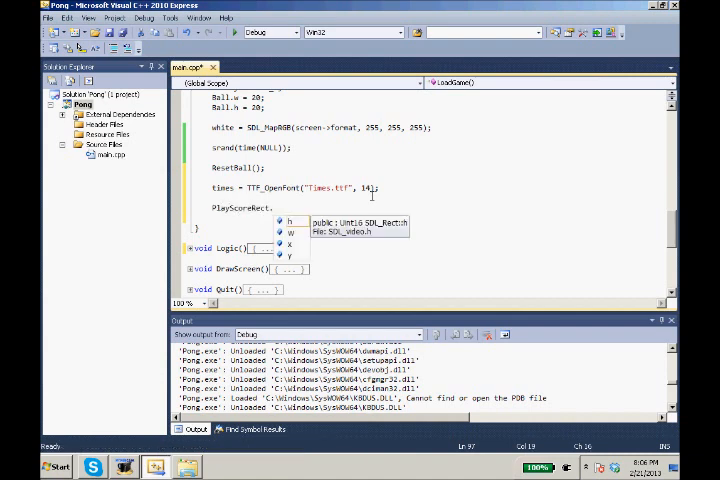
type(".x = 0;")
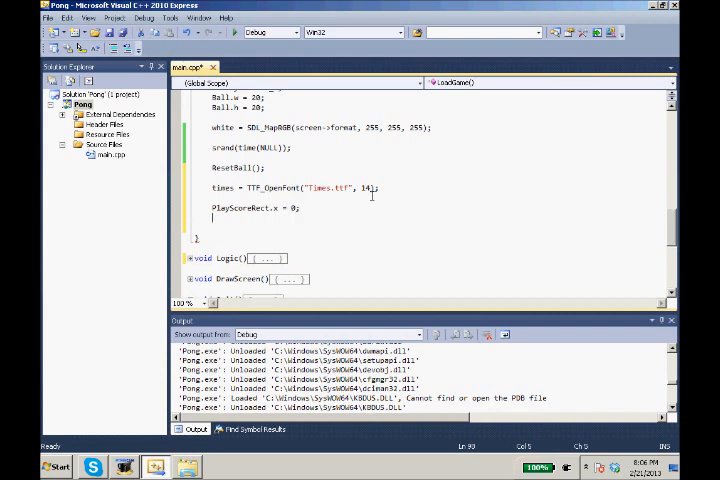
type("PlayS")
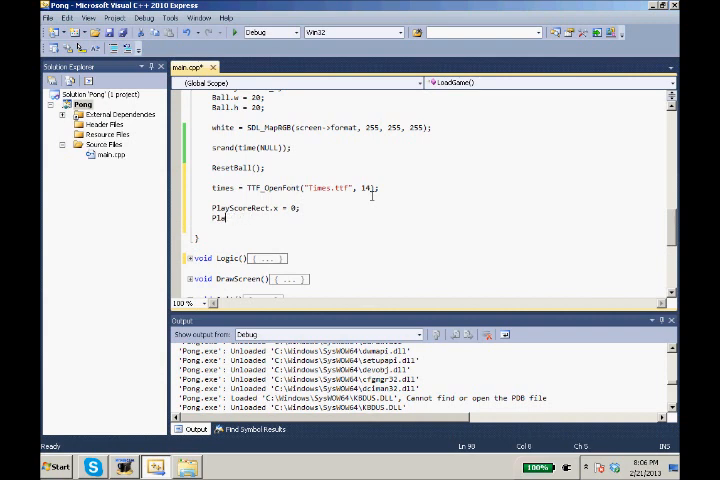
type("AIScore")
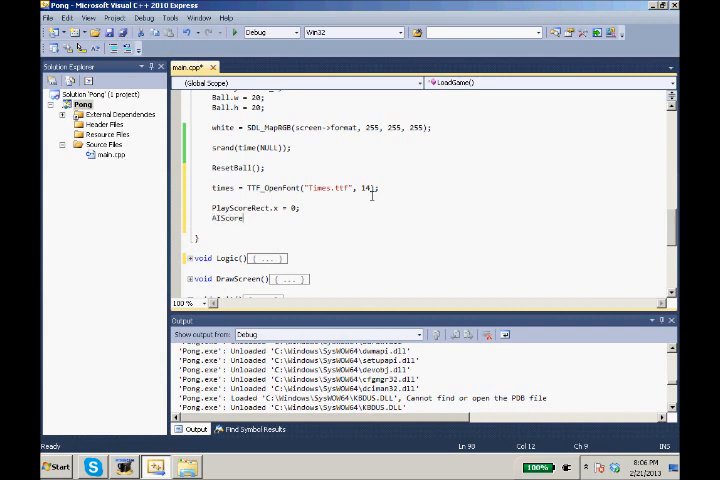
type("Rect")
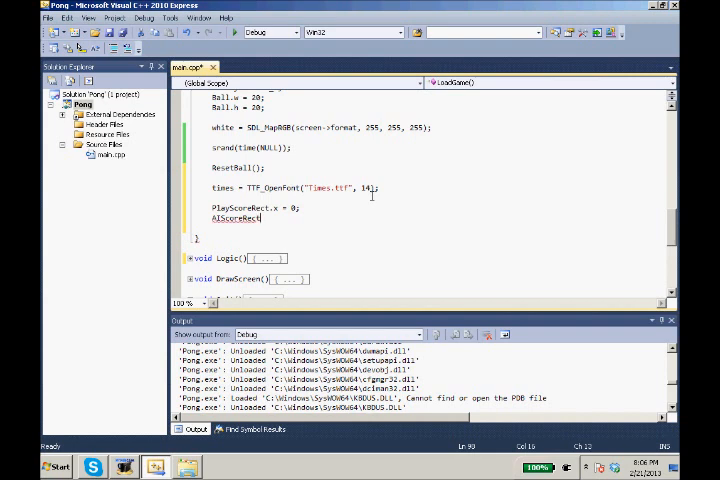
type(".x =")
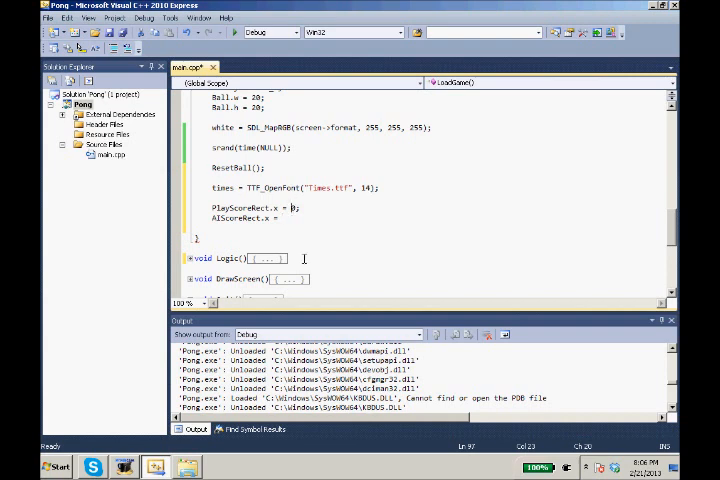
type("50")
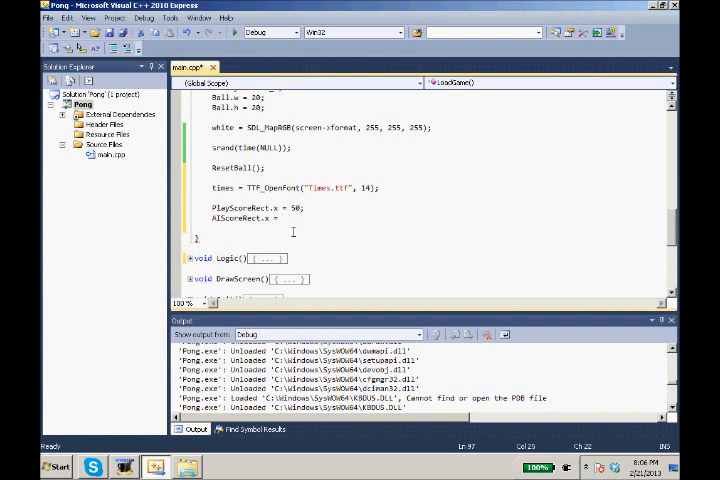
type("7")
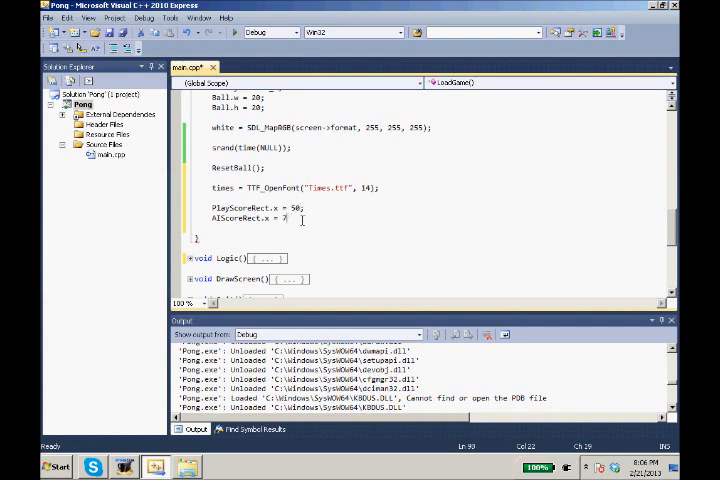
type("00")
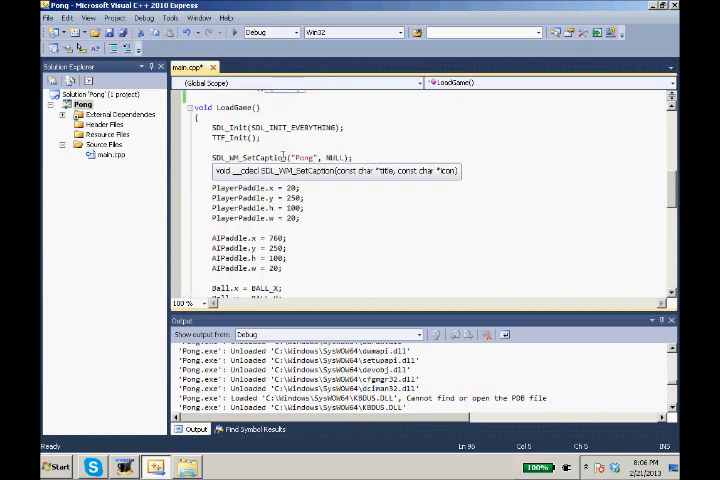
Step: Review LoadGame and collapse its body so only function signatures remain
scroll("down", 3)
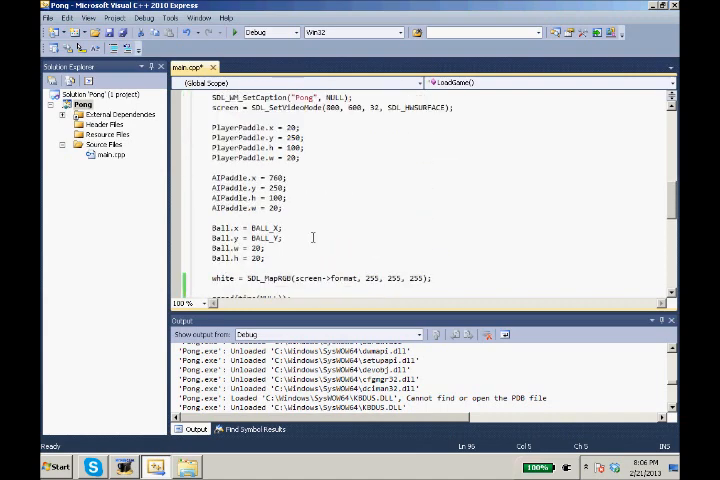
scroll("up", 3)
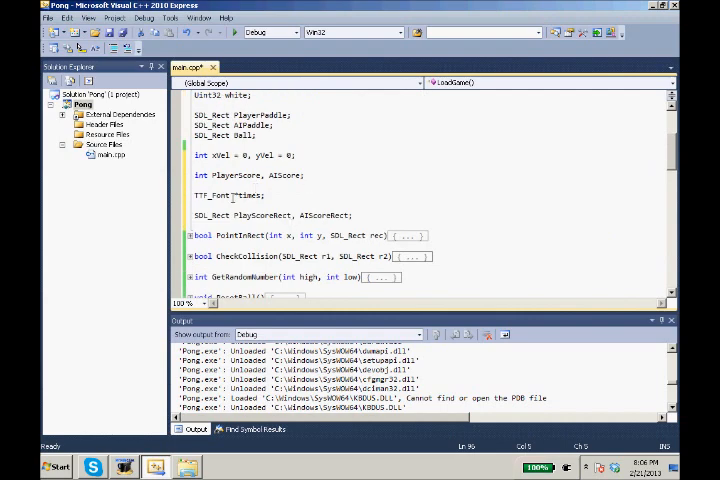
scroll("down", 3)
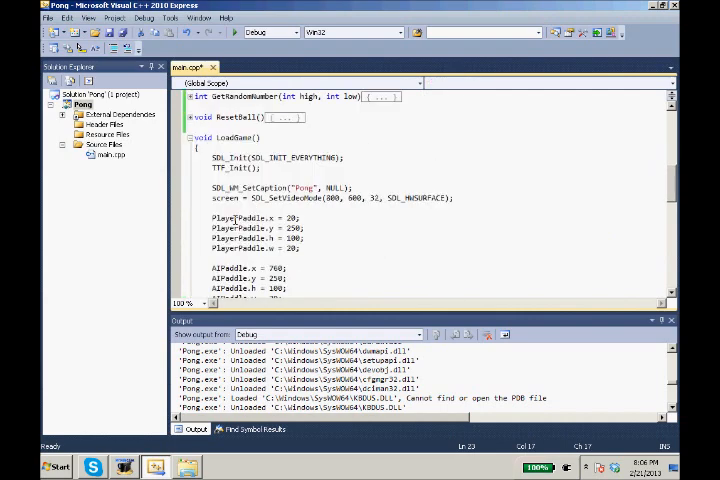
scroll("down", 3)
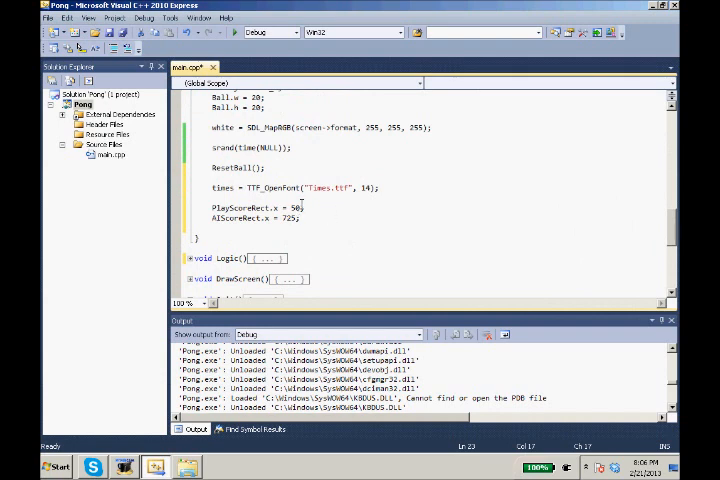
double_click(228, 218)
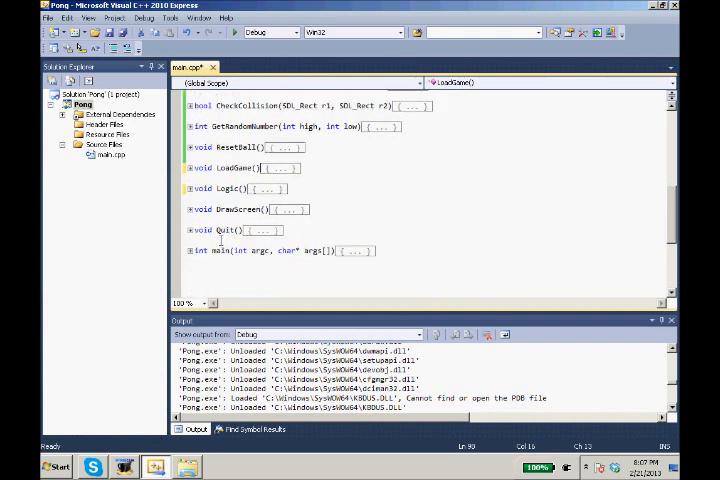
Step: Expand DrawScreen and declare 'SDL_Surface *PlayerScoreSurface;' above SDL_Flip
left_click(188, 208)
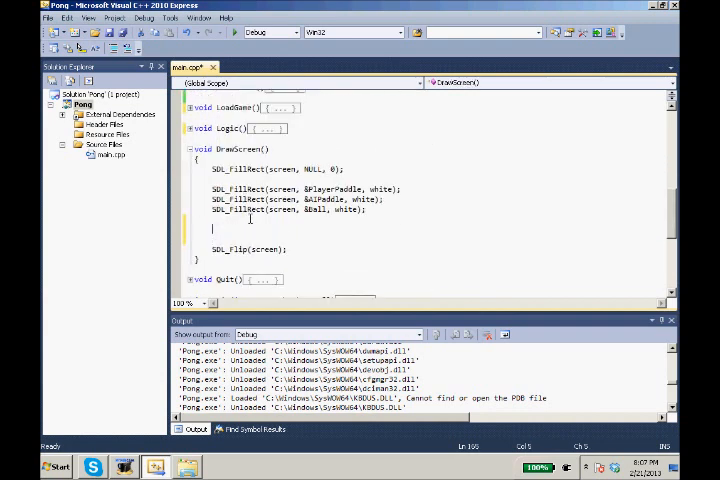
type("SDL_S")
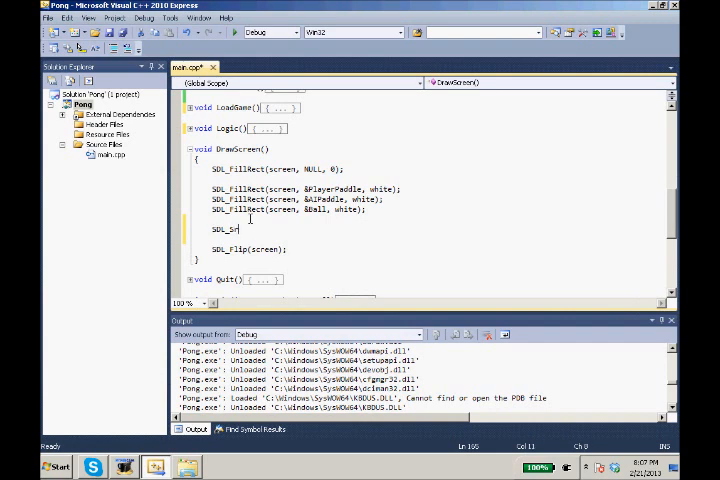
type("ruface *")
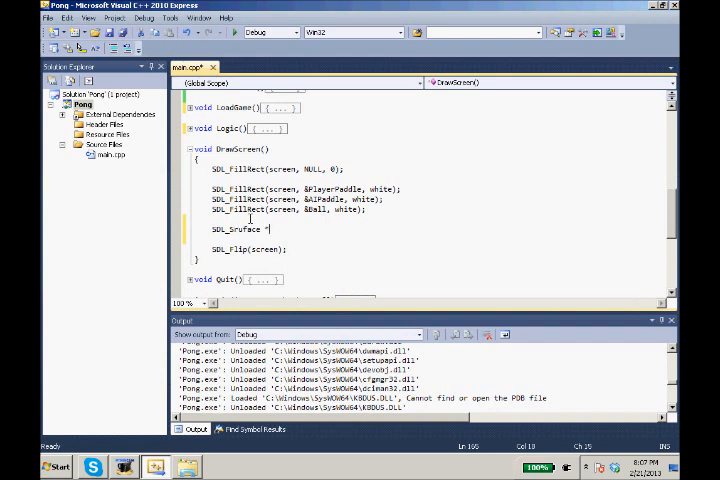
type("PlayerScoreSurface =")
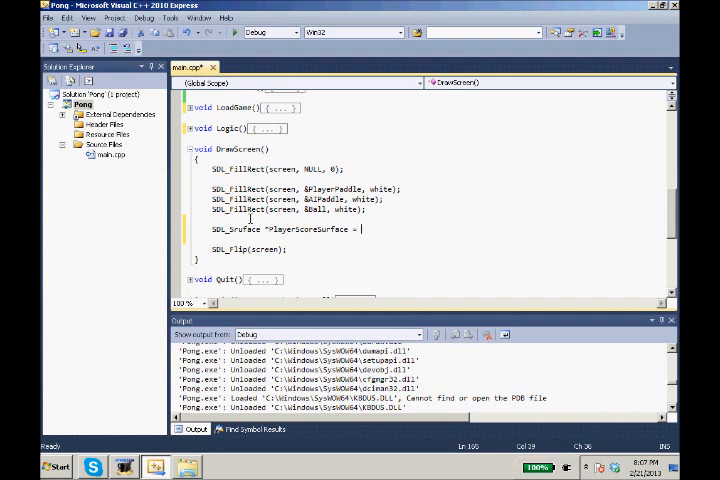
Step: Declare 'SDL_Surface *AIScoreSurface;' alongside it, starting a TTF_ call in passing
type("TTF")
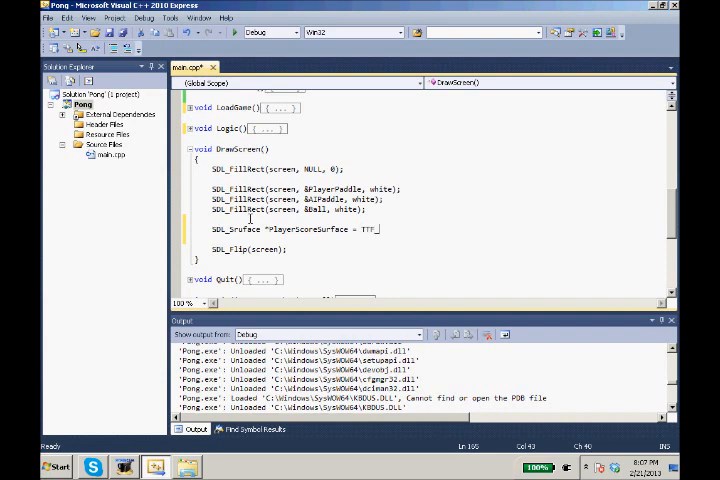
type("_")
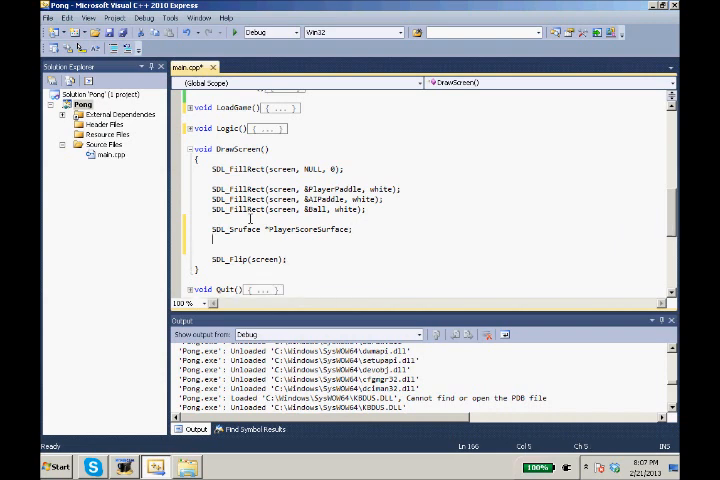
type("SDL_Surface *")
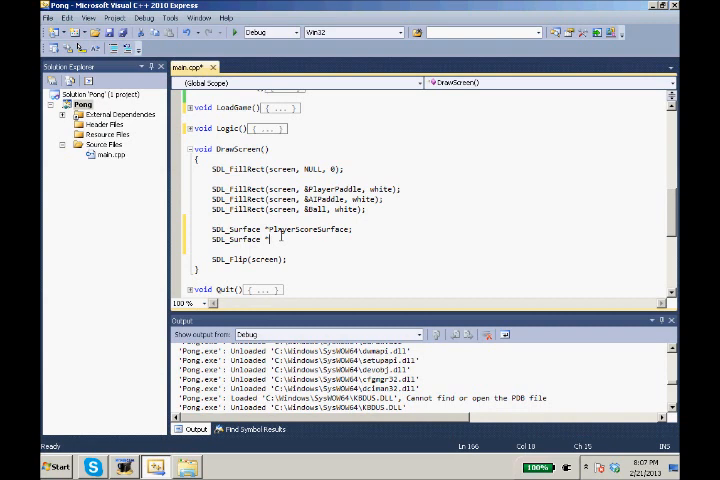
type("AIScoreSurface;")
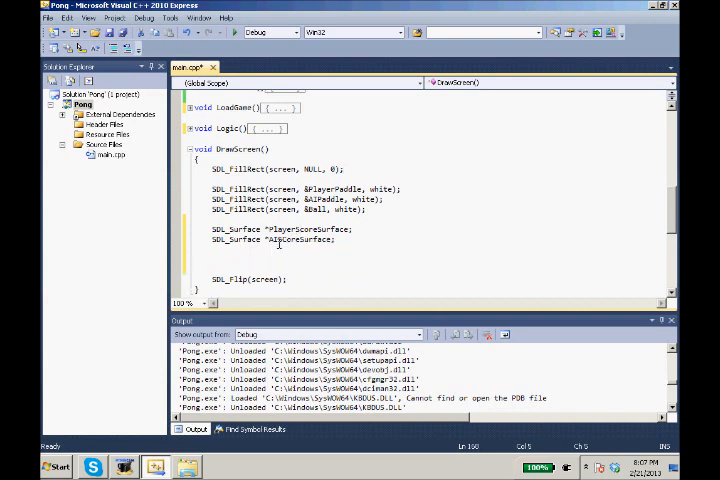
Step: Blit PlayerScoreSurface onto screen at &PlayerScoreRect with SDL_BlitSurface
type("SDL_BlitSurface(")
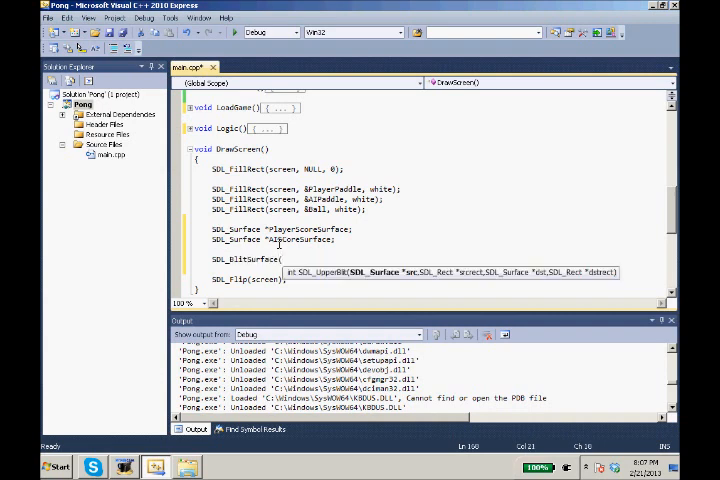
type("PlayerScoreSurface, NULL,")
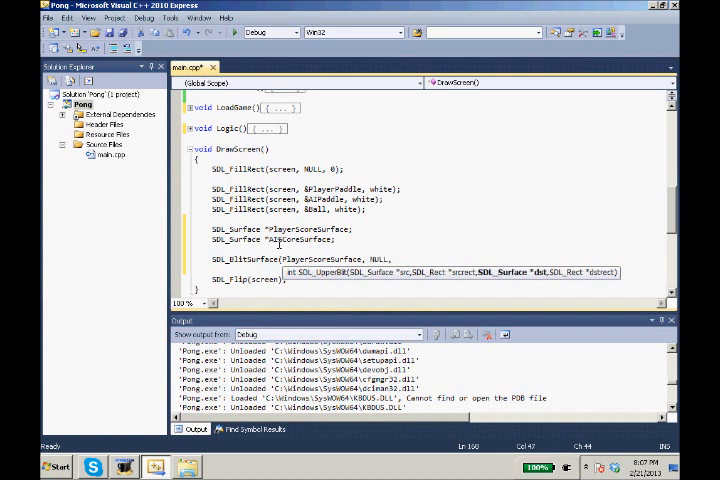
type("screen, &")
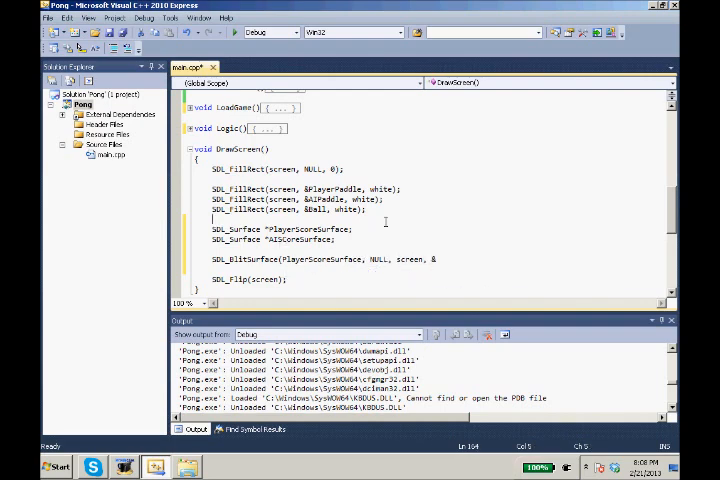
scroll("up", 3)
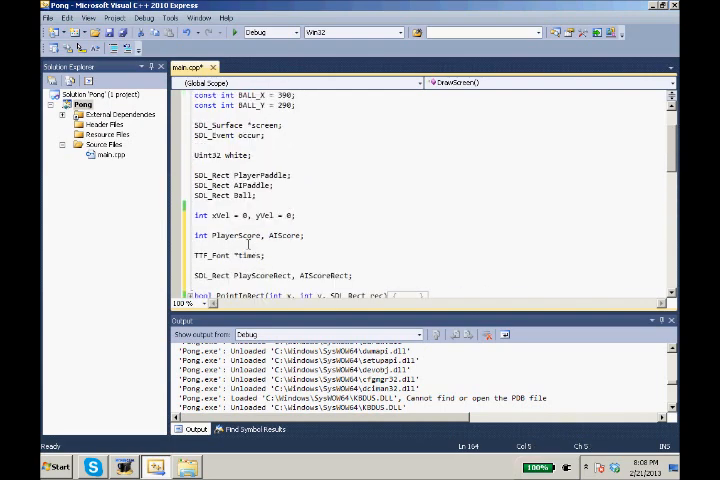
scroll("down", 3)
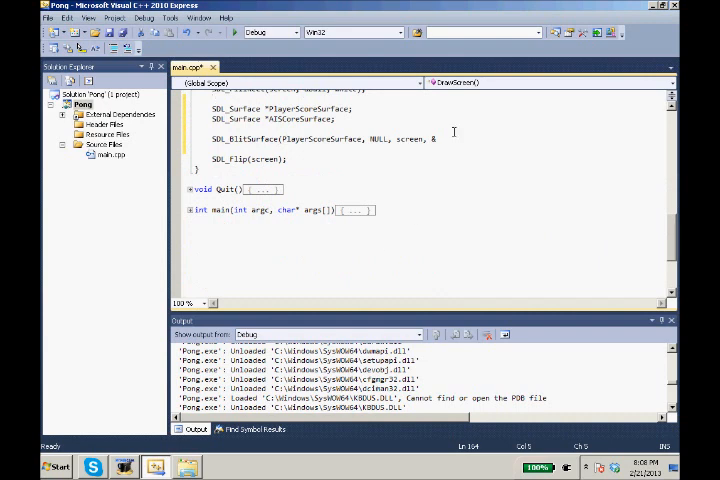
type("Player")
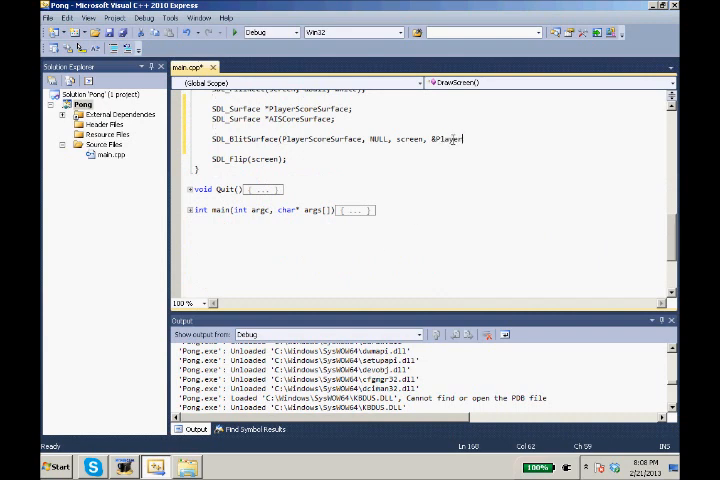
type("ScoreRect);")
type("SDL_BlitSurface(A")
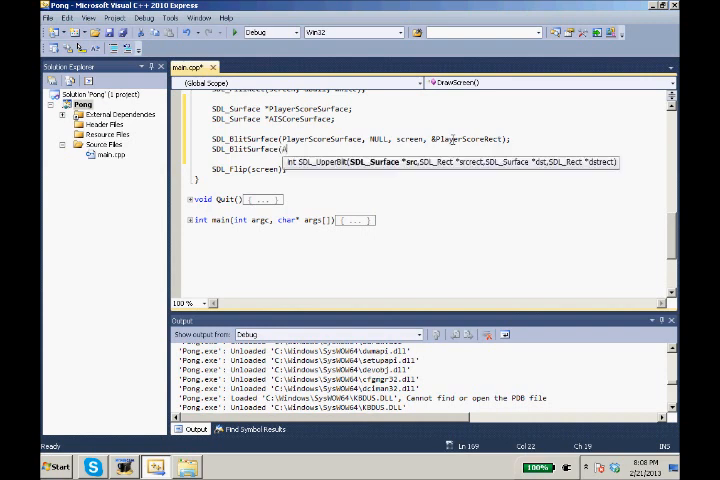
Step: Blit AIScoreSurface onto screen at &AIScoreRect with the matching SDL_BlitSurface call
type("IScoreSurface")
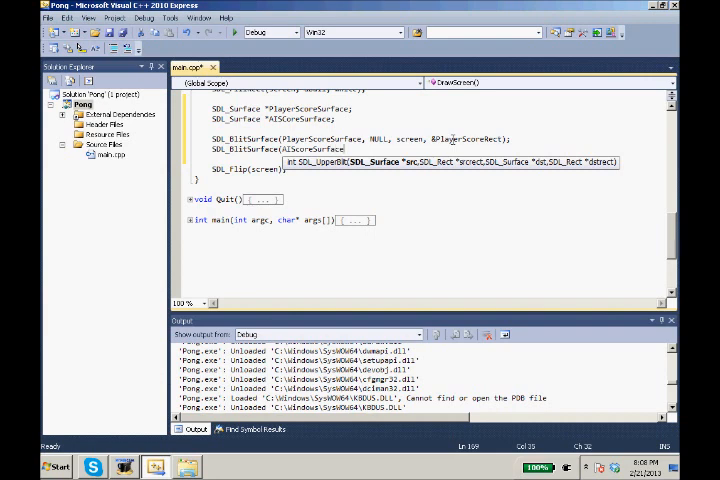
type("NULL, scre")
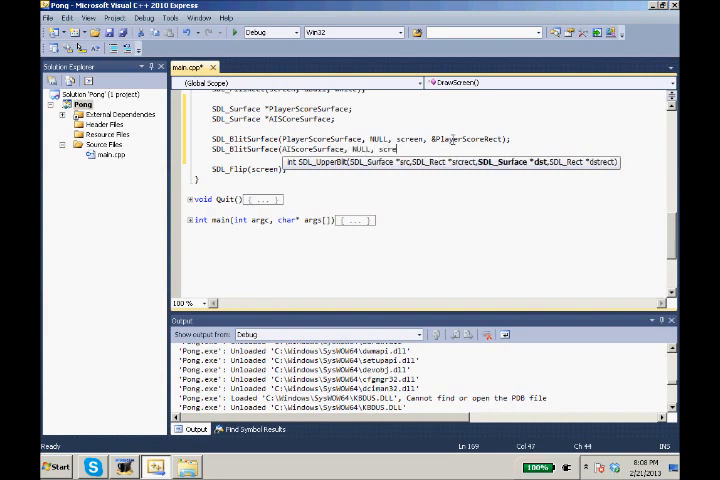
type("&AI")
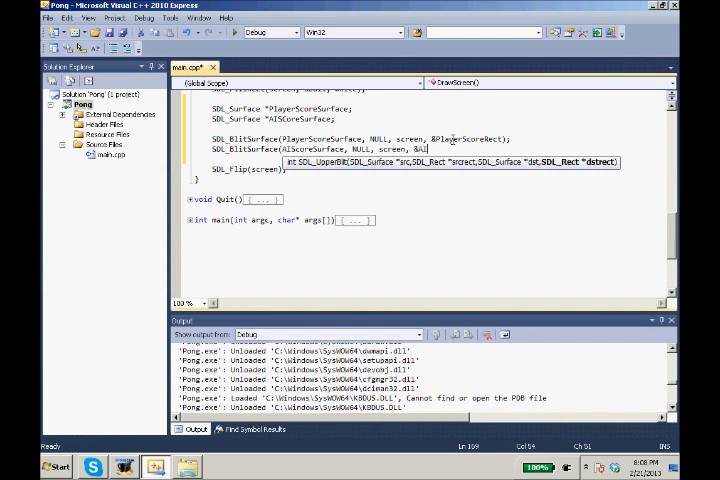
type("ScoreRect);")
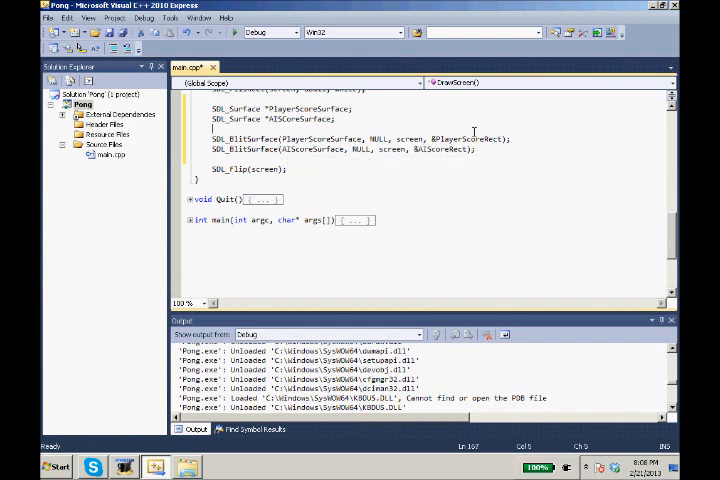
mouse_move(408, 202)
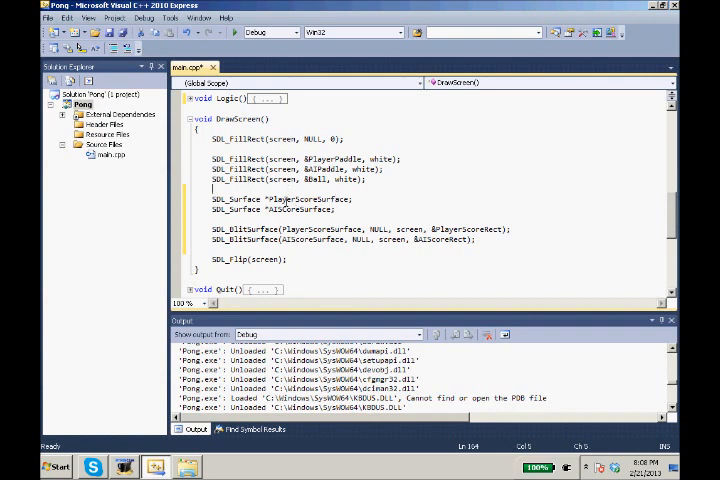
Step: Declare global SDL_Color Pink = {255, 0, 255}; among the declarations in main.cpp
scroll("up", 3)
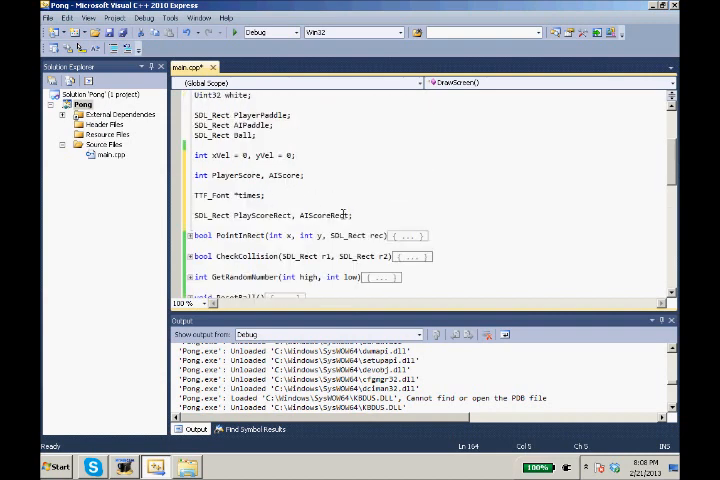
mouse_move(350, 204)
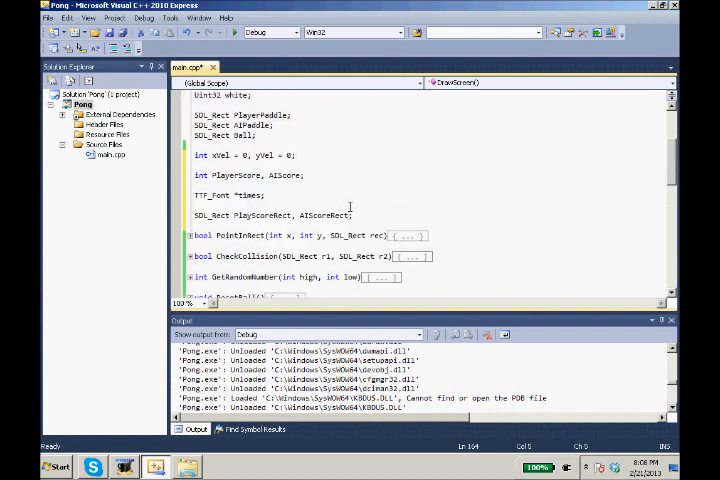
scroll("down", 3)
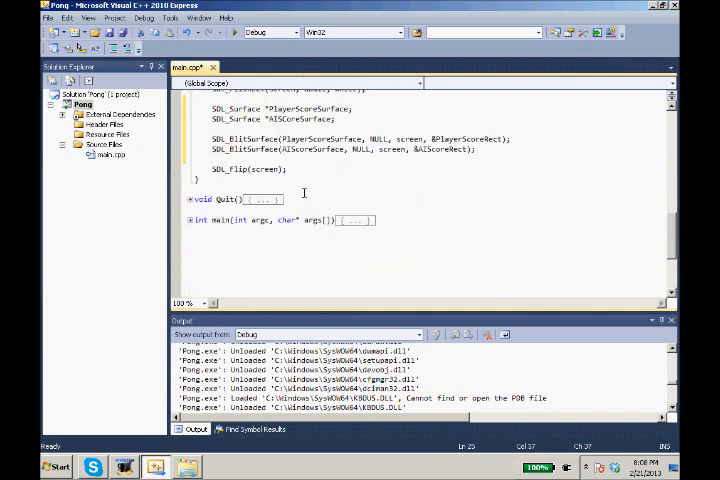
scroll("up", 3)
type("SDL_Color")
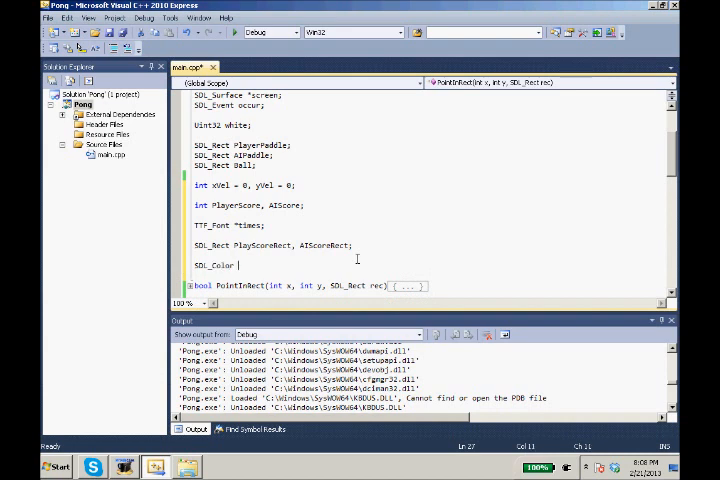
type("Pink")
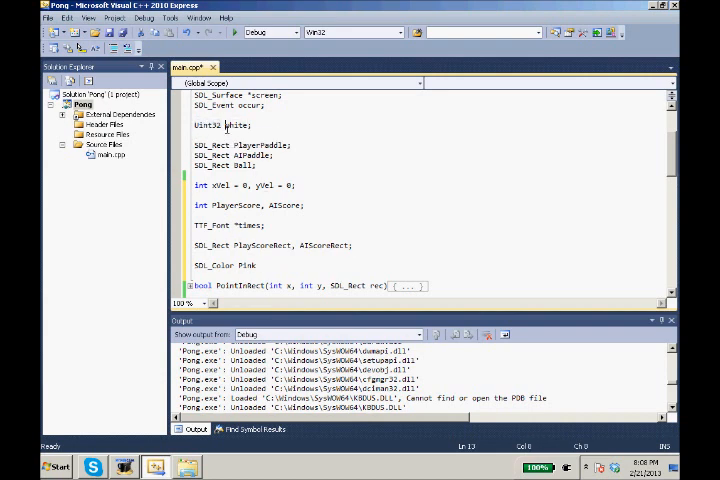
double_click(212, 264)
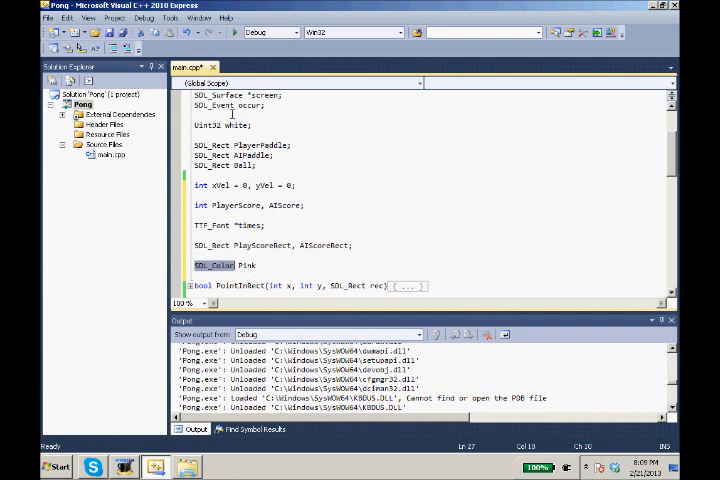
scroll("down", 3)
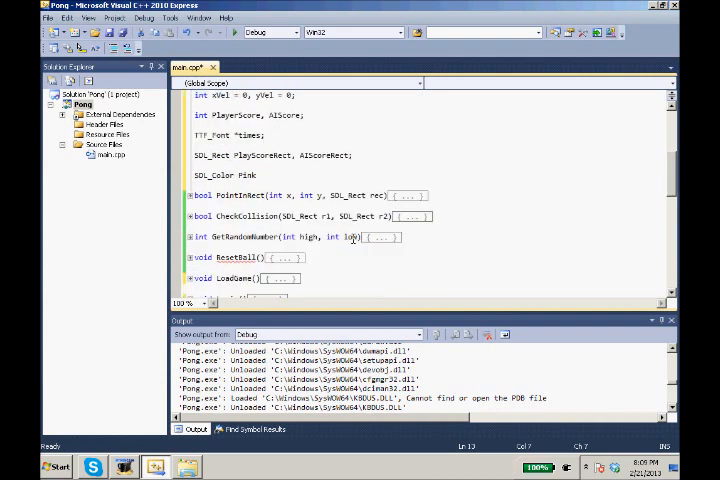
scroll("up", 3)
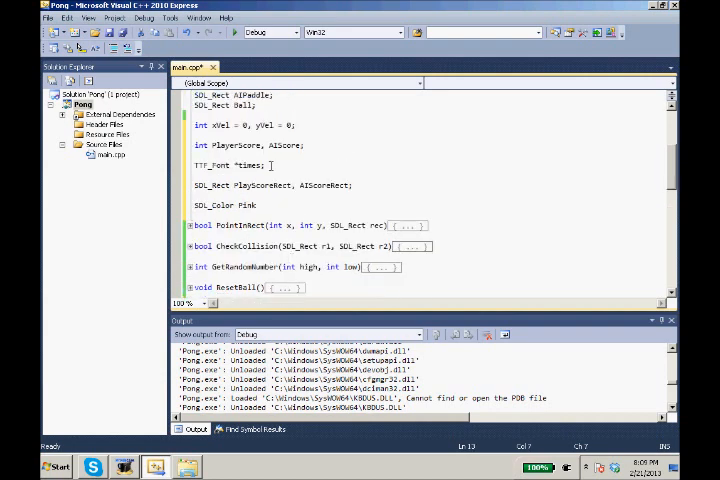
scroll("up", 3)
type(" =")
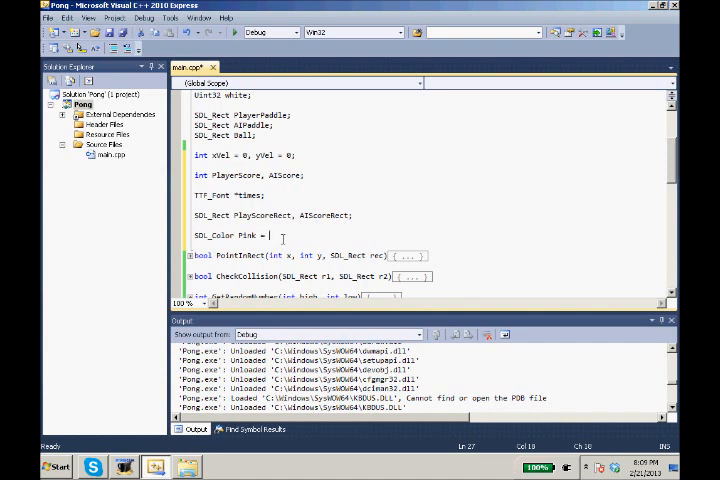
type("{255, 0, 255};")
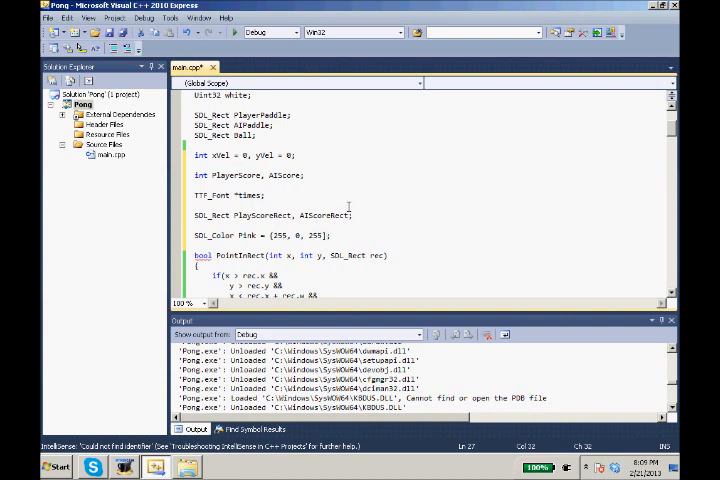
left_click(200, 188)
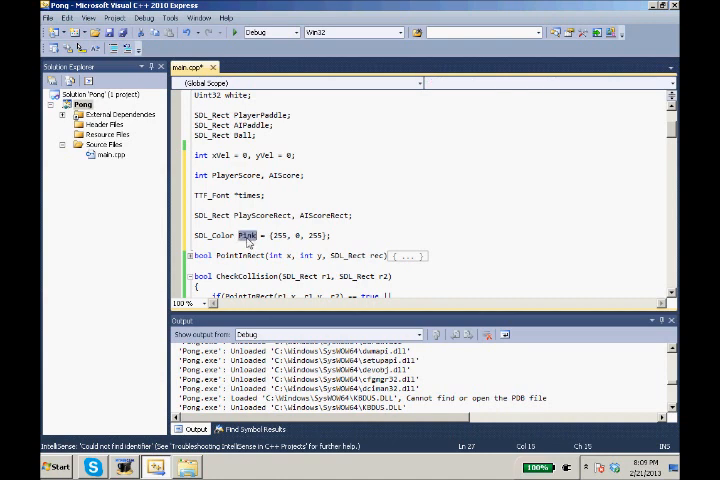
scroll("down", 3)
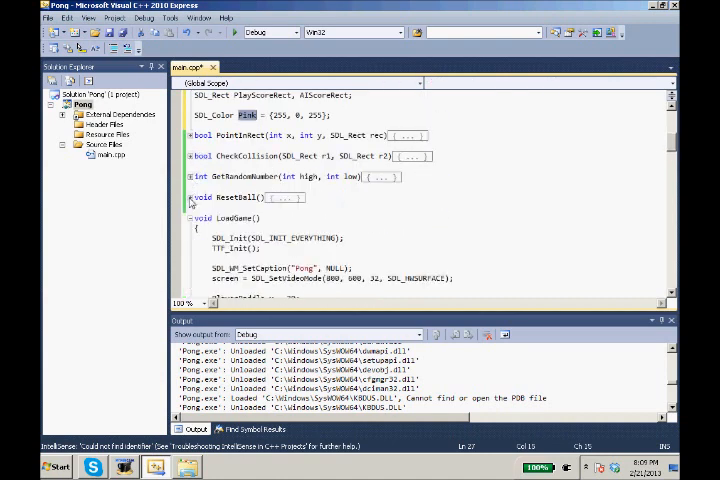
Step: Add #include <sstream> and using namespace std; at the top of main.cpp
scroll("down", 3)
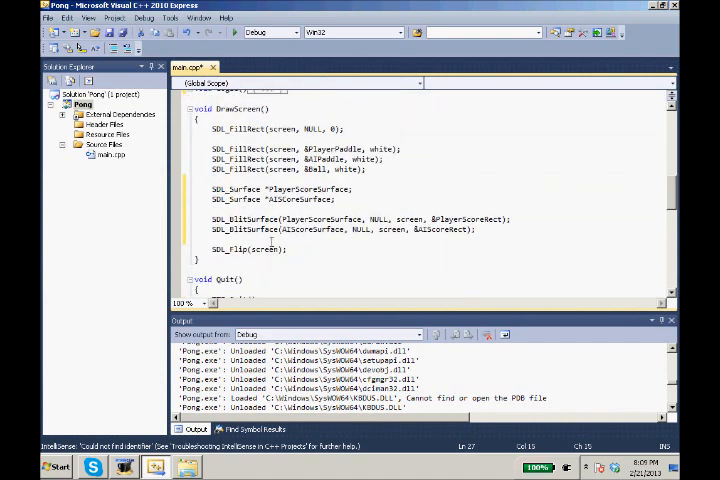
scroll("up", 3)
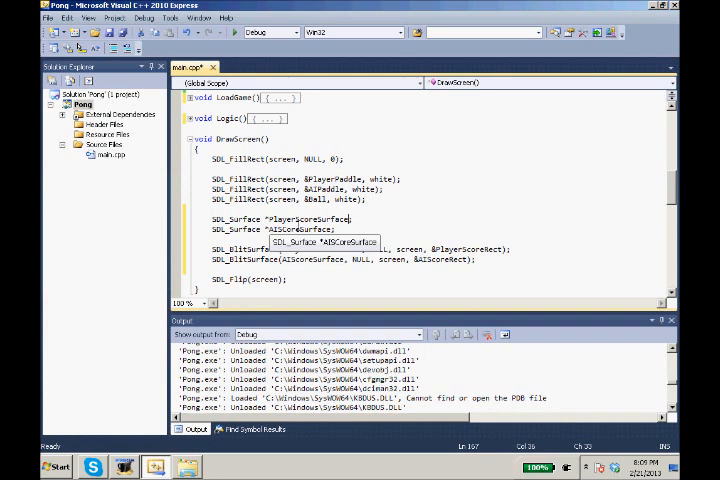
scroll("up", 3)
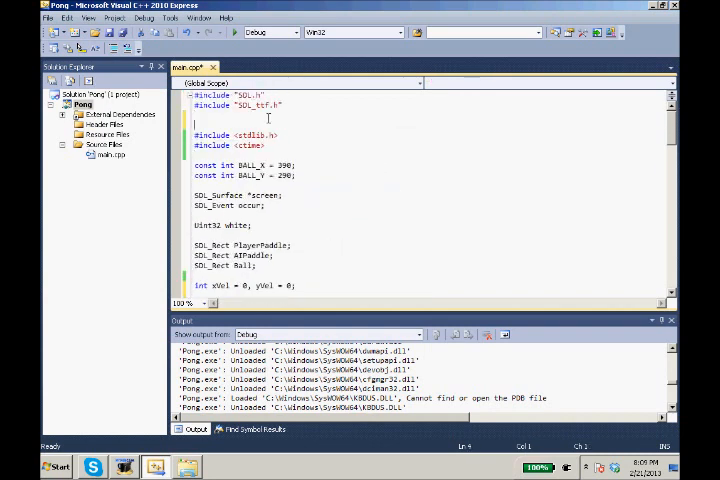
type("#includ")
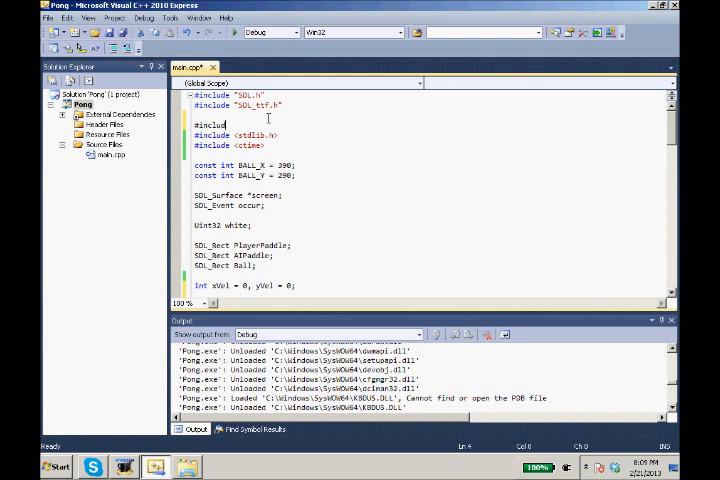
type("<sstream>")
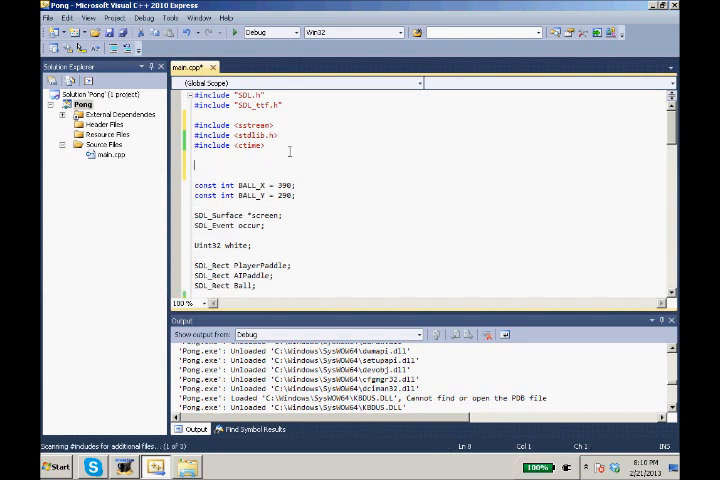
type("using names")
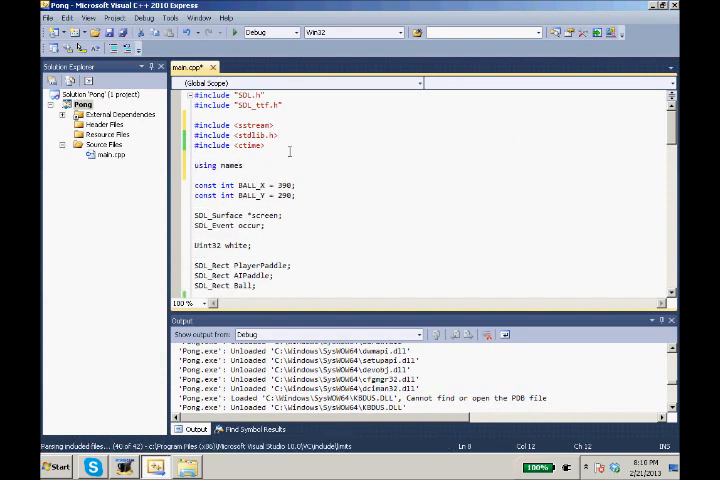
type("namespace std;")
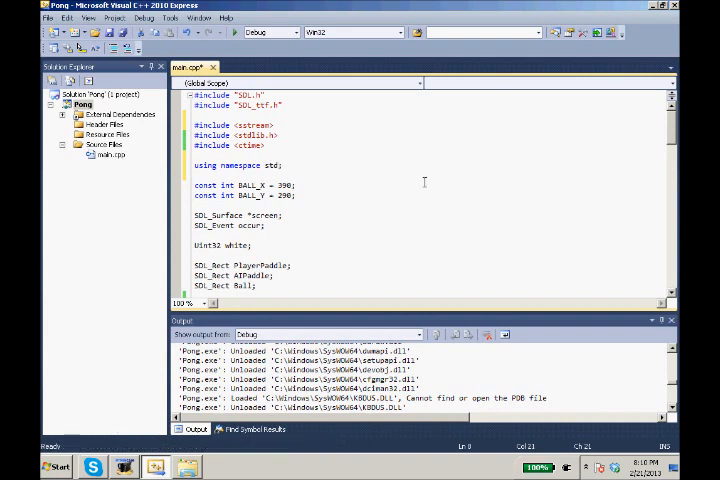
scroll("down", 3)
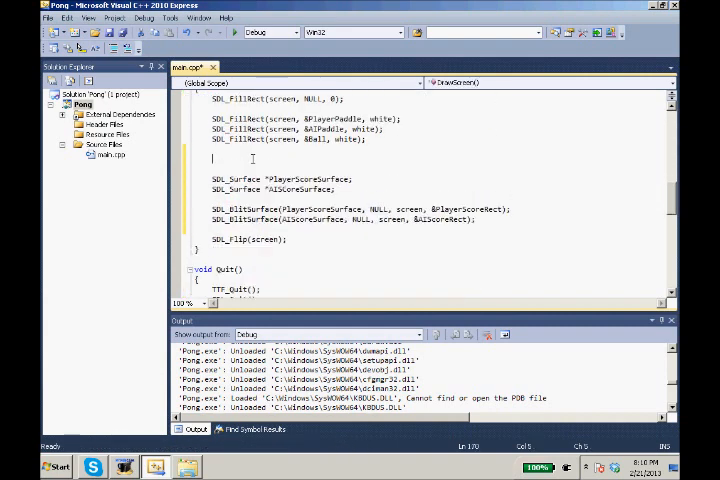
Step: Declare stringstream PScore; and stringstream AIScore; in DrawScreen above the score surfaces
type("stri")
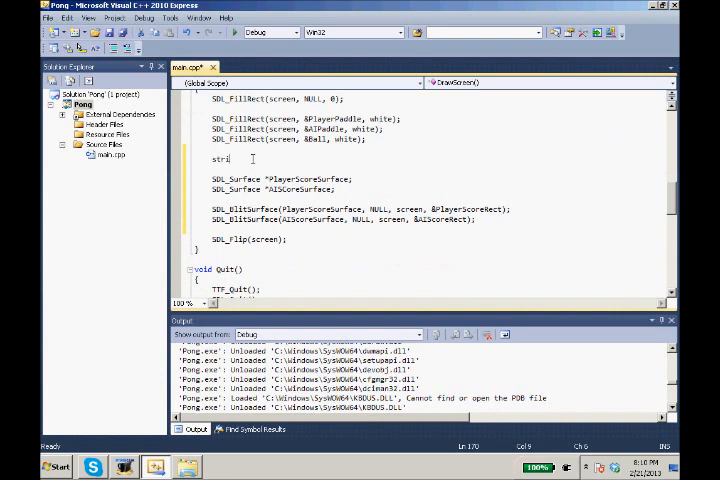
type("ngstream")
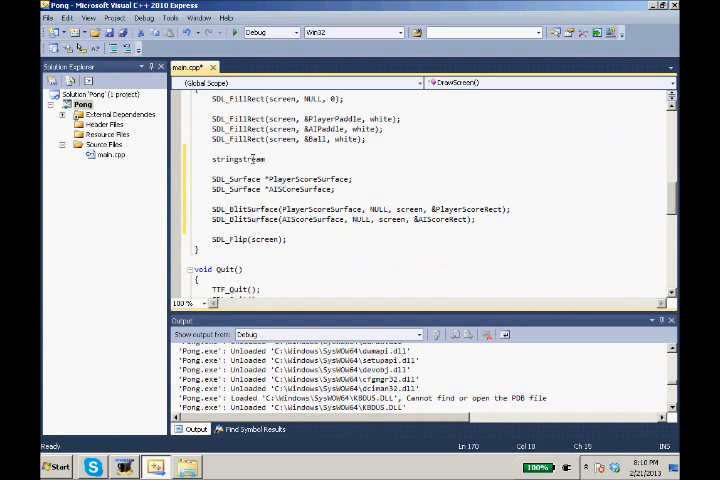
type("PScore;")
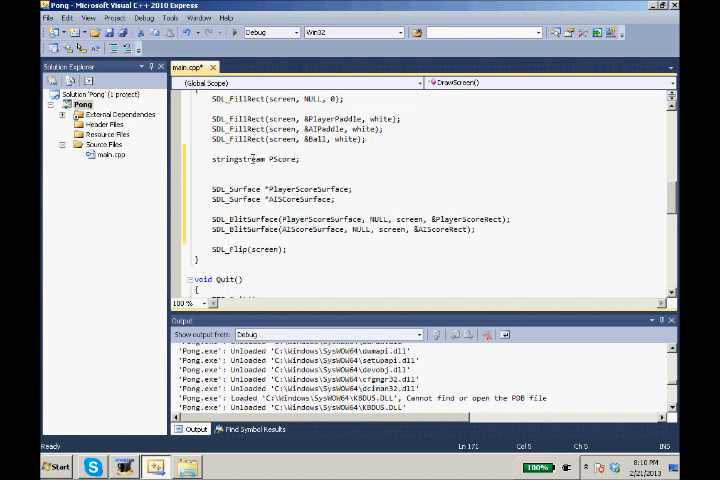
type("stringstream AIScore")
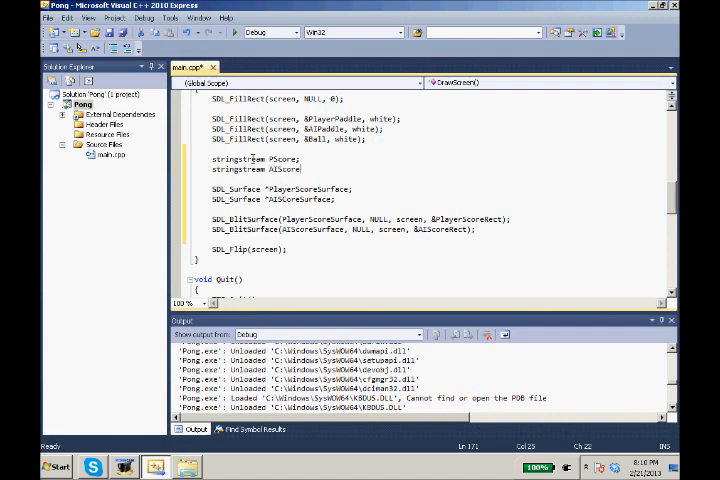
scroll("up", 3)
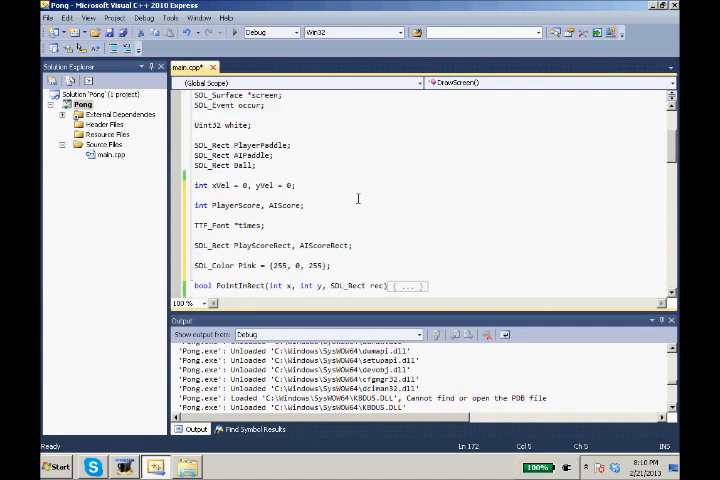
scroll("down", 3)
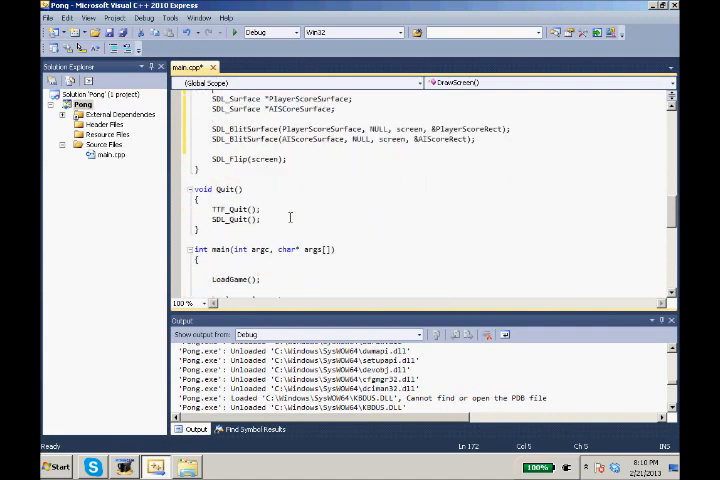
scroll("up", 3)
type("P")
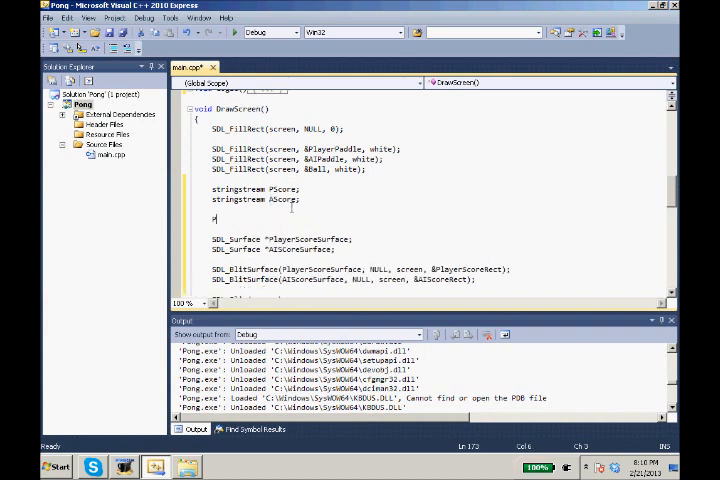
Step: Stream PlayerScore into PScore and AIScore into AIscore, checking the variable names' spelling
type("Score <<")
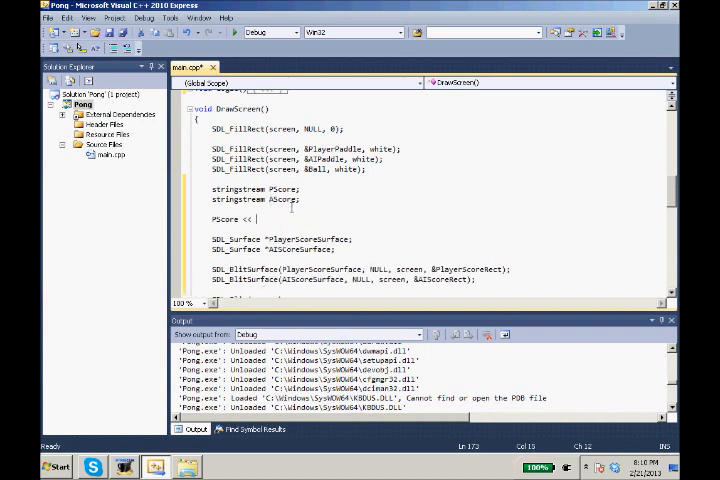
type("PlayerSc")
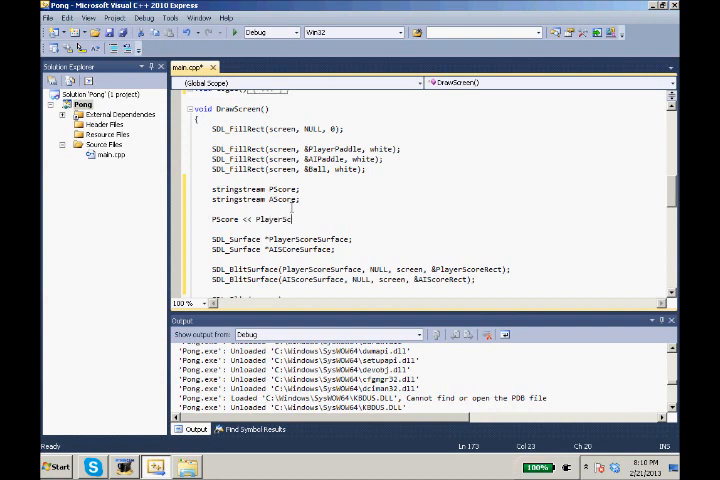
type("ore;")
type("AScore << AIS")
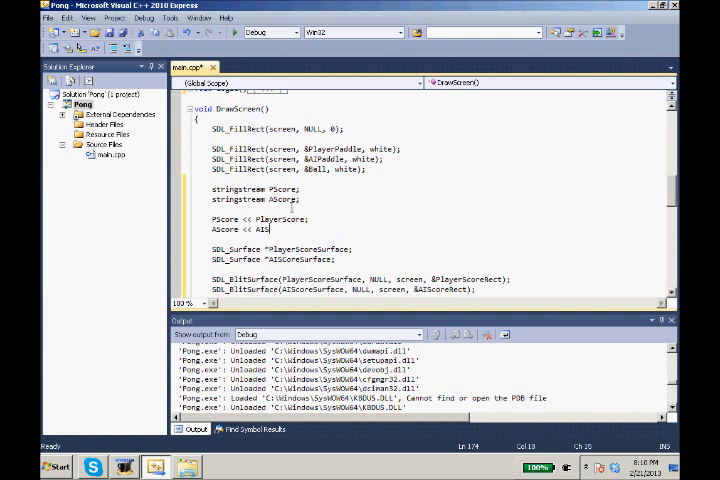
type("Co")
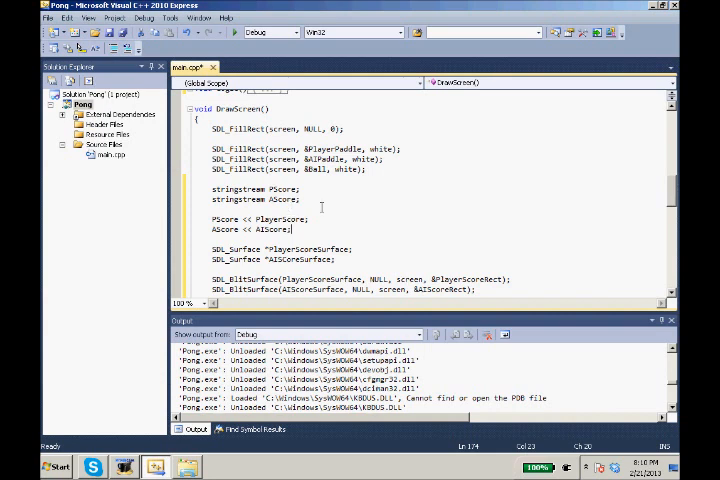
double_click(284, 188)
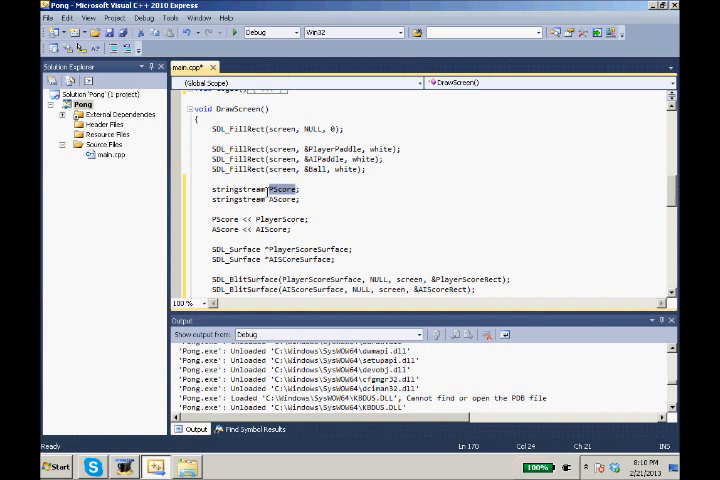
double_click(278, 228)
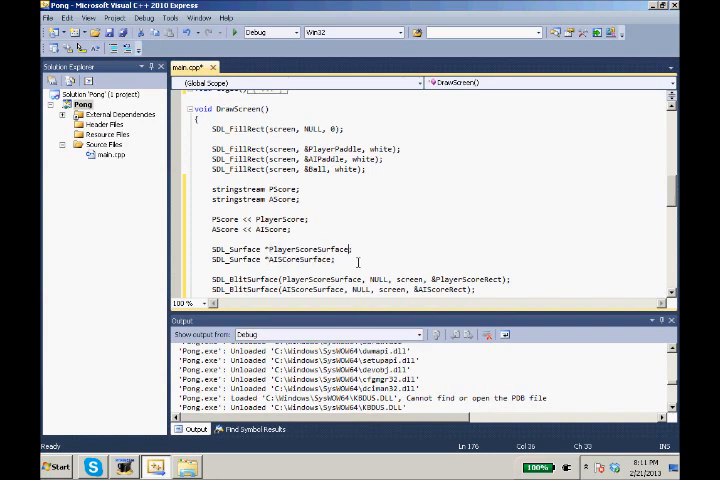
Step: Assign PlayerScoreSurface = TTF_RenderText_Solid(times, PScore.str().c_str(), Pink)
type("= TTF_RenderText_Solid")
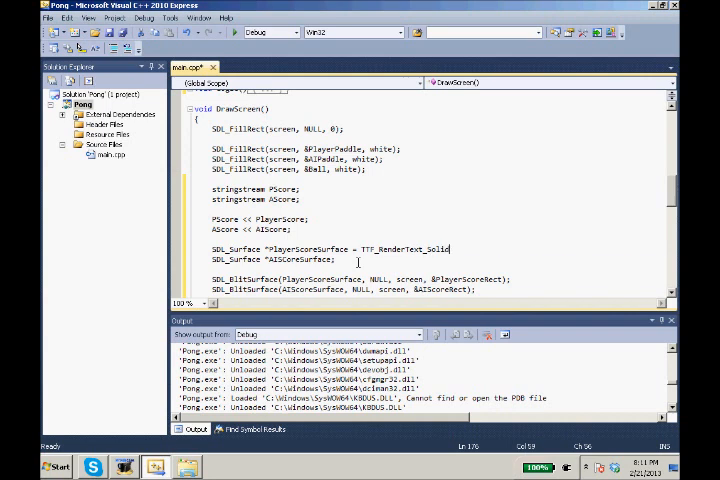
type("(tim")
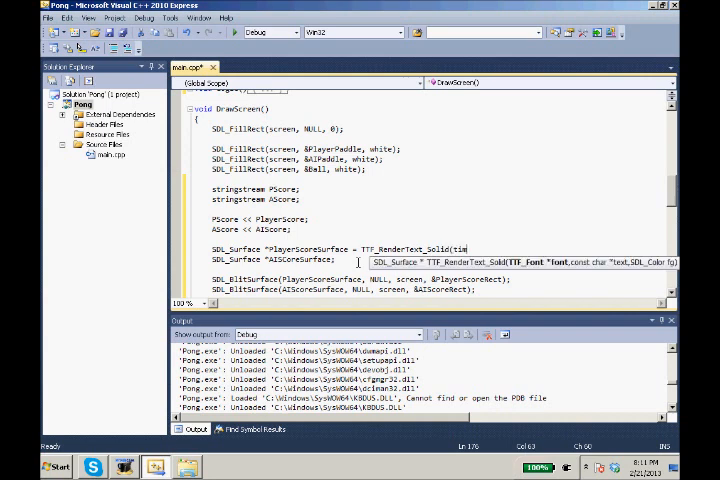
type("es,")
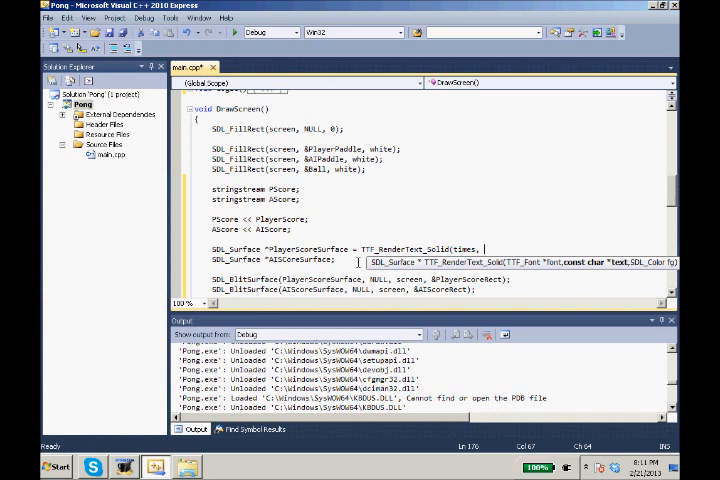
type("PScore.str(")
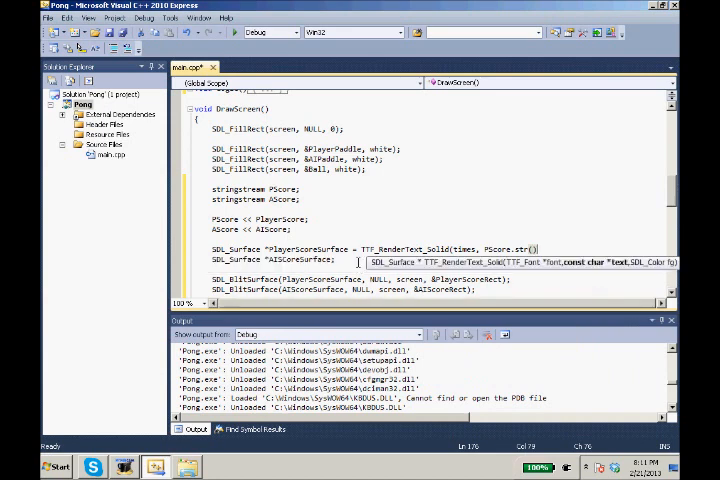
type(".c_str(),")
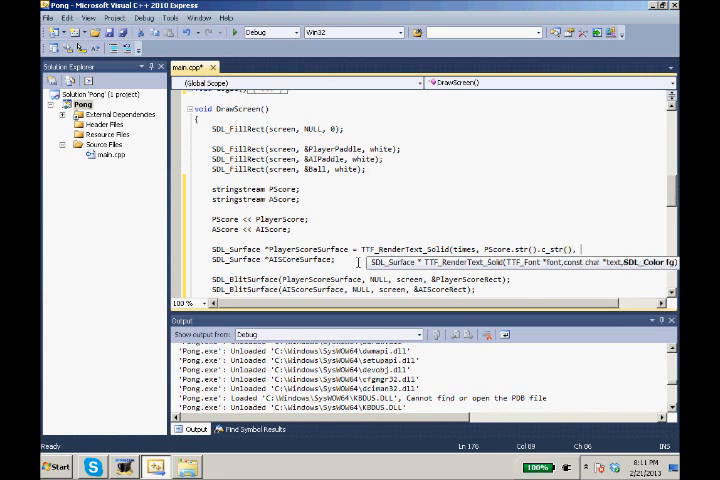
type("Pink);")
left_click(274, 258)
type(" = ")
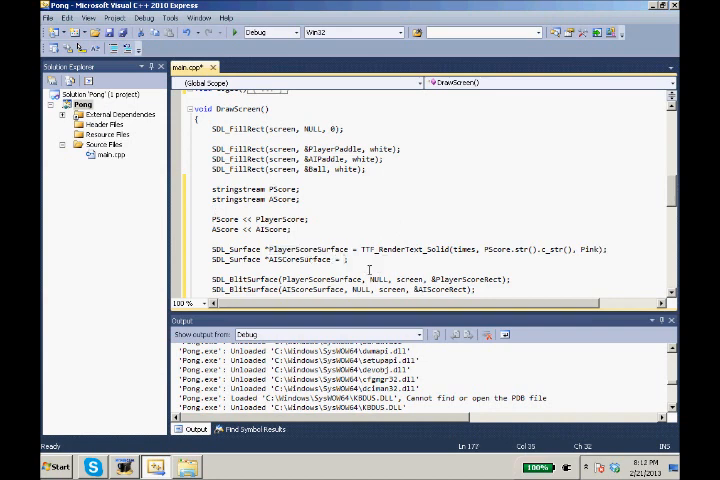
Step: Assign AIScoreSurface = TTF_RenderText_Solid(times, AIscore.str().c_str(), Pink)
type("TTF_RenderText_Solid(times, AS")
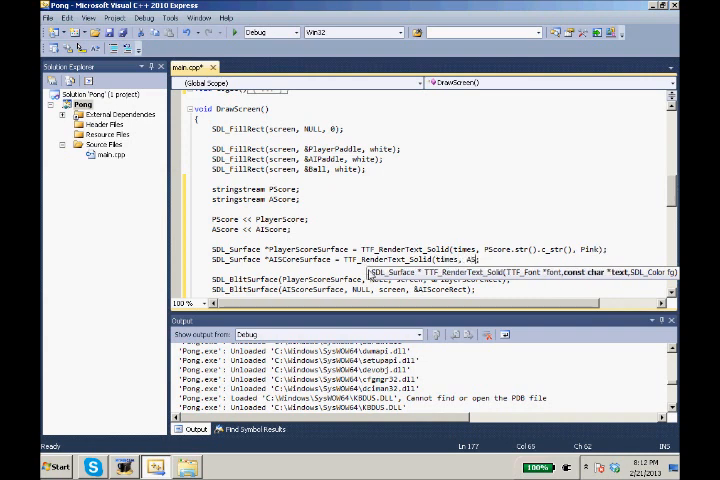
type("str(")
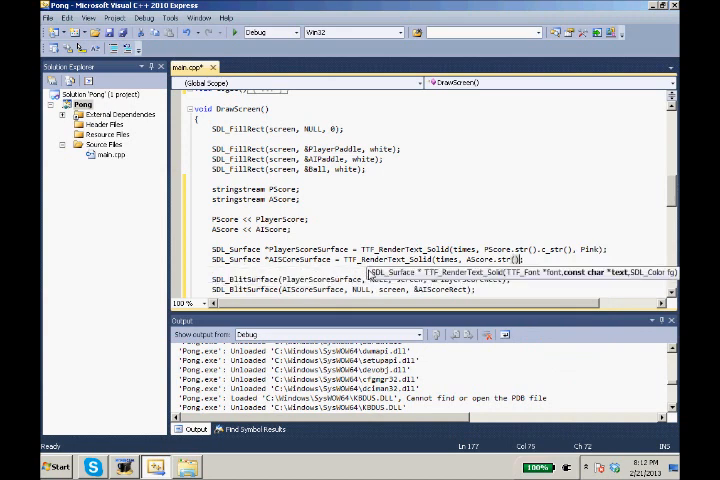
type(".c_str(), Pink")
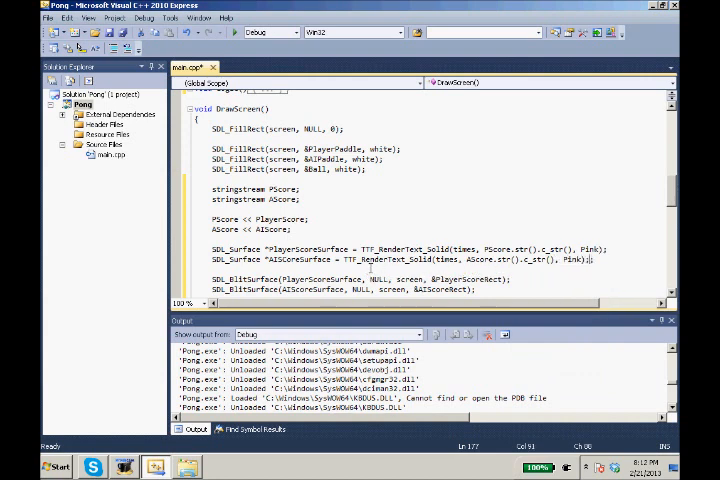
Step: Build the Pong solution with F7 and check the output for errors
scroll("down", 3)
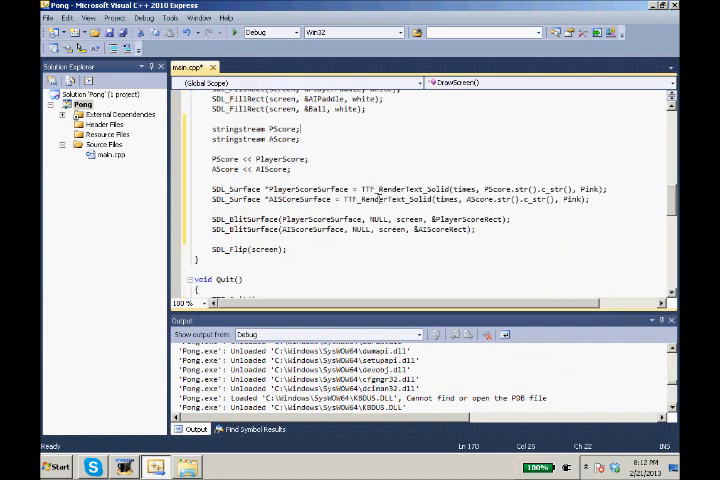
key("F7")
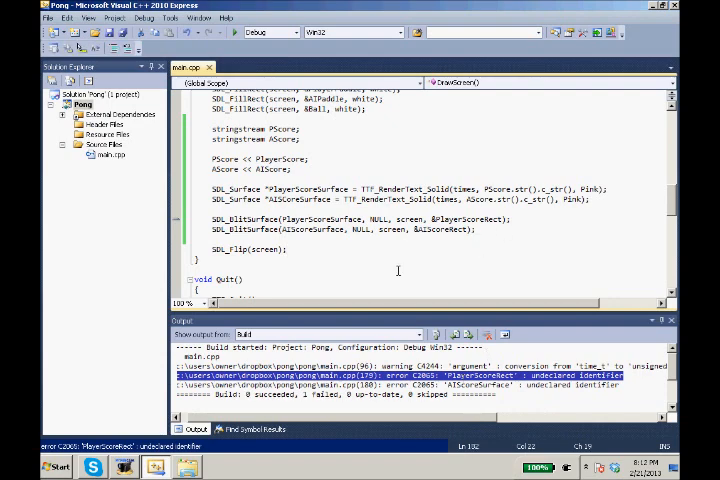
scroll("up", 3)
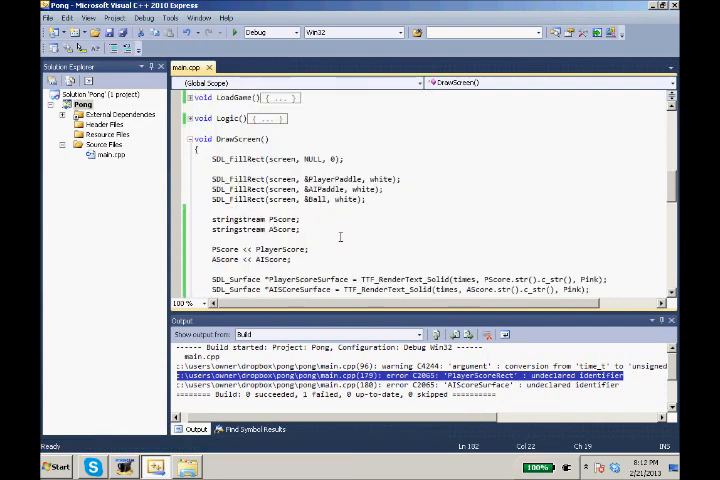
scroll("down", 3)
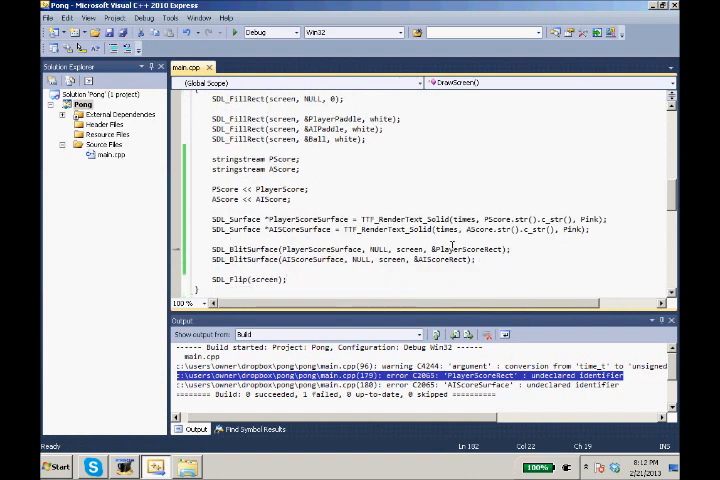
left_click(456, 250)
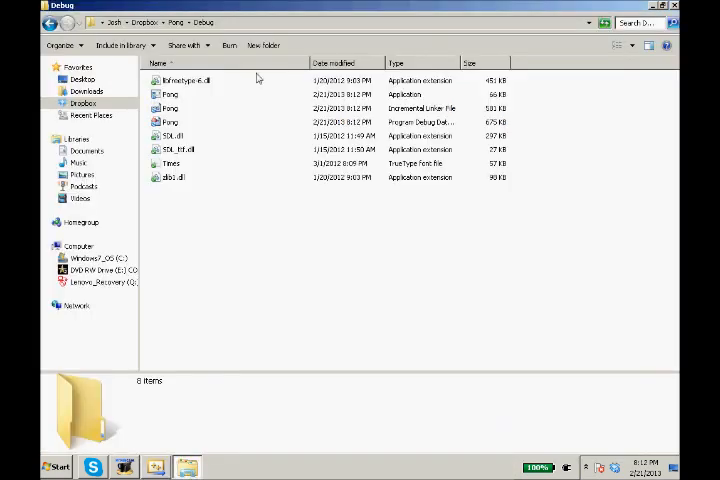
mouse_move(176, 108)
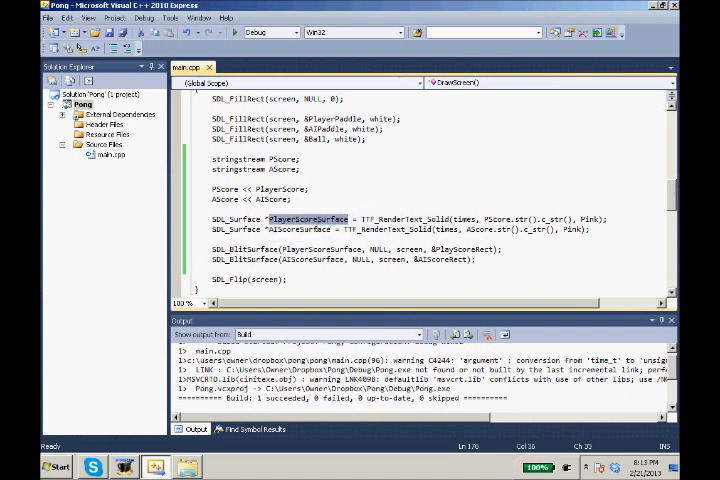
Step: Add SDL_FreeSurface(PlayerScoreSurface); and SDL_FreeSurface(AIScoreSurface); after SDL_Flip(screen)
double_click(300, 228)
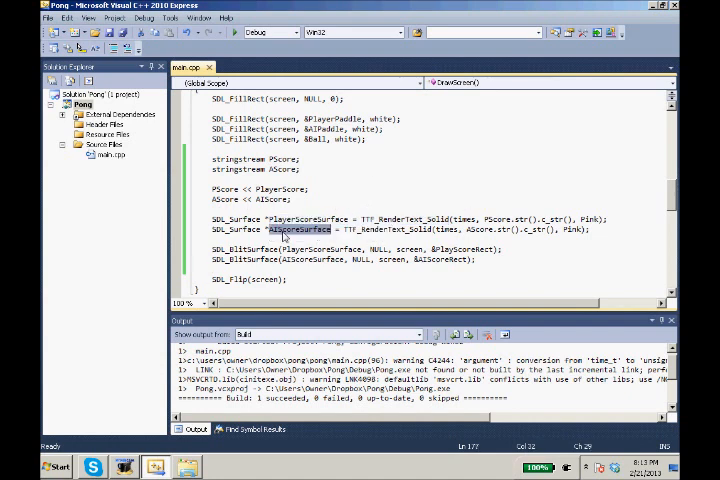
mouse_move(300, 228)
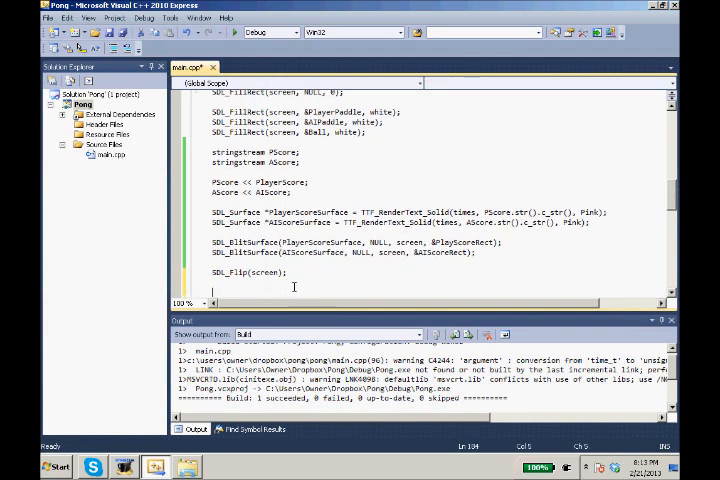
type("SDL_FreeSurface(PlayerScoreSurface);")
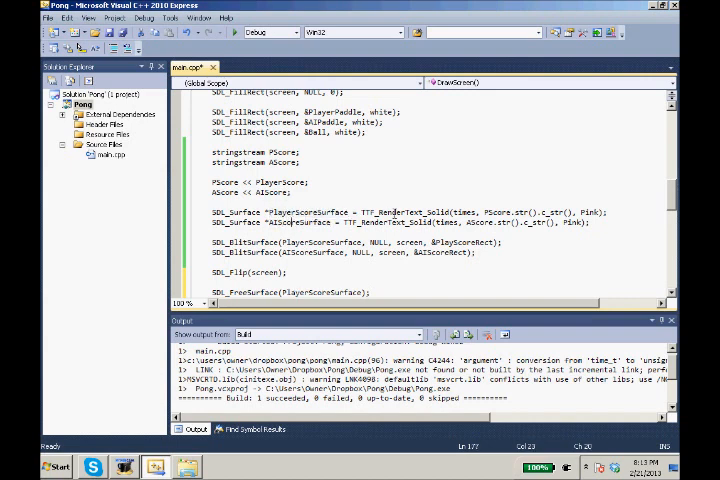
double_click(408, 212)
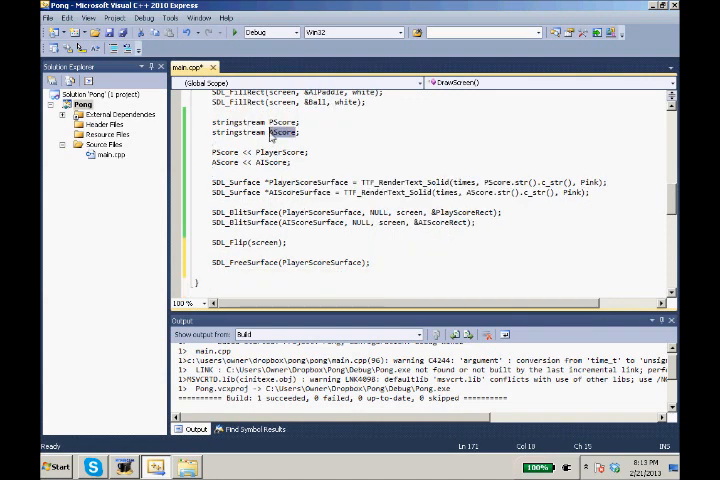
double_click(284, 132)
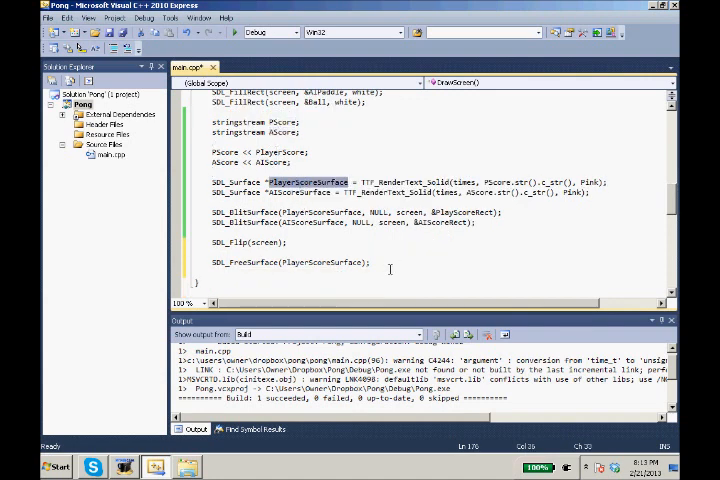
type("SDL_FreeSurf")
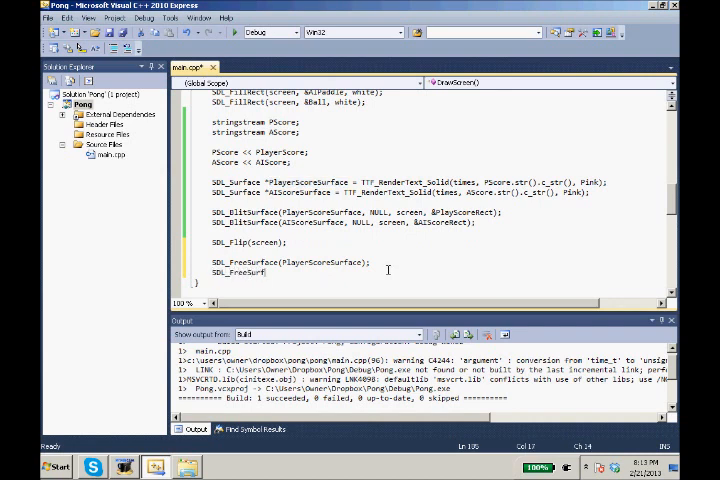
type("(AIS")
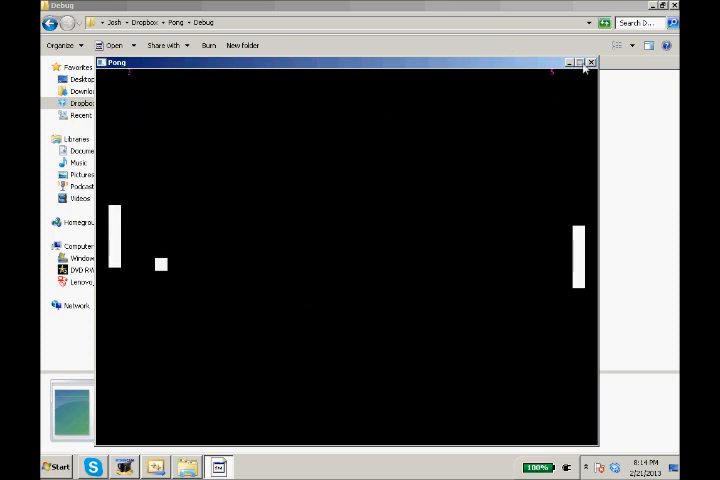
Step: Close the running Pong game window after testing the paddles and ball
left_click(590, 62)
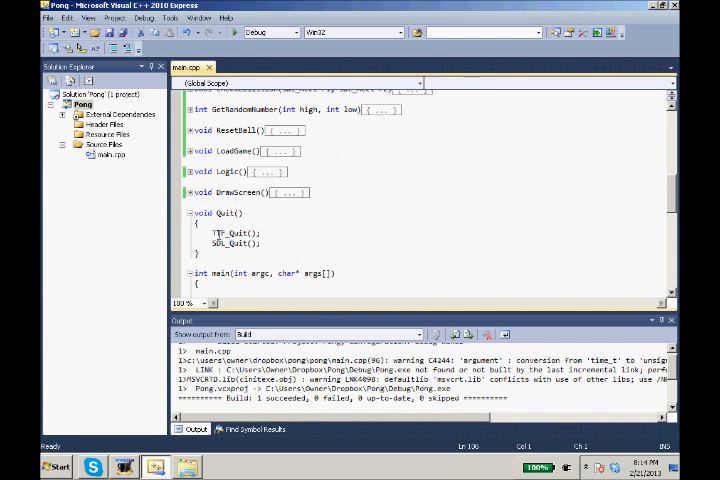
Step: Collapse Quit() and expand Logic() to review its paddle, ball movement and scoring code
left_click(188, 212)
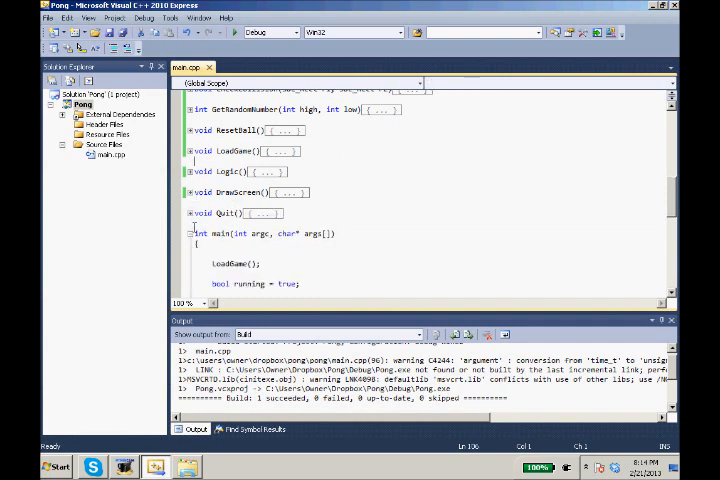
scroll("up", 3)
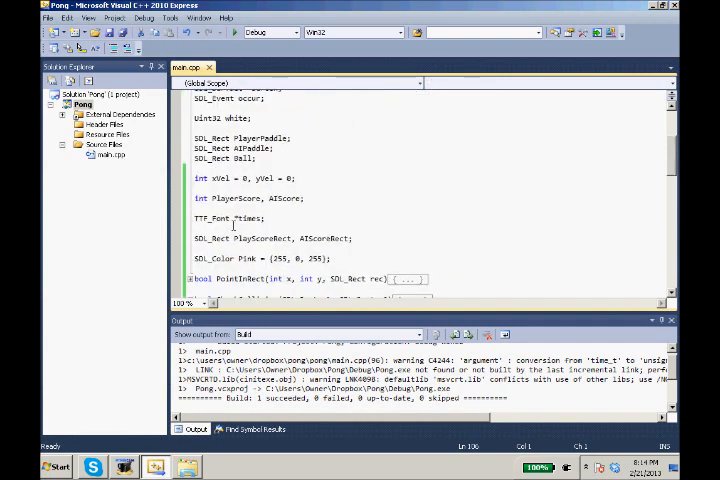
scroll("down", 3)
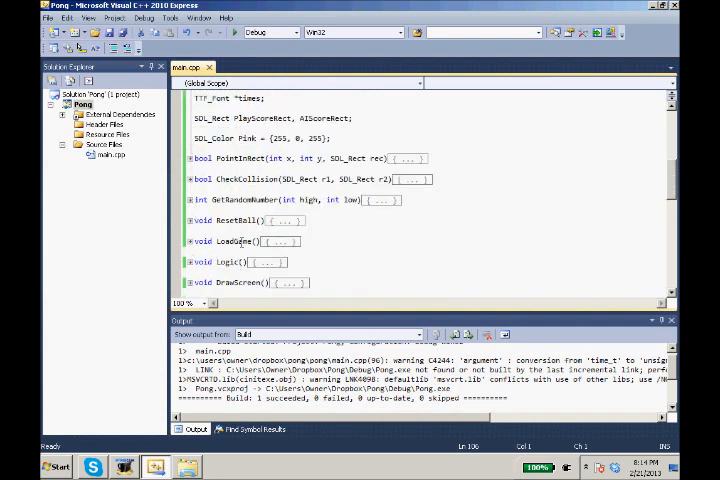
left_click(240, 240)
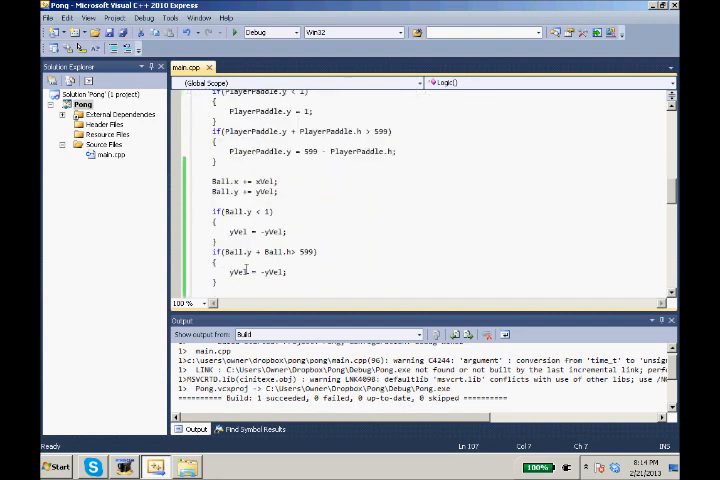
scroll("down", 3)
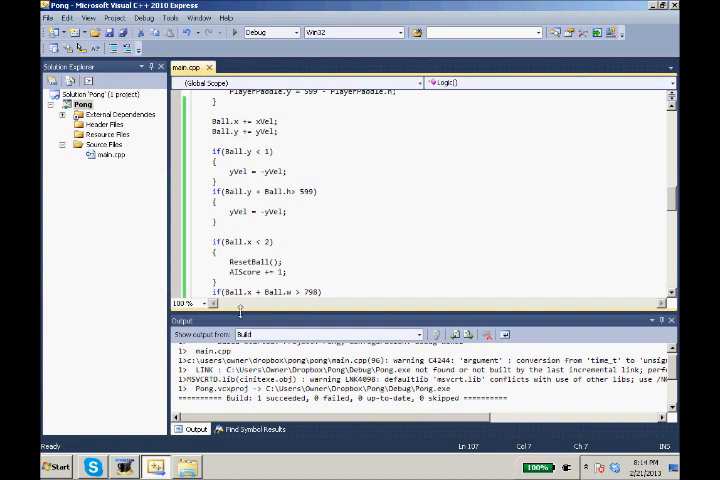
scroll("down", 3)
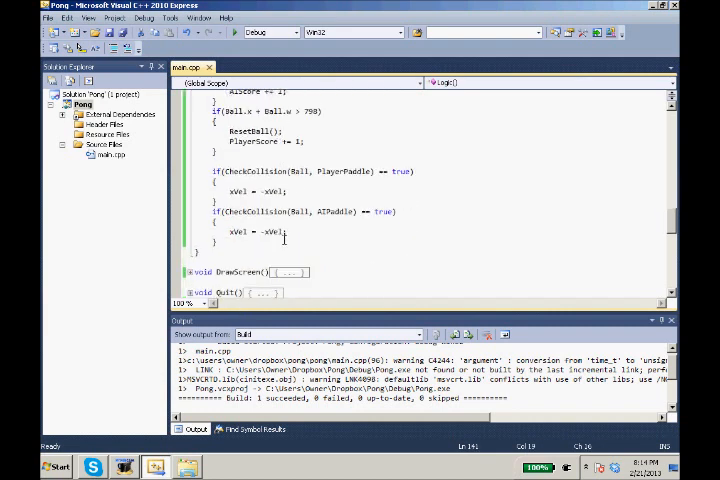
scroll("up", 3)
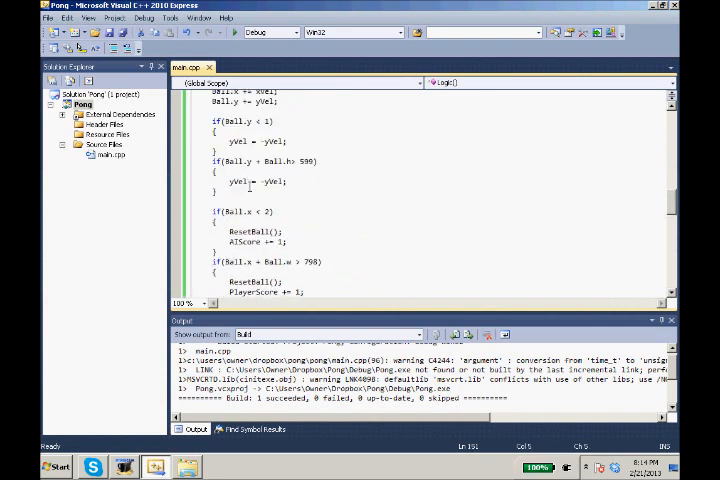
scroll("up", 3)
type("if(")
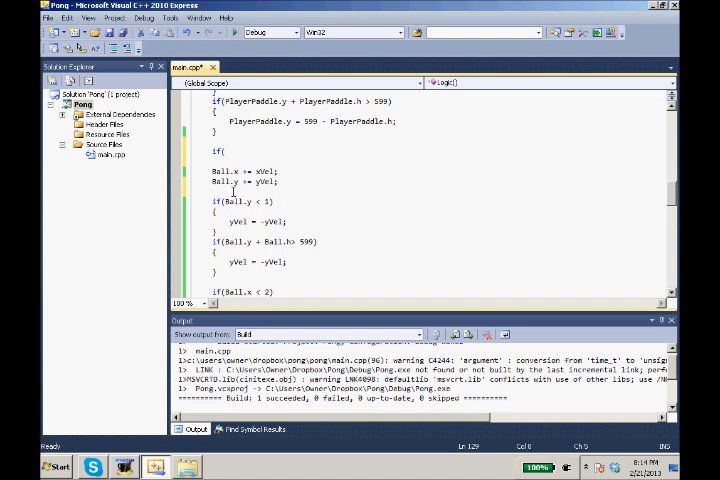
Step: Write two if statements in Logic comparing AIPaddle and Ball centres, with AIPaddle.y -= 1 and AIPaddle.y += 1
type("AIPaddle.x + 0.5 * A")
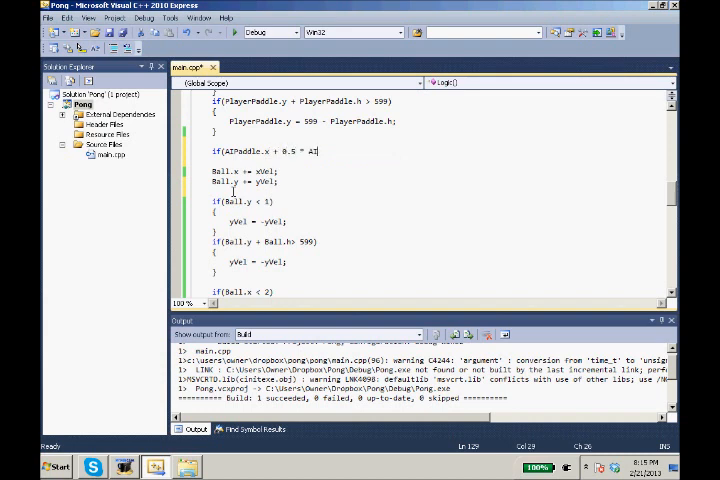
type("IPaddle.y")
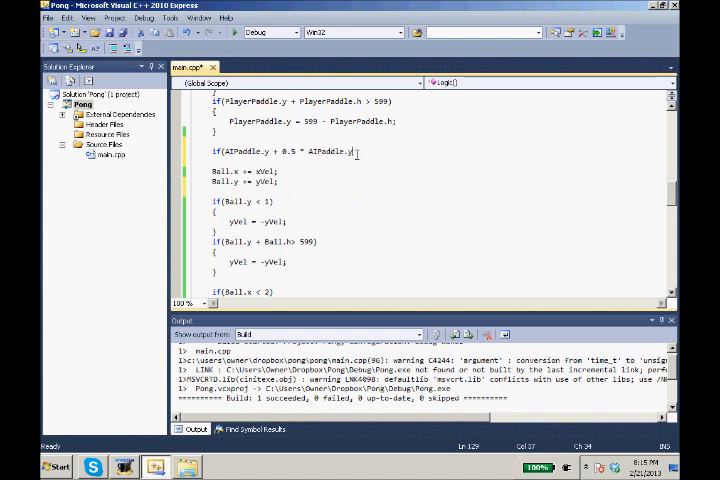
mouse_move(376, 172)
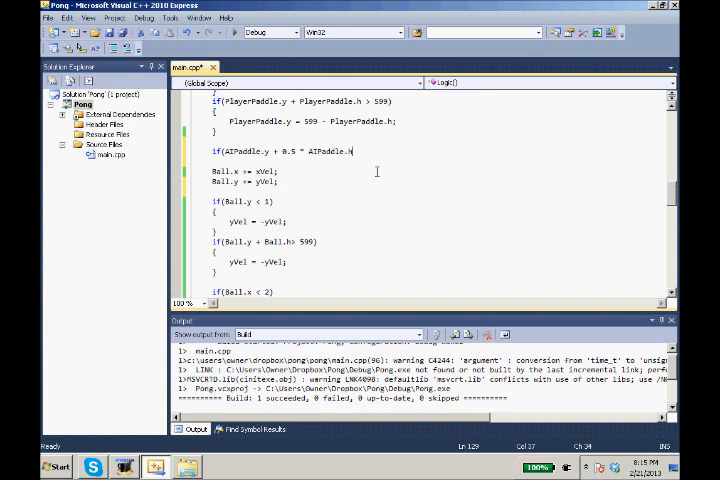
type(">")
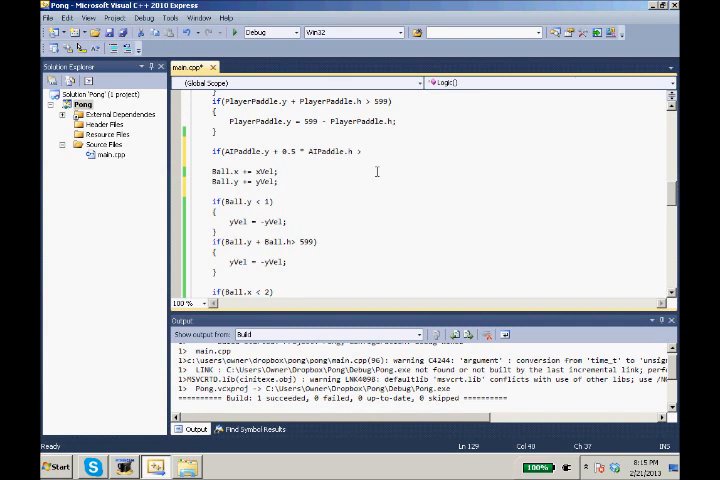
type("Ball.y")
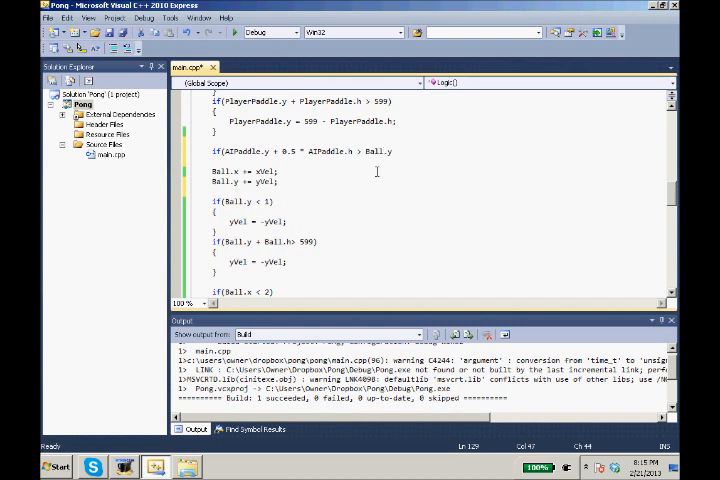
type("+ 0.5 *")
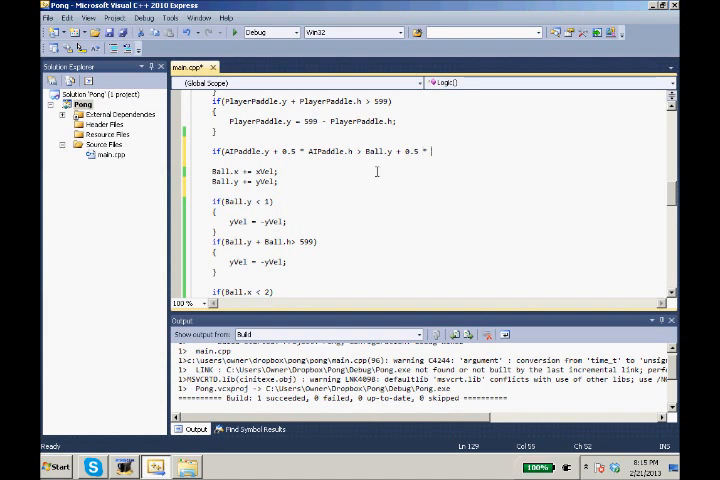
type("Ball.h)")
type("{")
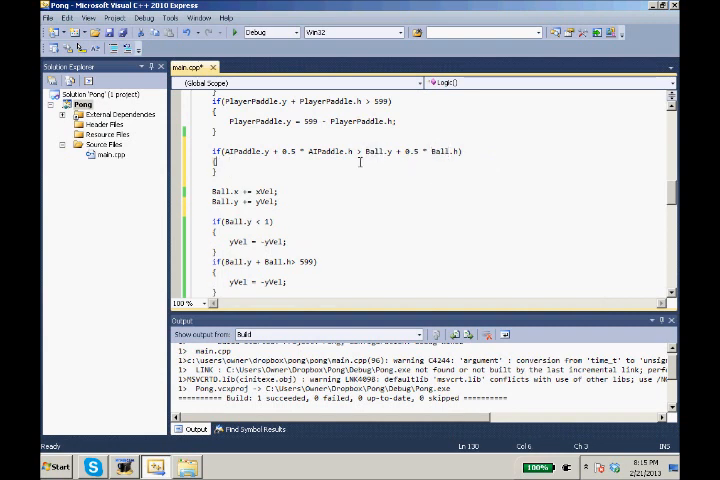
type("AI")
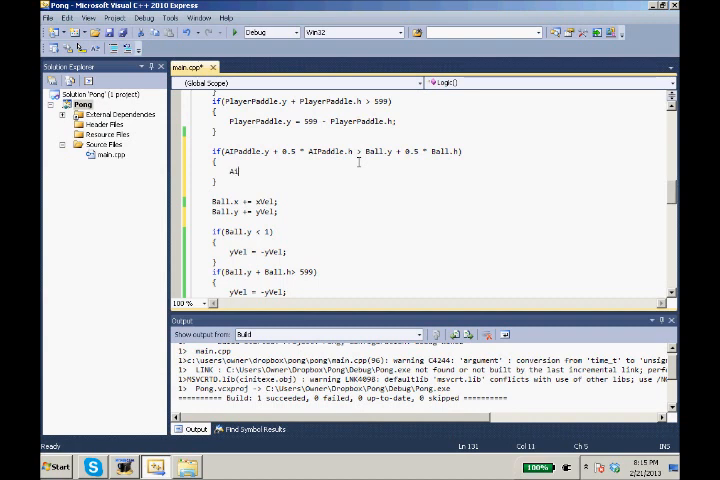
type("Paddle.y -= 1;")
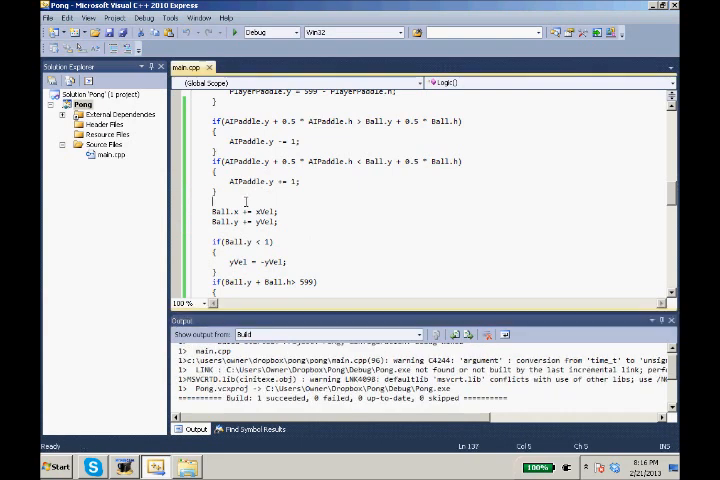
Step: Paste a copy of the PlayerPaddle bounds-check blocks below the AI movement code
scroll("up", 3)
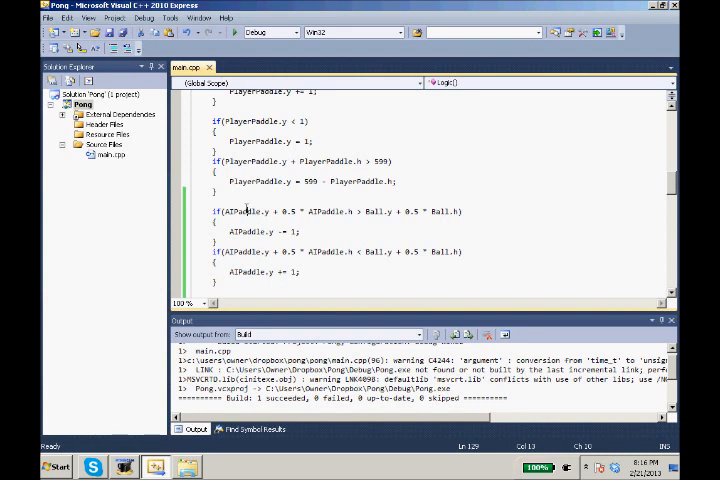
double_click(326, 252)
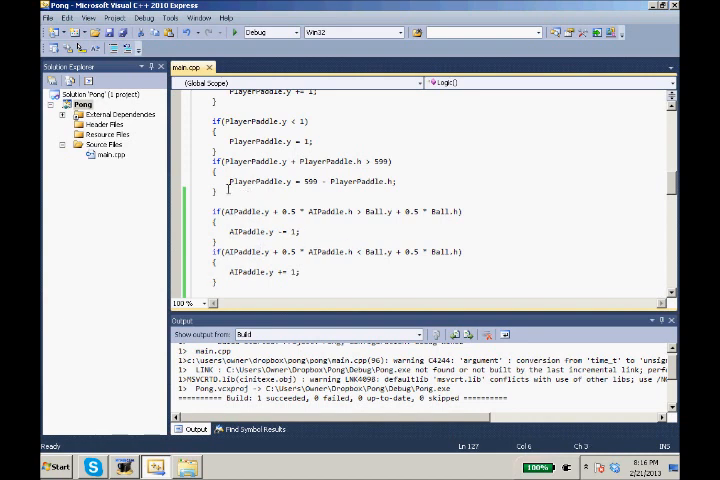
right_click(250, 132)
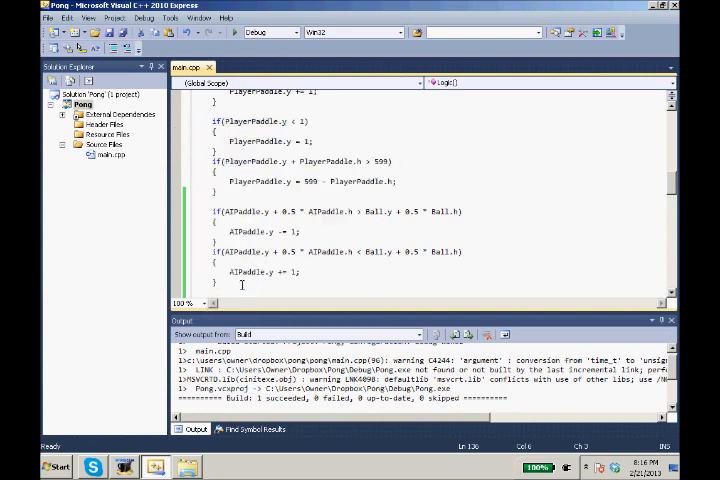
scroll("down", 3)
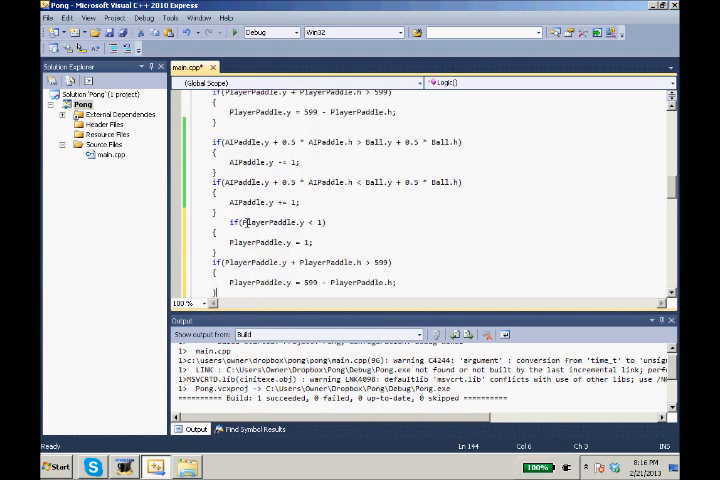
Step: Rename PlayerPaddle to AIPaddle in the pasted top- and bottom-limit checks
double_click(252, 222)
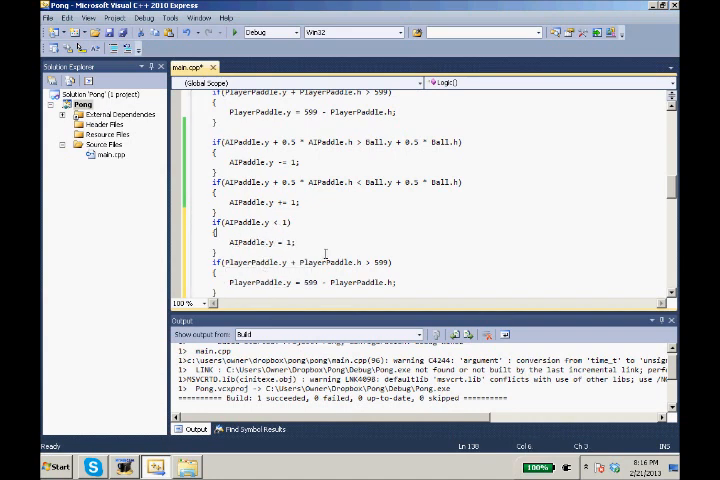
double_click(252, 262)
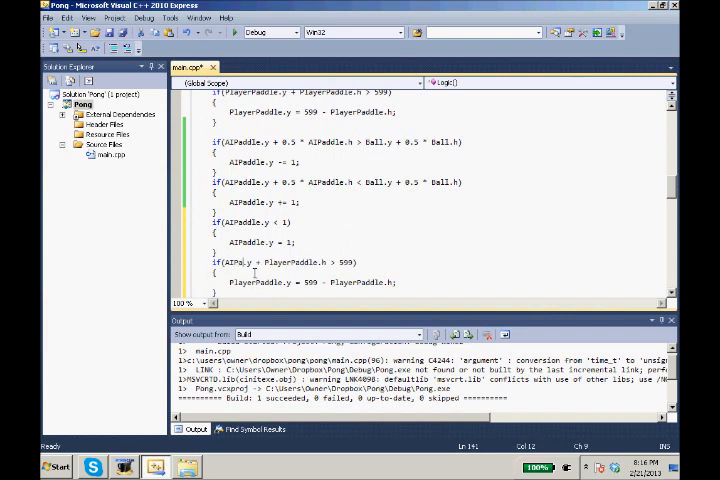
double_click(308, 262)
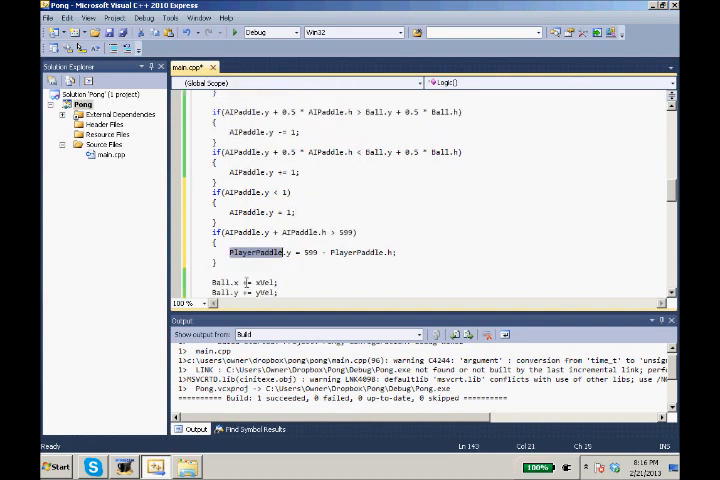
type("AIPa")
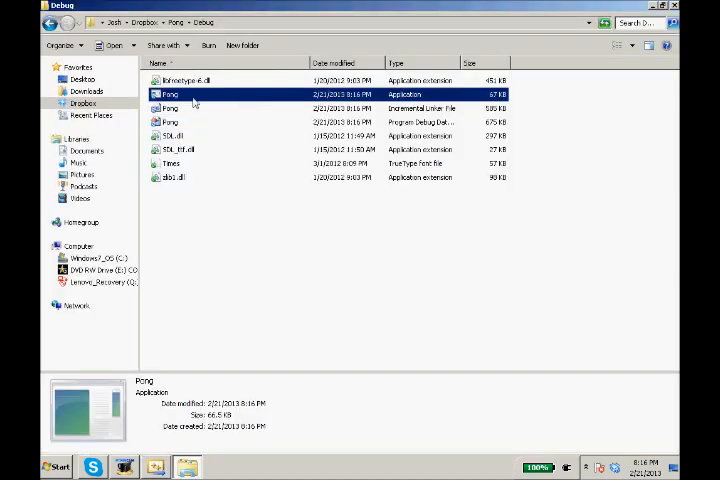
Step: Launch pong.exe from the project's Debug folder to test the game
double_click(170, 92)
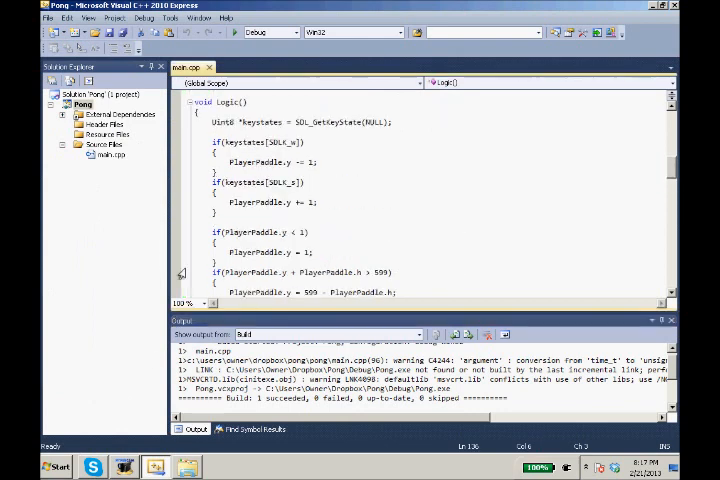
scroll("up", 3)
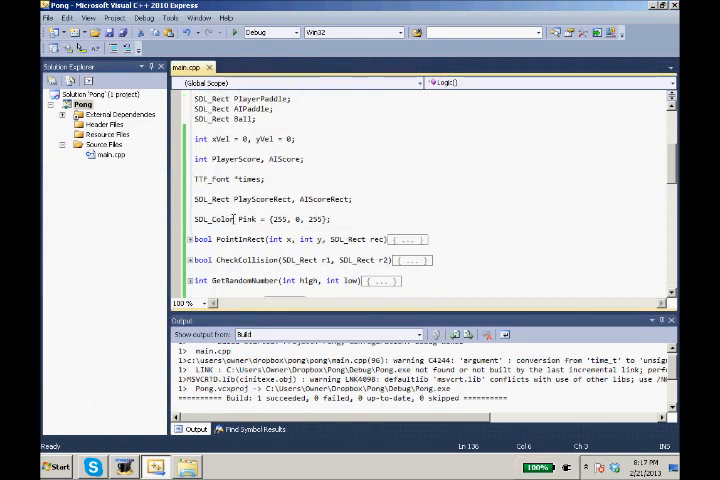
scroll("up", 3)
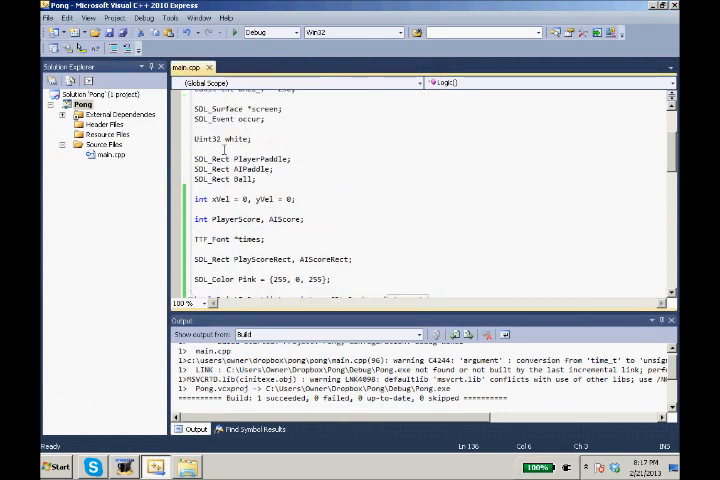
scroll("up", 3)
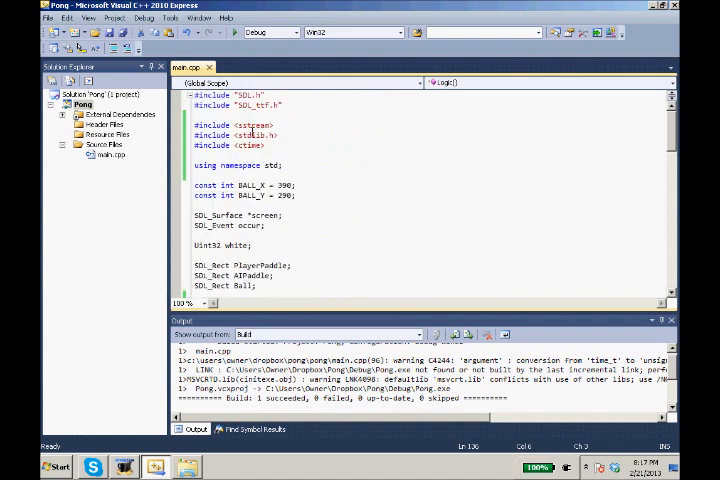
double_click(256, 124)
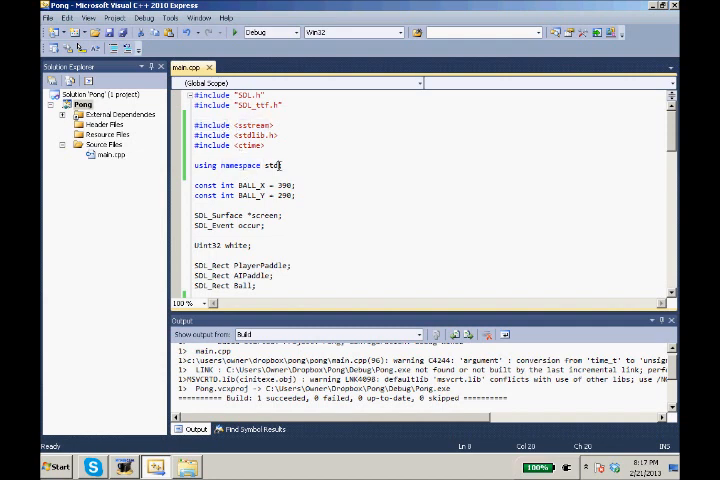
scroll("down", 3)
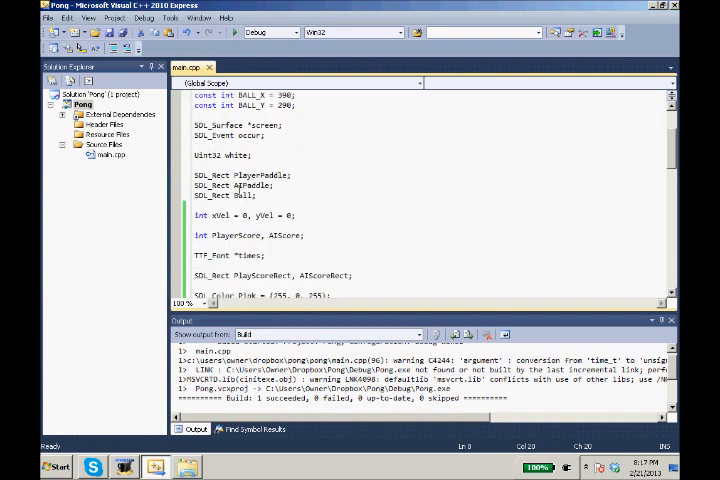
scroll("down", 3)
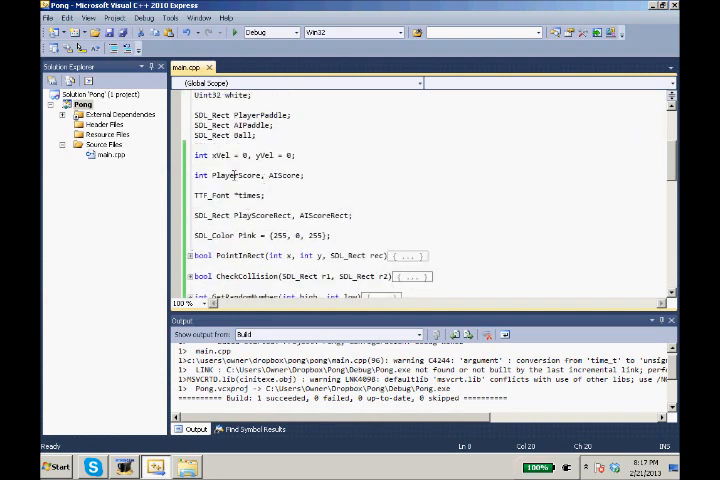
double_click(238, 176)
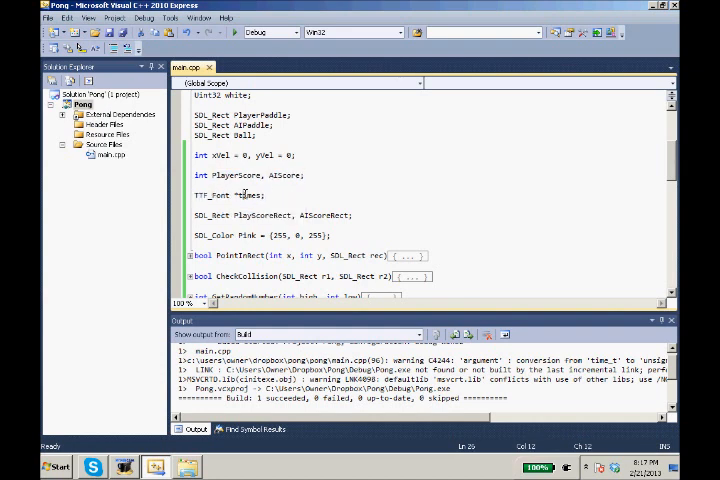
double_click(250, 196)
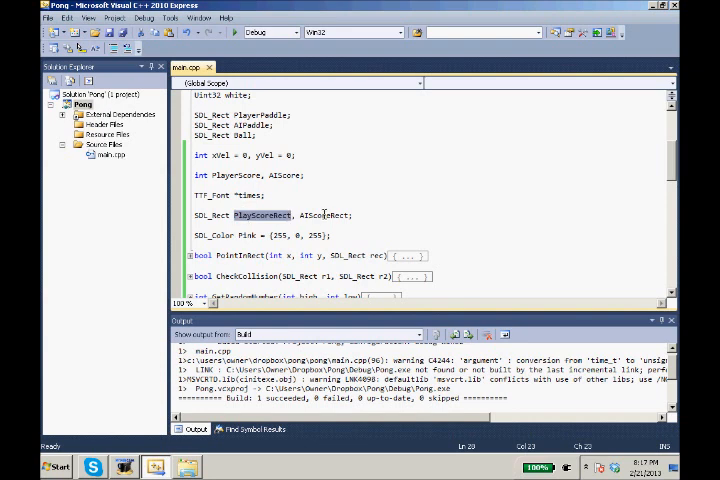
double_click(328, 216)
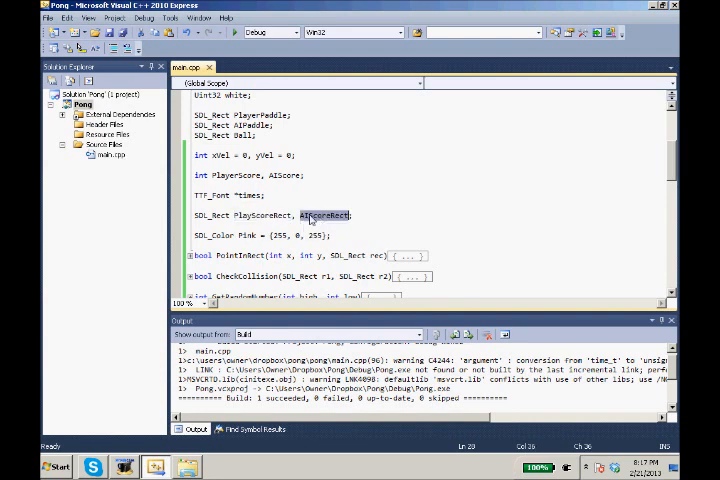
mouse_move(312, 216)
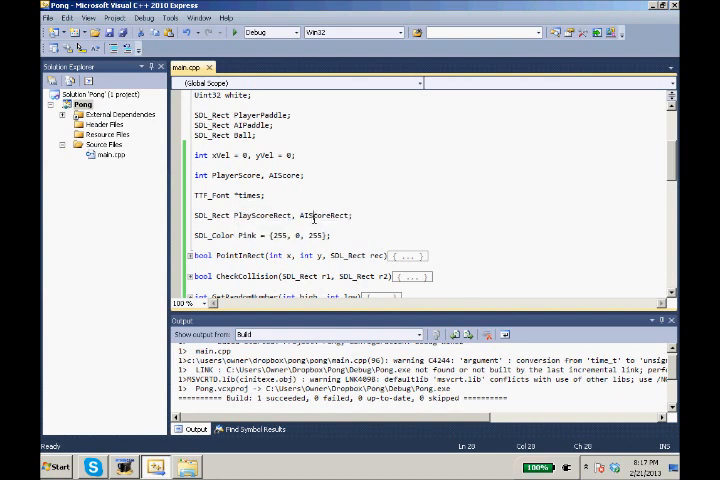
double_click(338, 216)
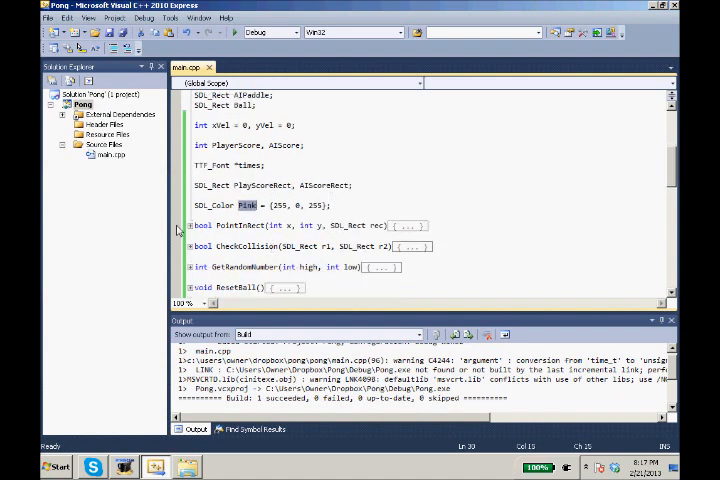
Step: Add AIScoreRect.x = 725; in LoadGame below the player score position
scroll("down", 3)
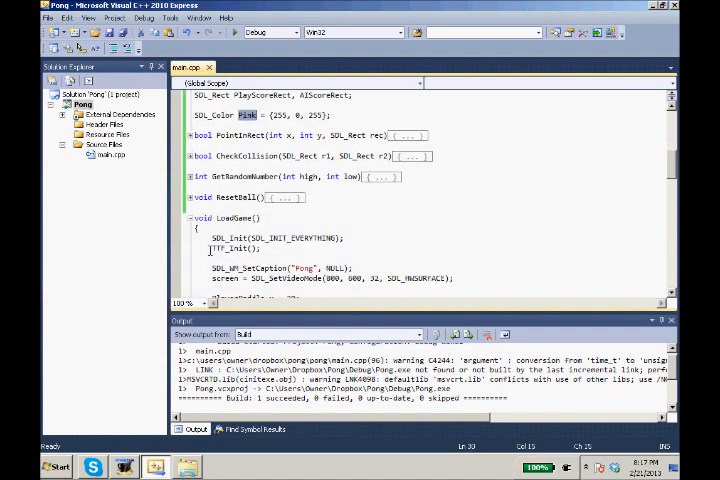
scroll("down", 3)
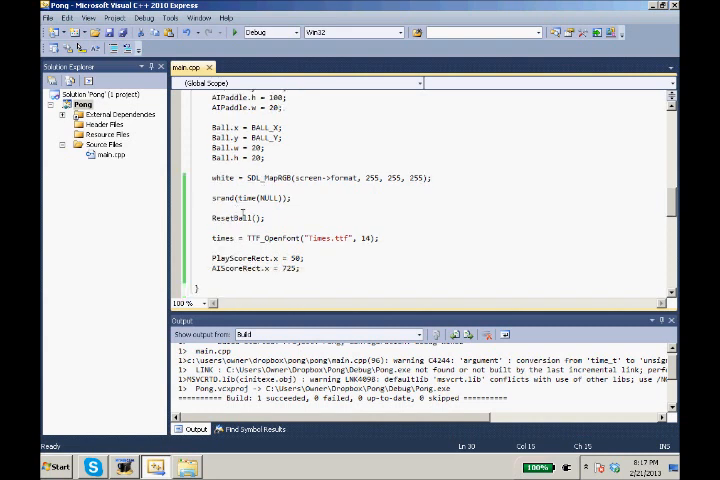
double_click(272, 238)
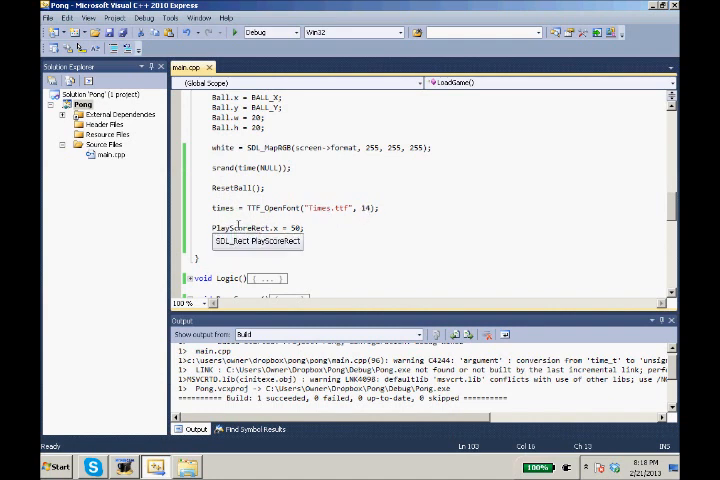
type("AIScoreRect.x = 725;")
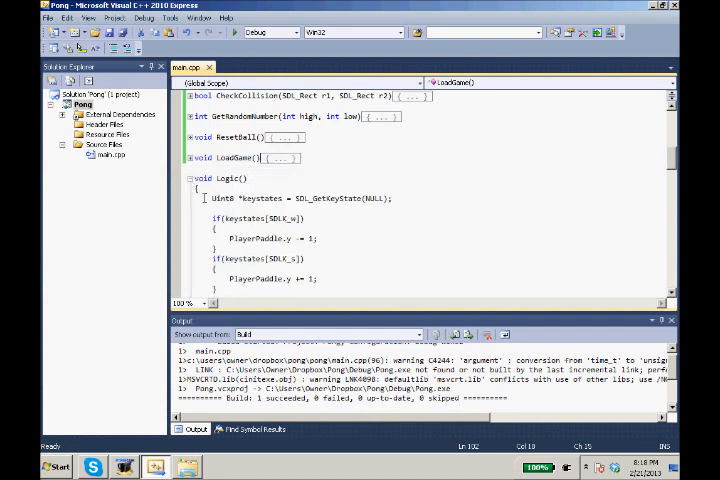
scroll("down", 3)
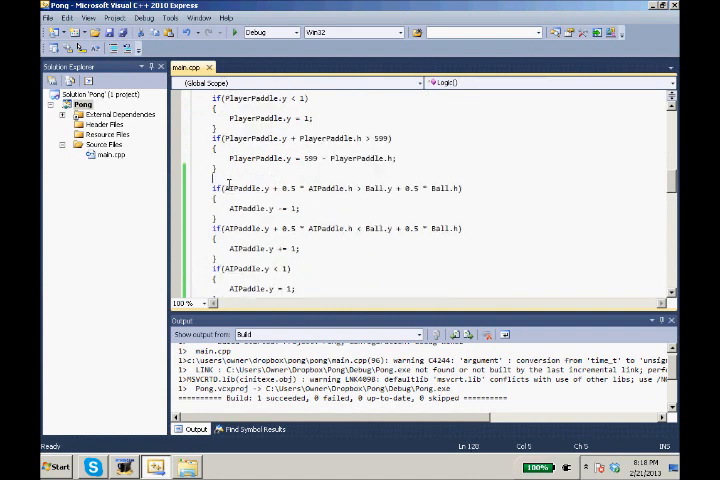
double_click(324, 188)
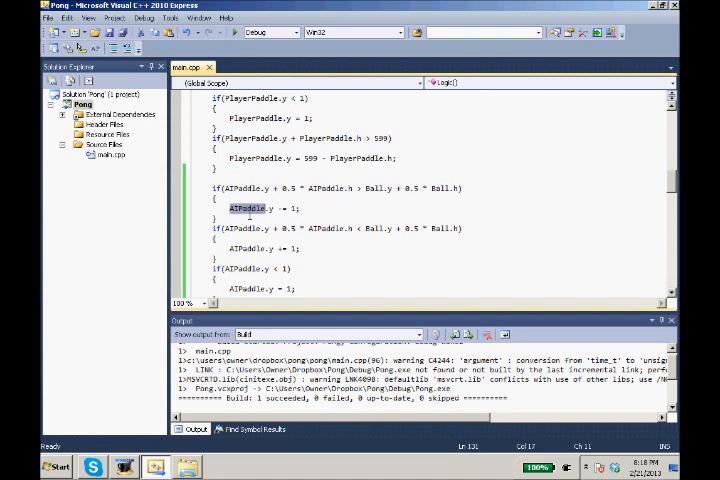
scroll("down", 3)
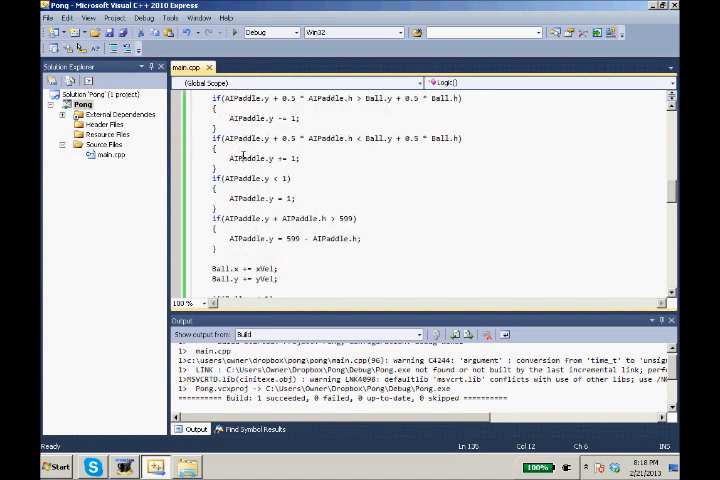
double_click(244, 176)
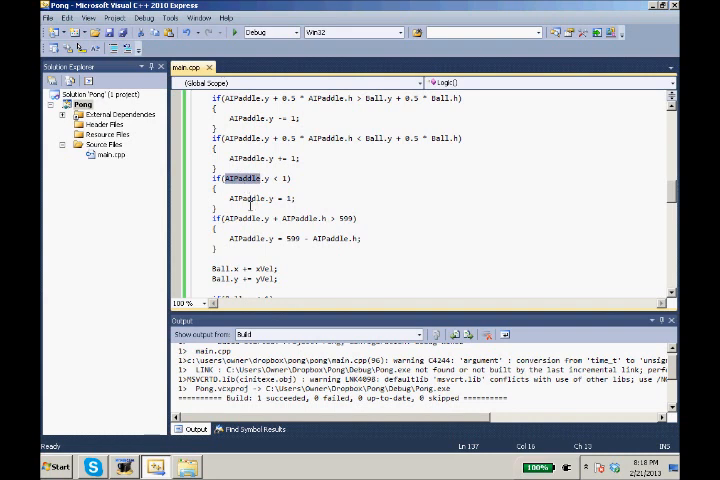
scroll("down", 3)
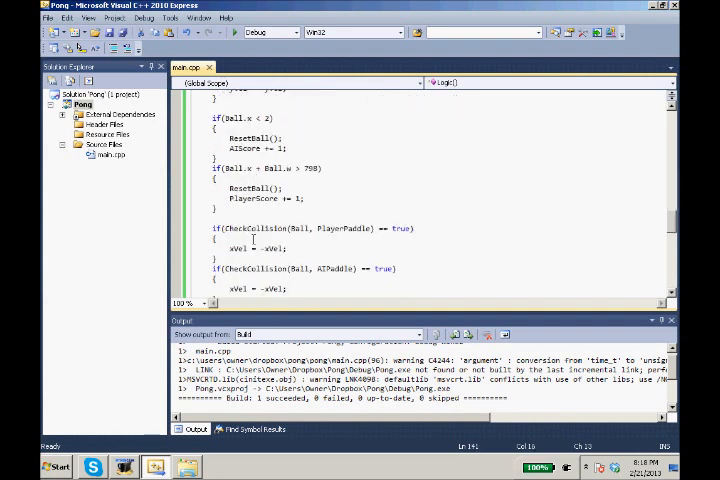
scroll("down", 3)
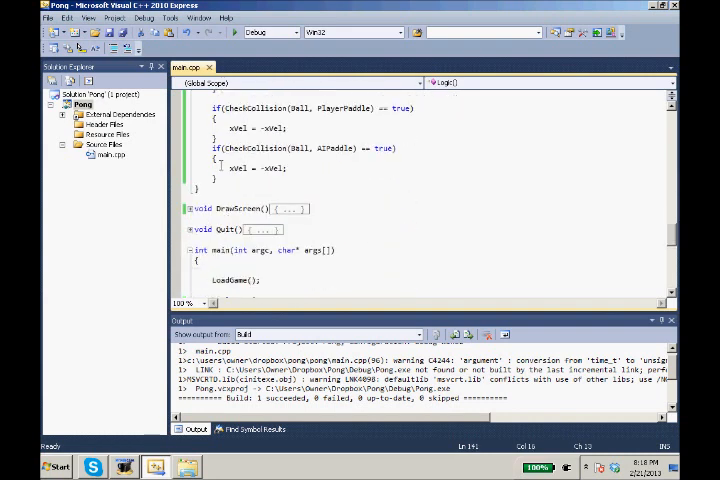
Step: Gather the PlayerScoreSurface and AIScoreSurface names from DrawScreen's score lines for reuse
scroll("up", 3)
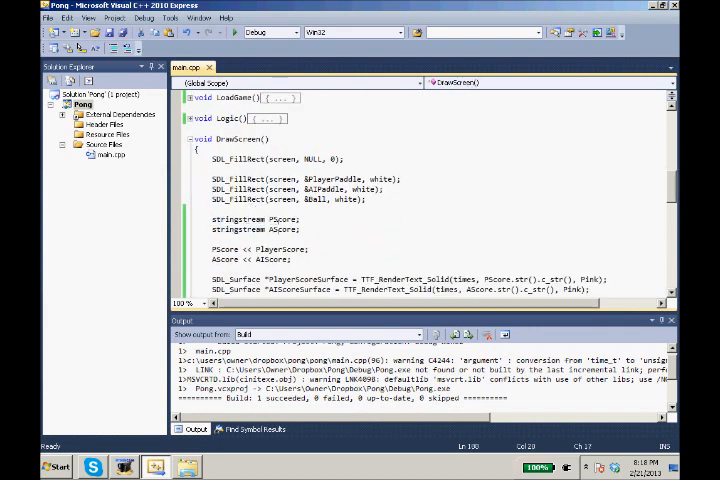
double_click(284, 250)
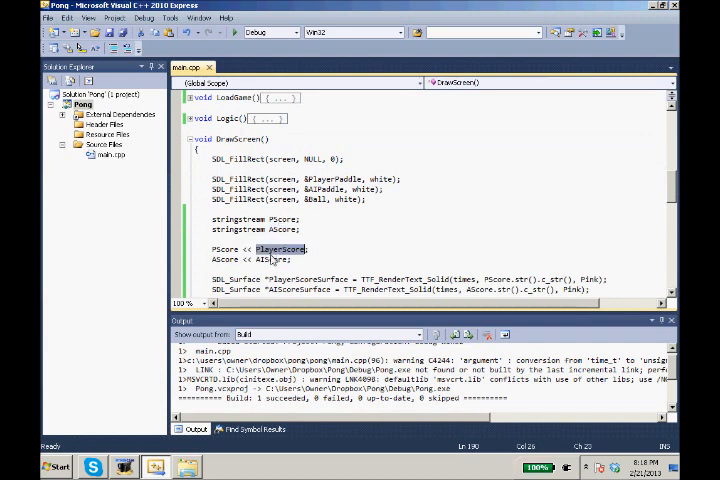
double_click(224, 250)
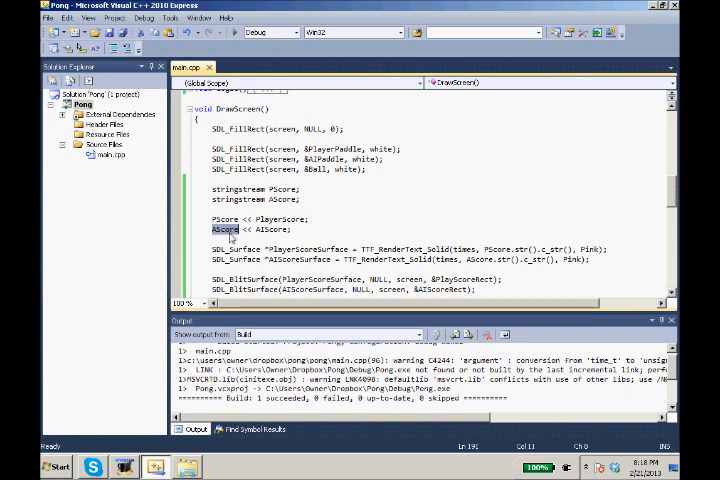
double_click(304, 250)
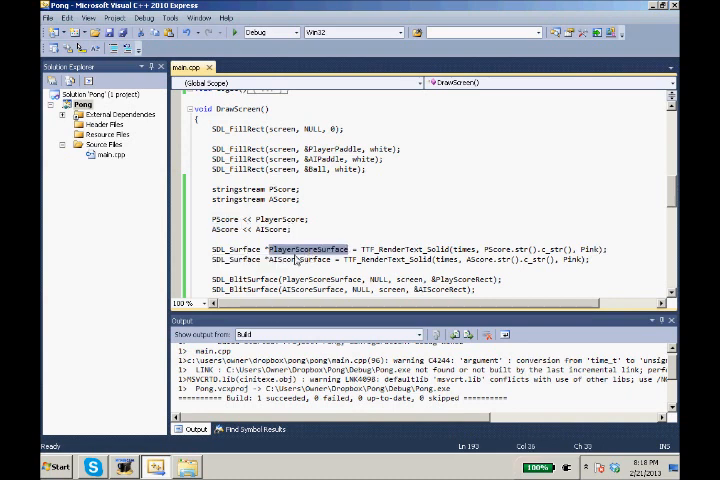
double_click(296, 260)
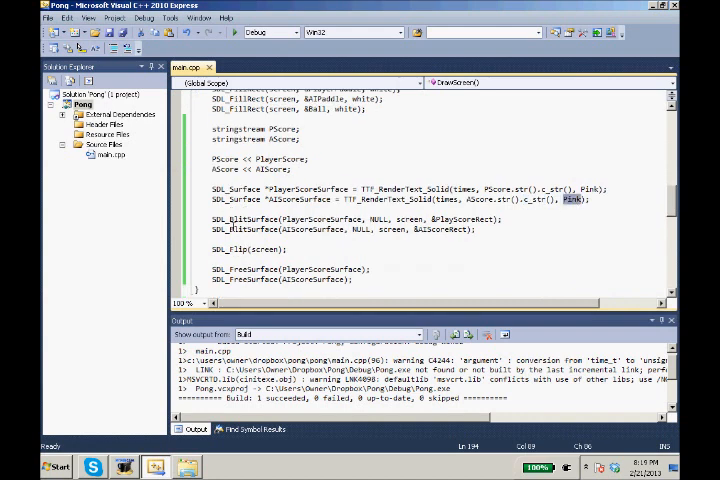
Step: Add SDL_FreeSurface calls for PlayerScoreSurface and AIScoreSurface after SDL_Flip(screen)
scroll("down", 3)
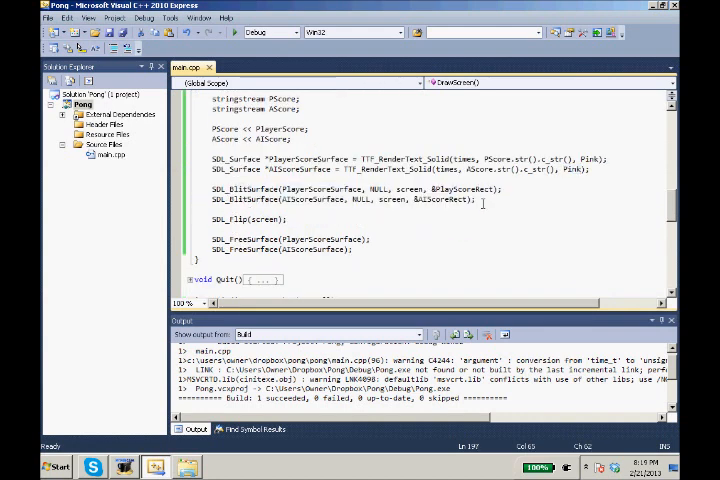
double_click(224, 218)
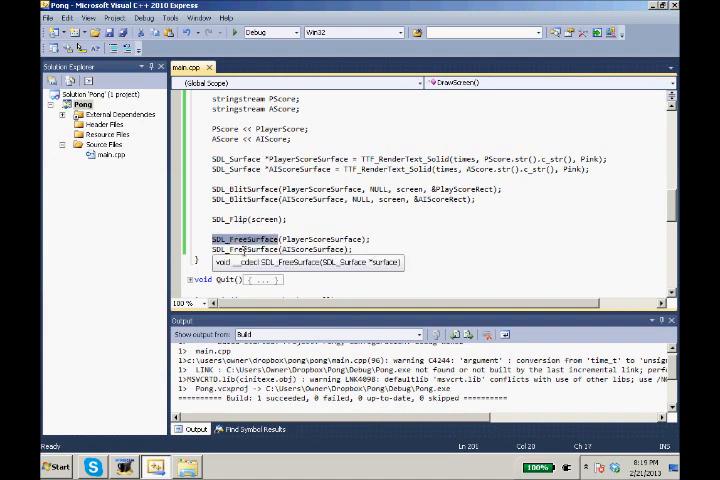
scroll("up", 3)
type("TTF_Close")
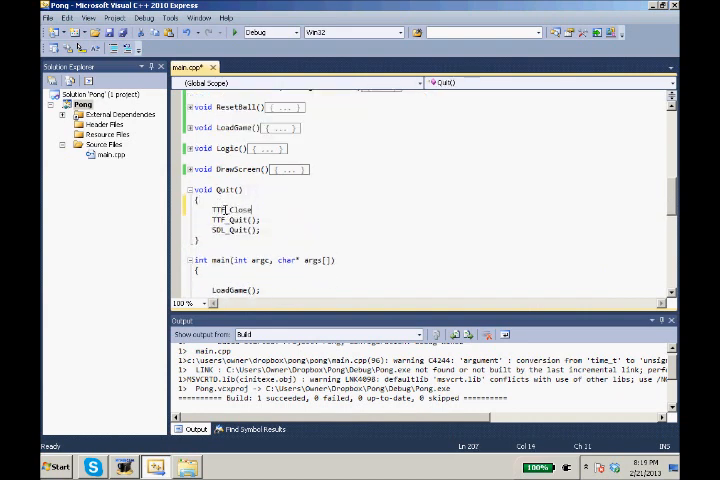
Step: Add TTF_CloseFont(times); above TTF_Quit in Quit, then fold and unfold Quit to check it
type("Font")
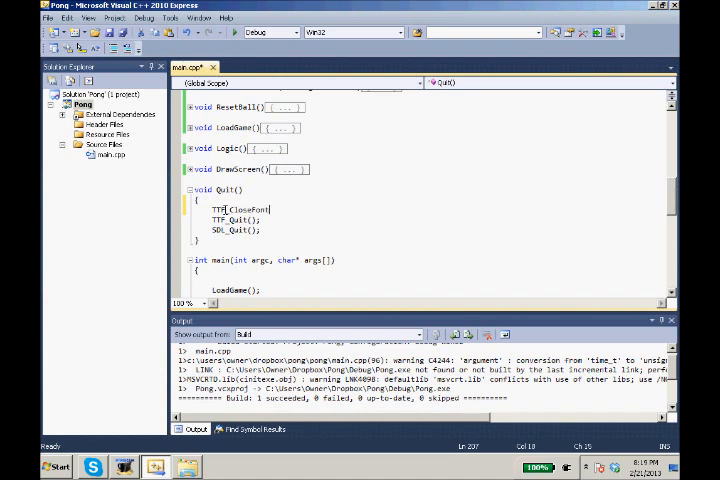
type("(times);")
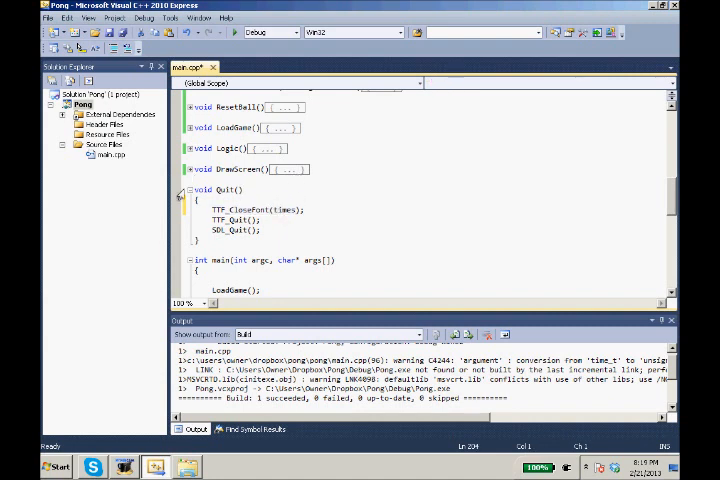
left_click(180, 190)
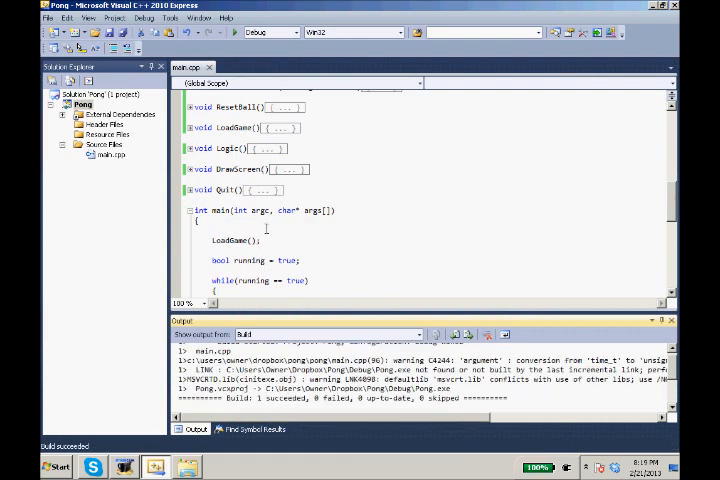
left_click(248, 224)
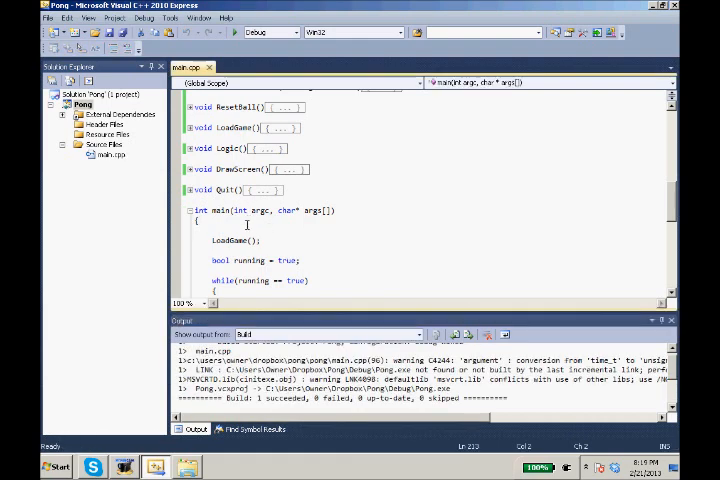
scroll("up", 3)
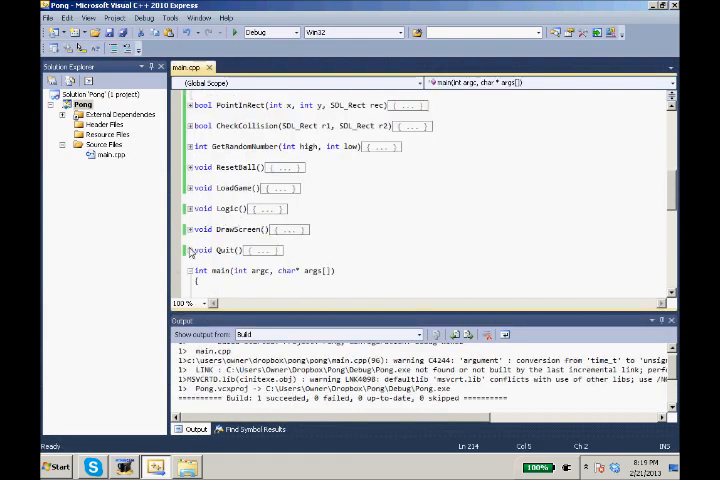
left_click(188, 250)
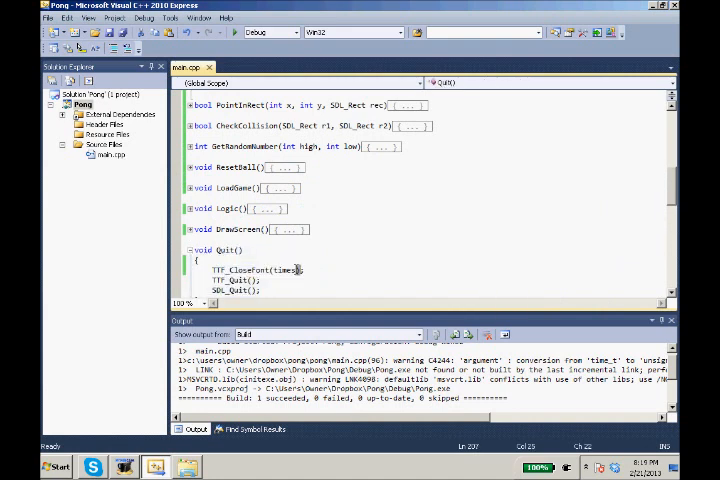
scroll("down", 3)
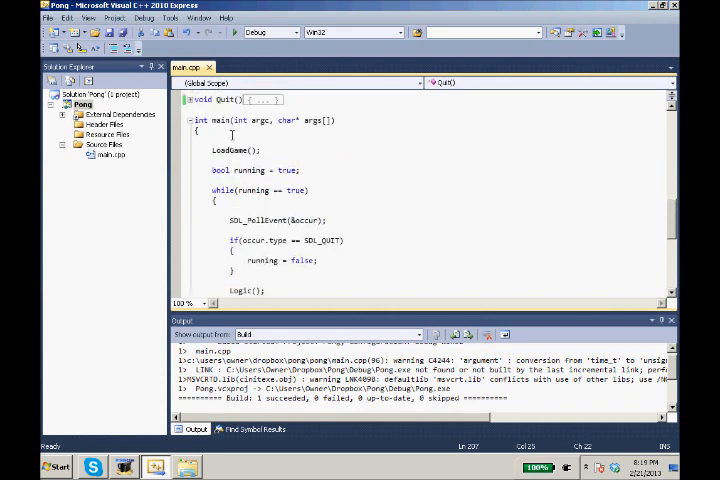
scroll("down", 3)
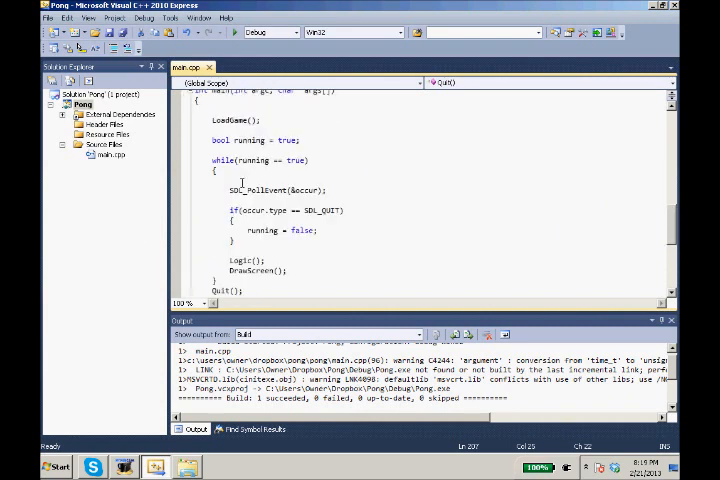
double_click(228, 120)
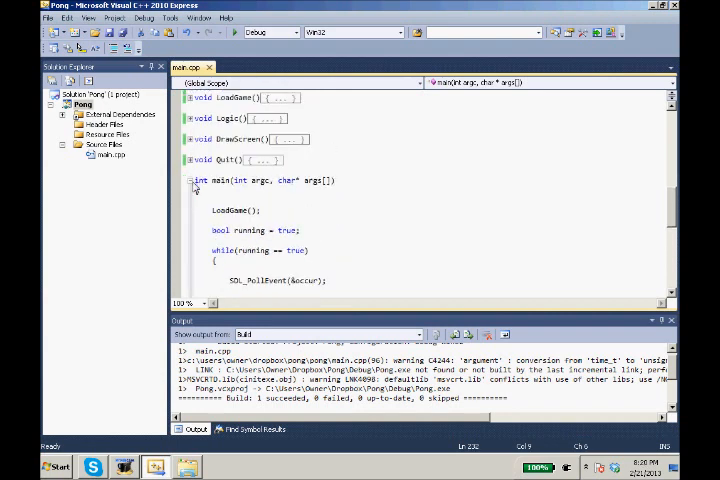
scroll("up", 3)
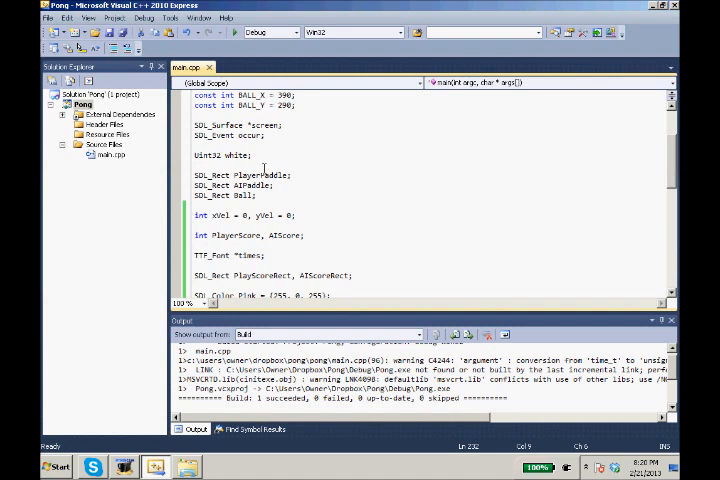
scroll("down", 3)
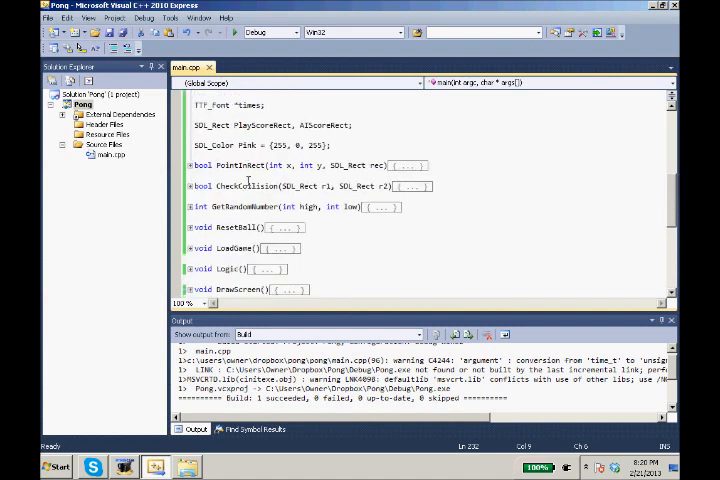
scroll("down", 3)
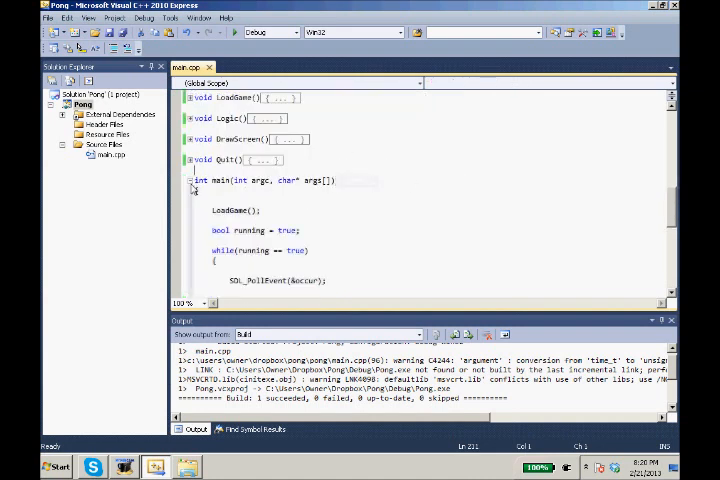
scroll("down", 3)
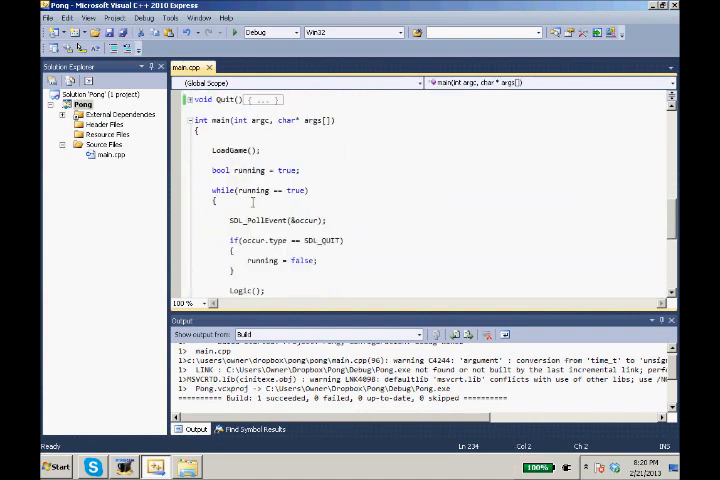
scroll("up", 3)
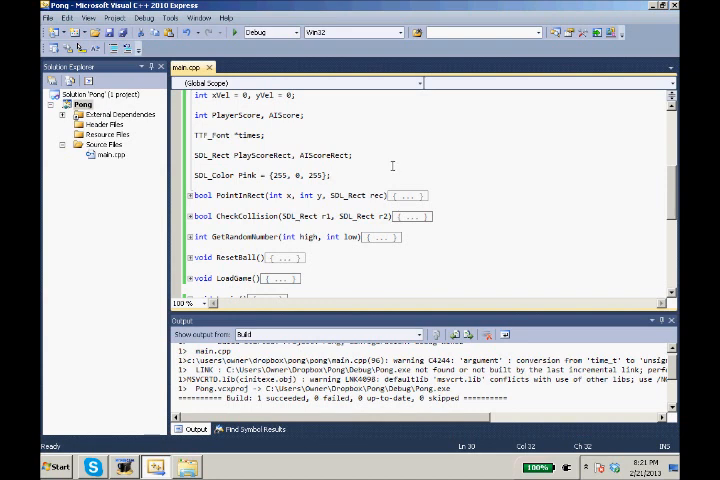
mouse_move(336, 196)
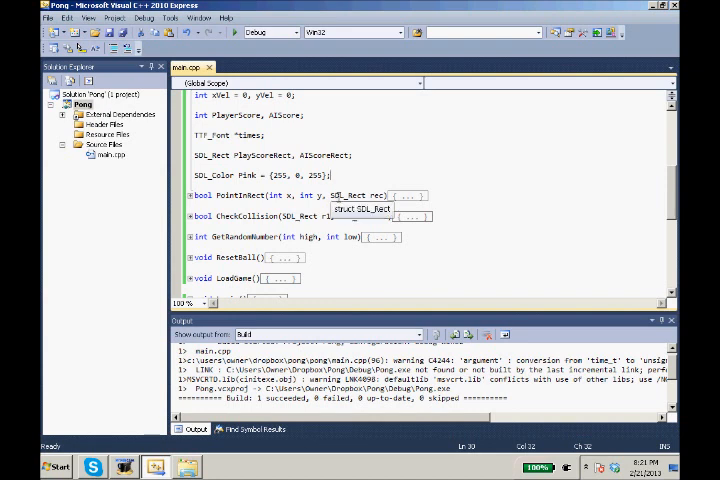